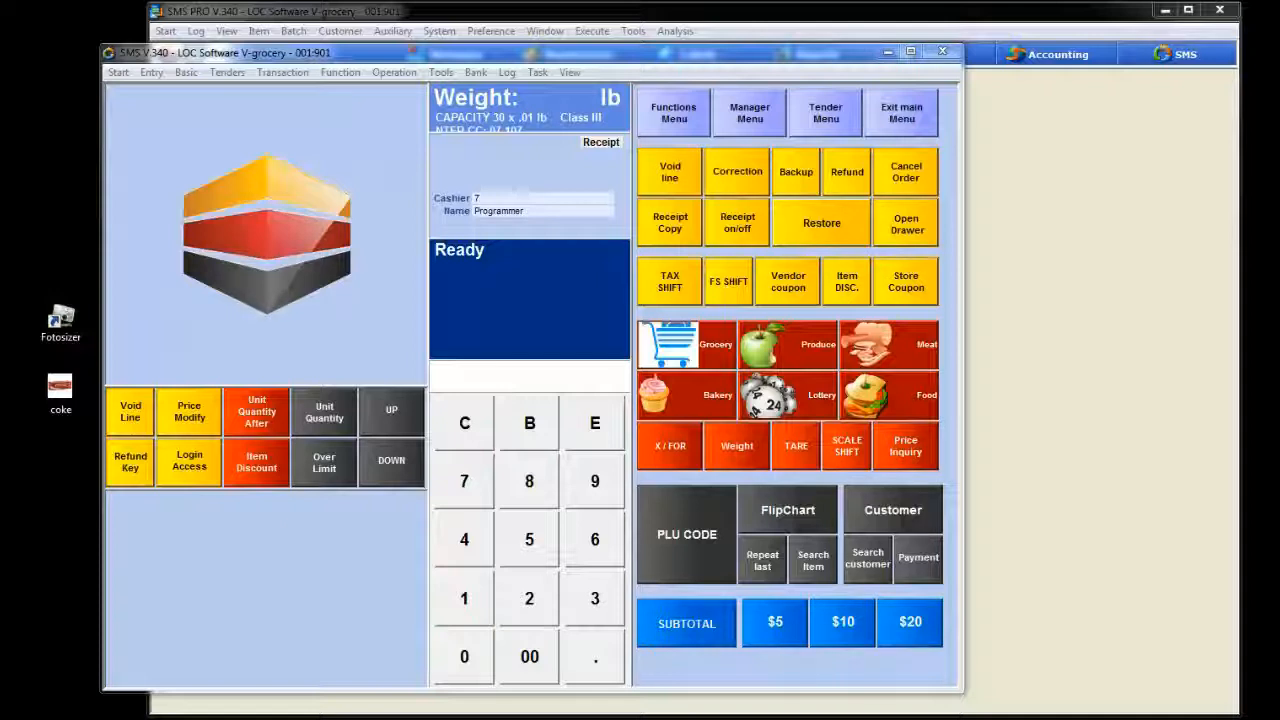
{"action": "mouse_move", "coordinate": [815, 527]}
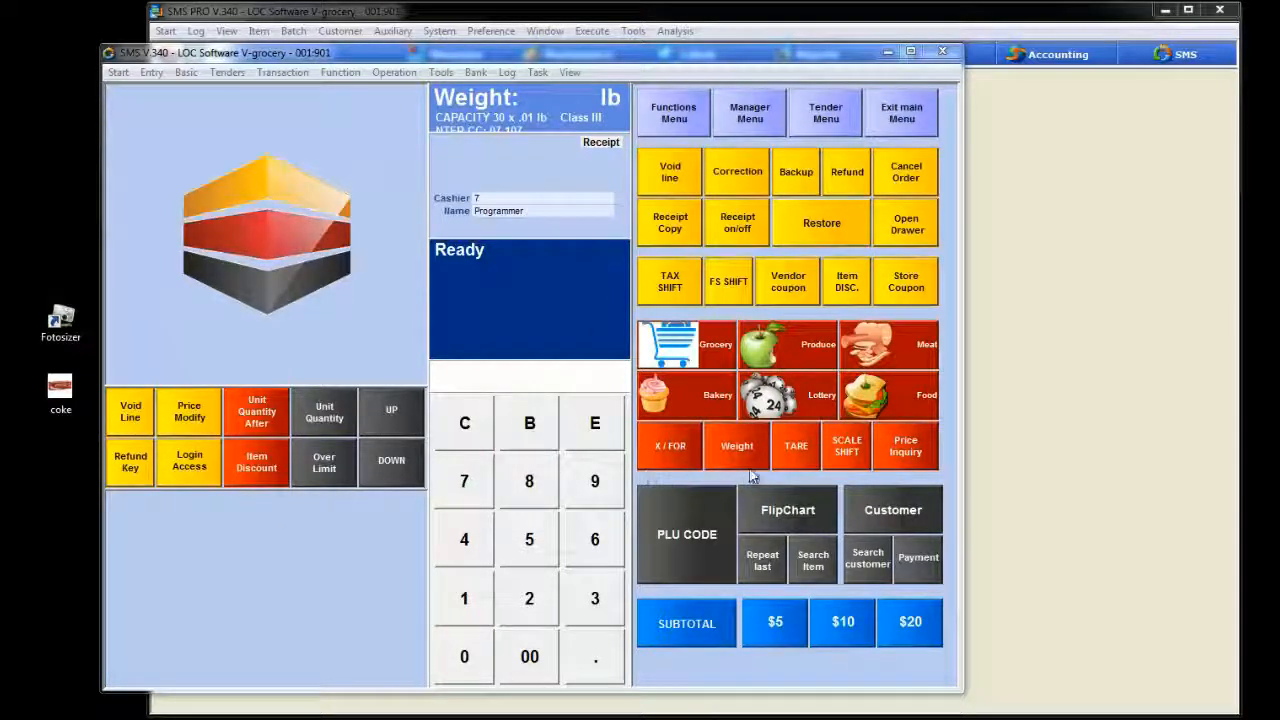
{"action": "mouse_move", "coordinate": [810, 503]}
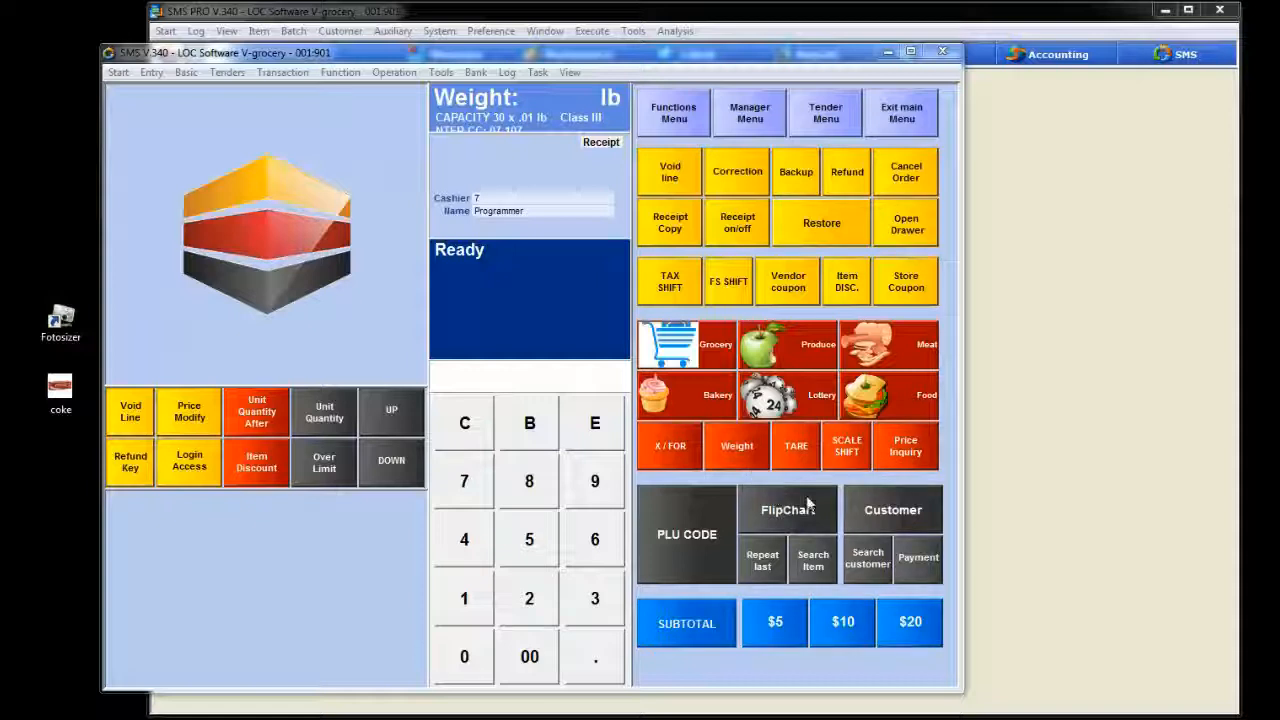
{"action": "mouse_move", "coordinate": [795, 513]}
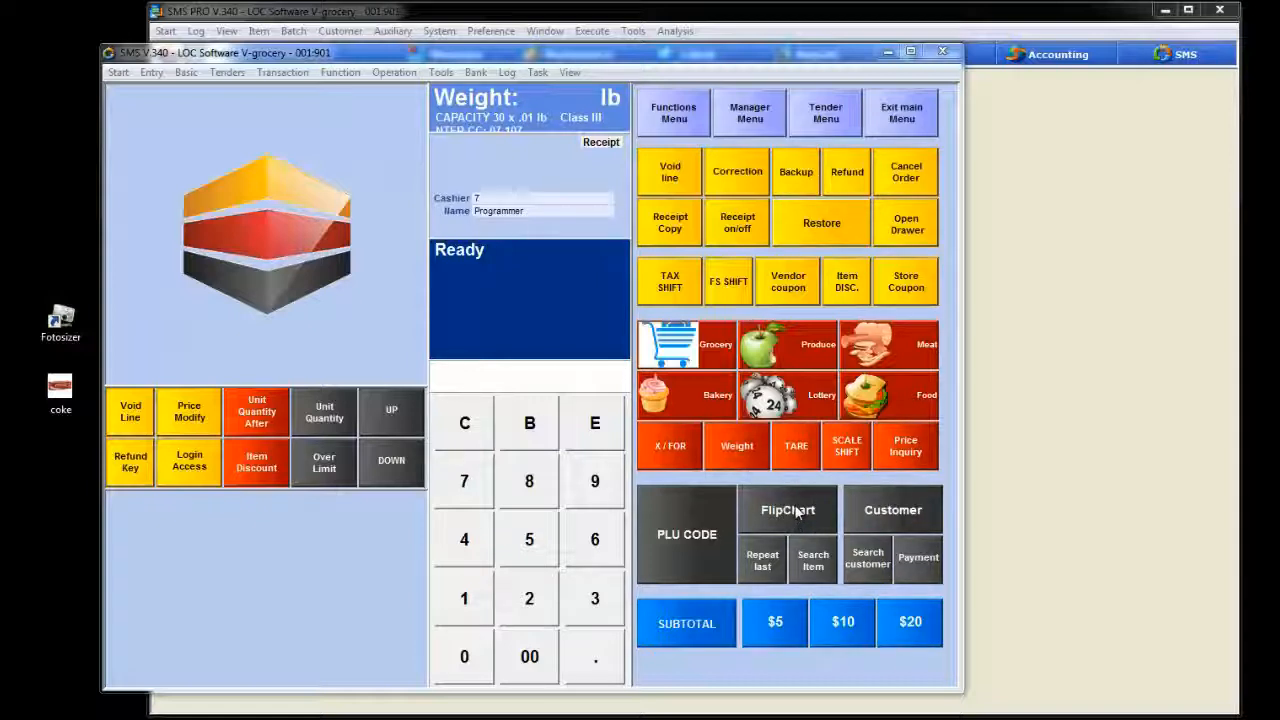
Step: Show the Fruits family's 16 items on the Flip Chart from the register
{"action": "left_click", "coordinate": [788, 509]}
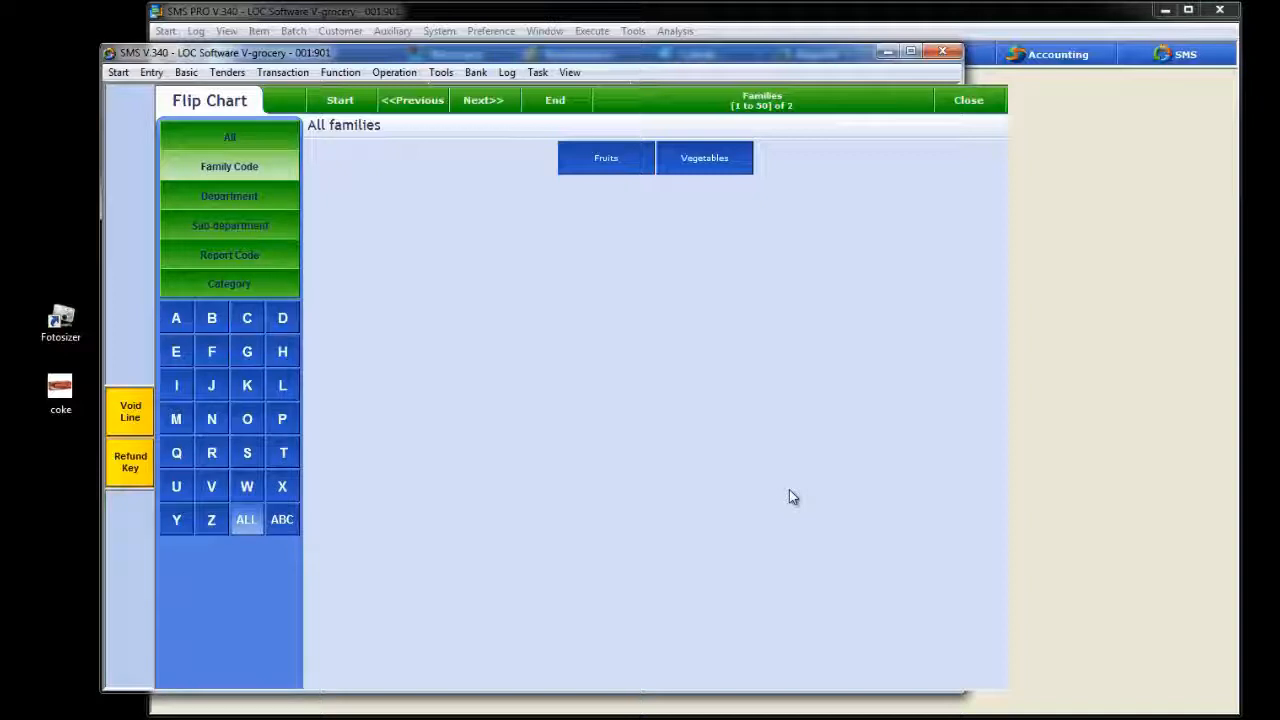
{"action": "mouse_move", "coordinate": [650, 192]}
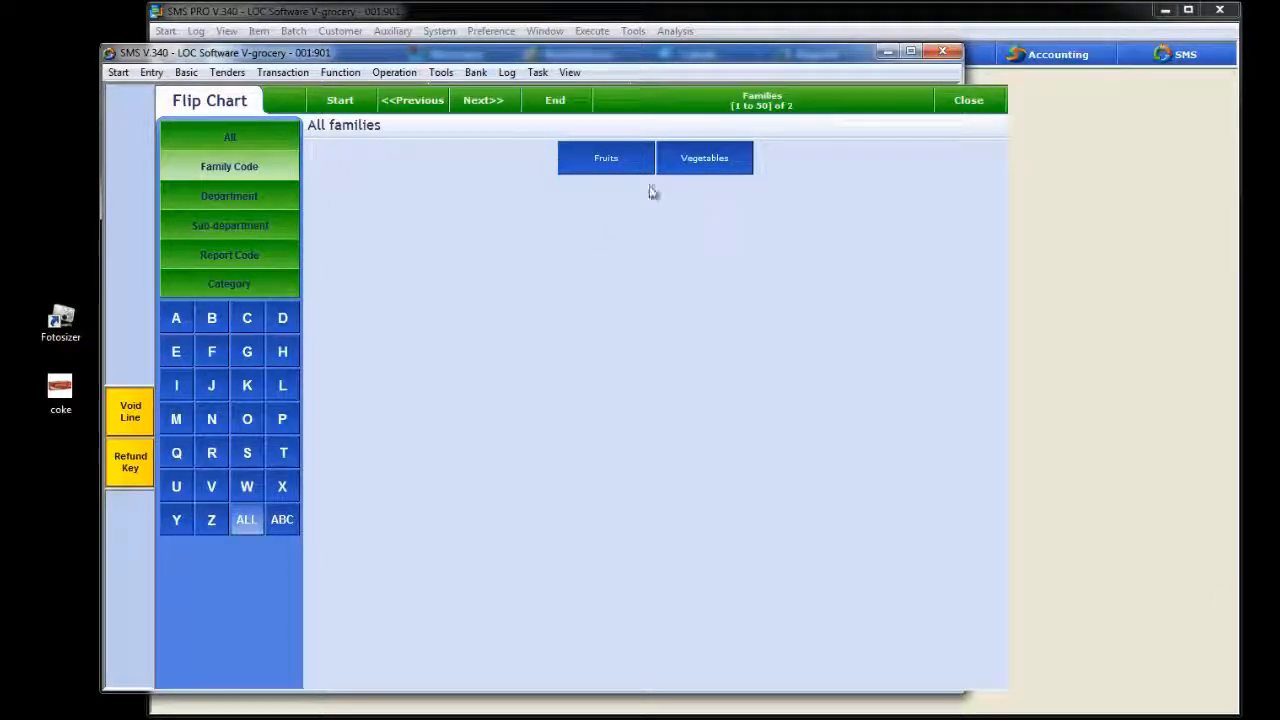
{"action": "mouse_move", "coordinate": [700, 195]}
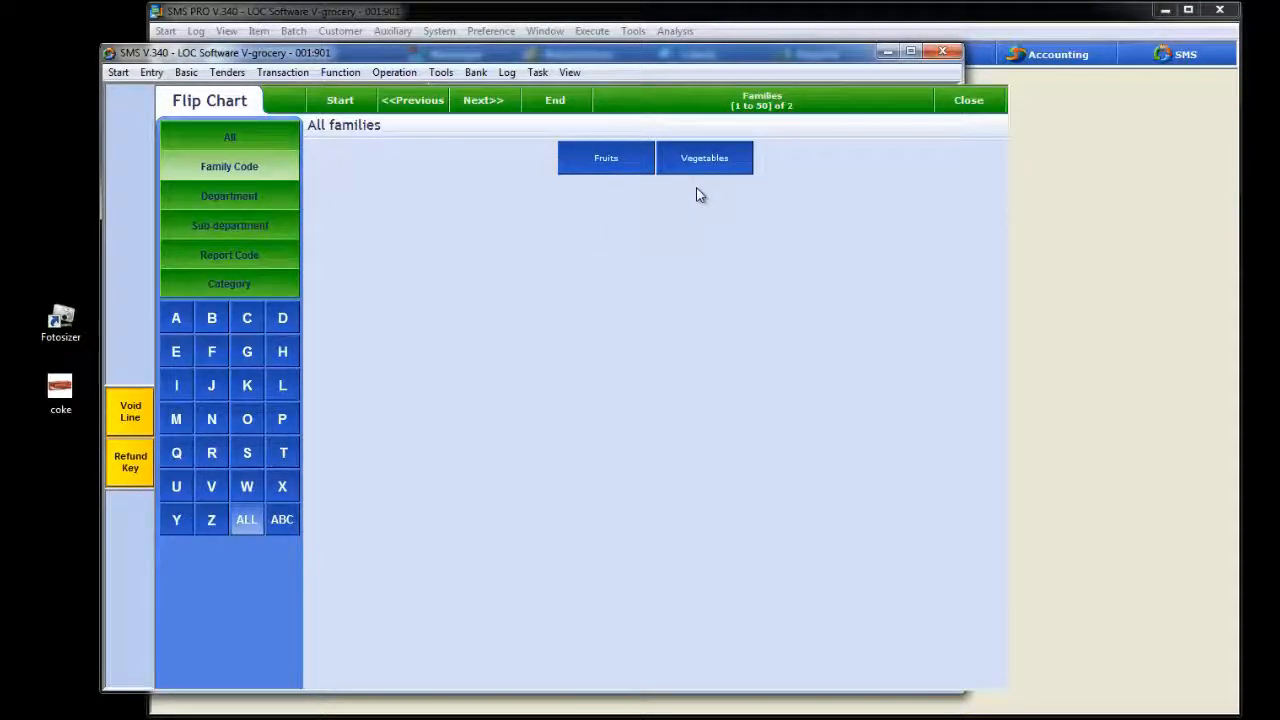
{"action": "mouse_move", "coordinate": [600, 178]}
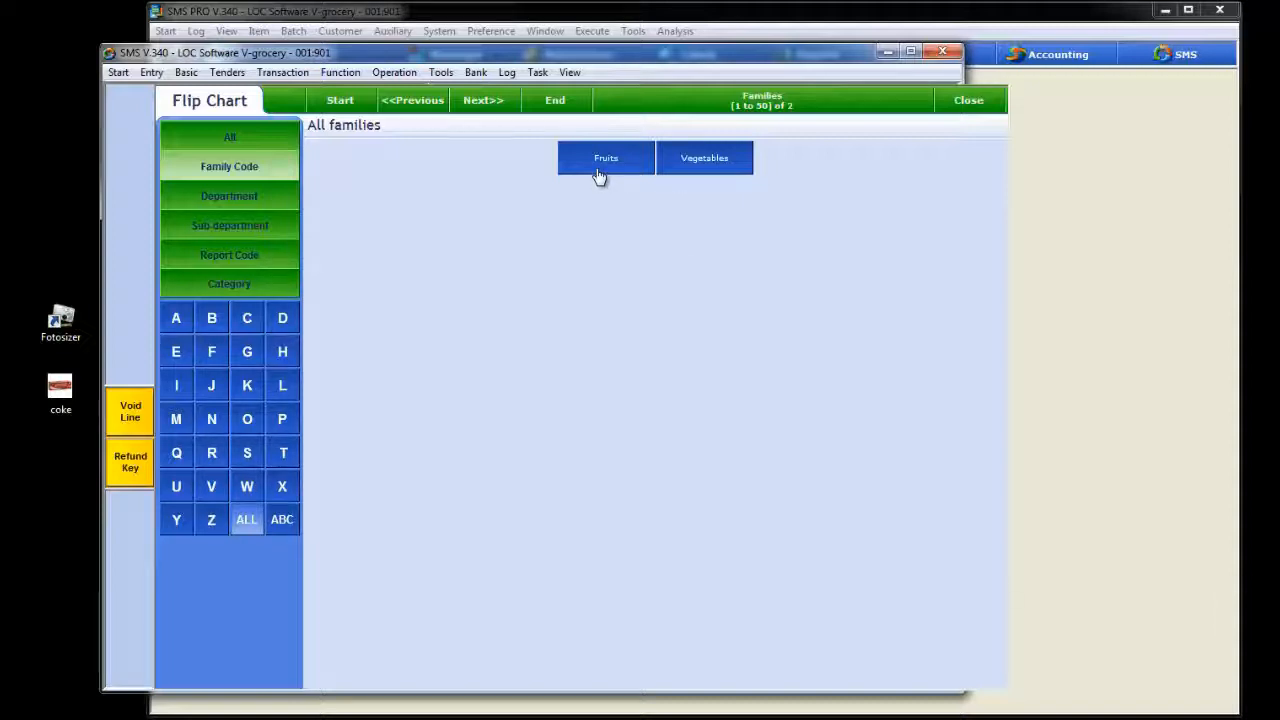
{"action": "left_click", "coordinate": [605, 157]}
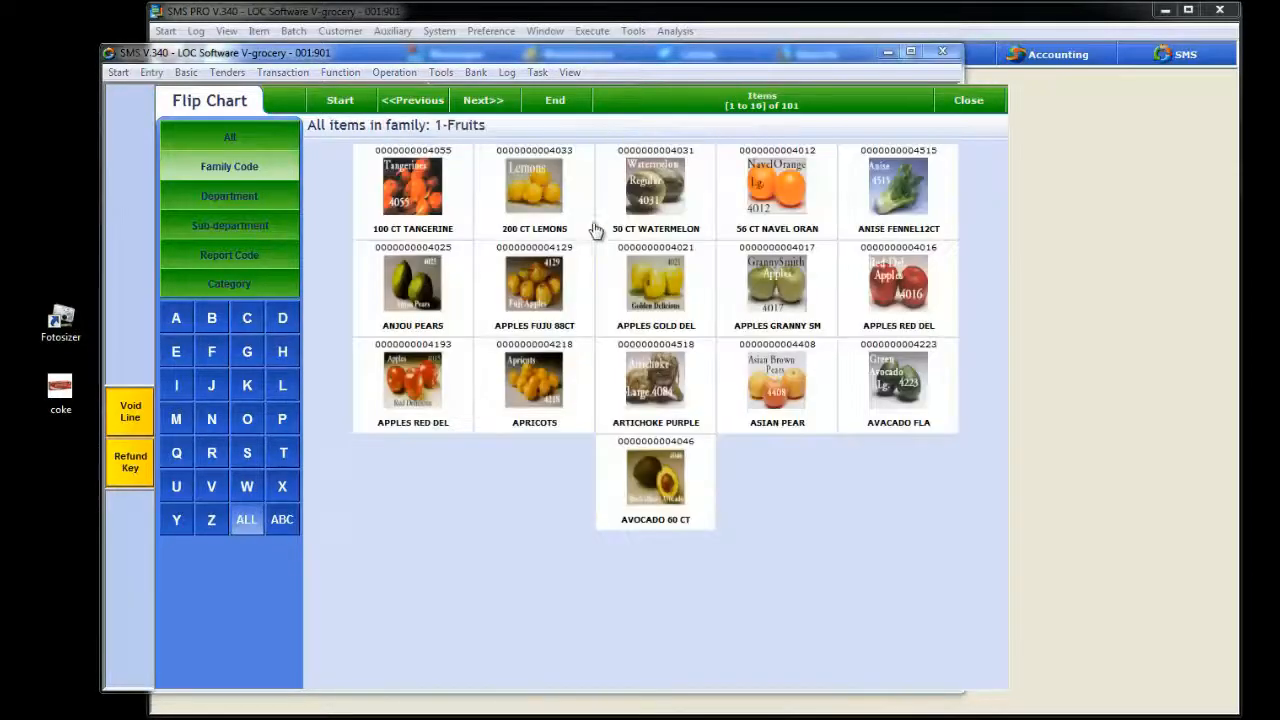
{"action": "mouse_move", "coordinate": [500, 345]}
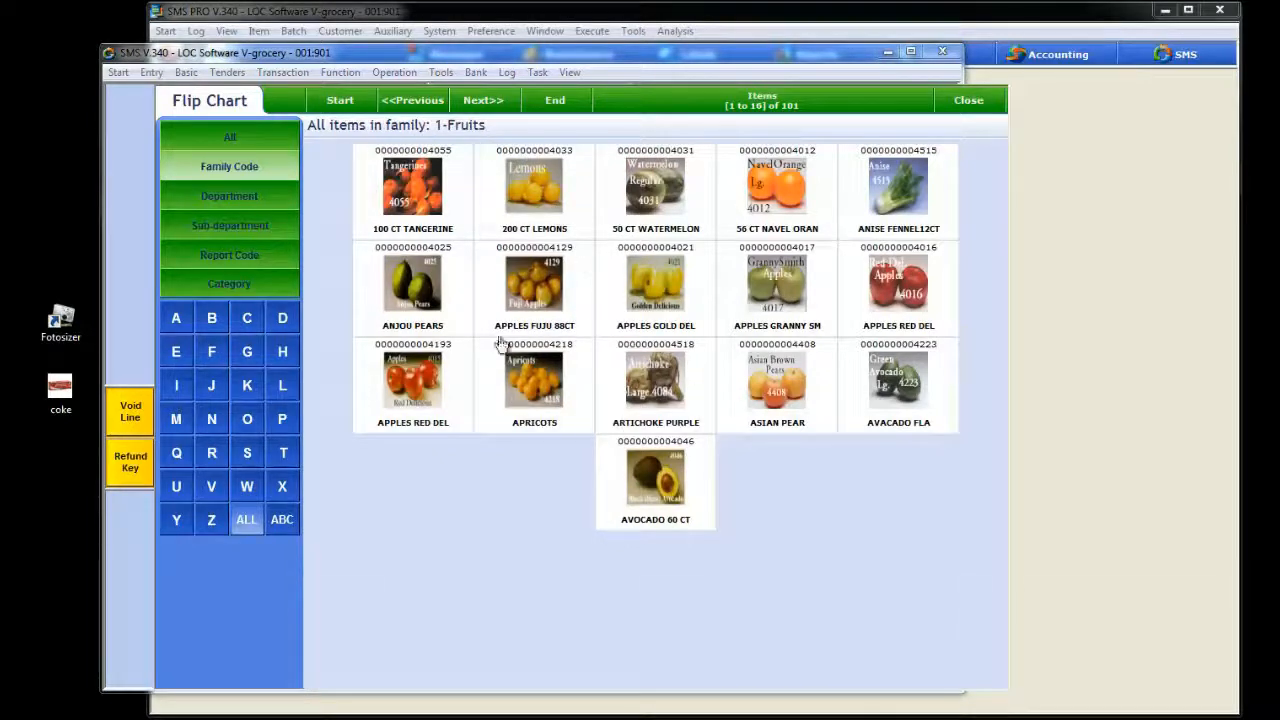
{"action": "mouse_move", "coordinate": [555, 345]}
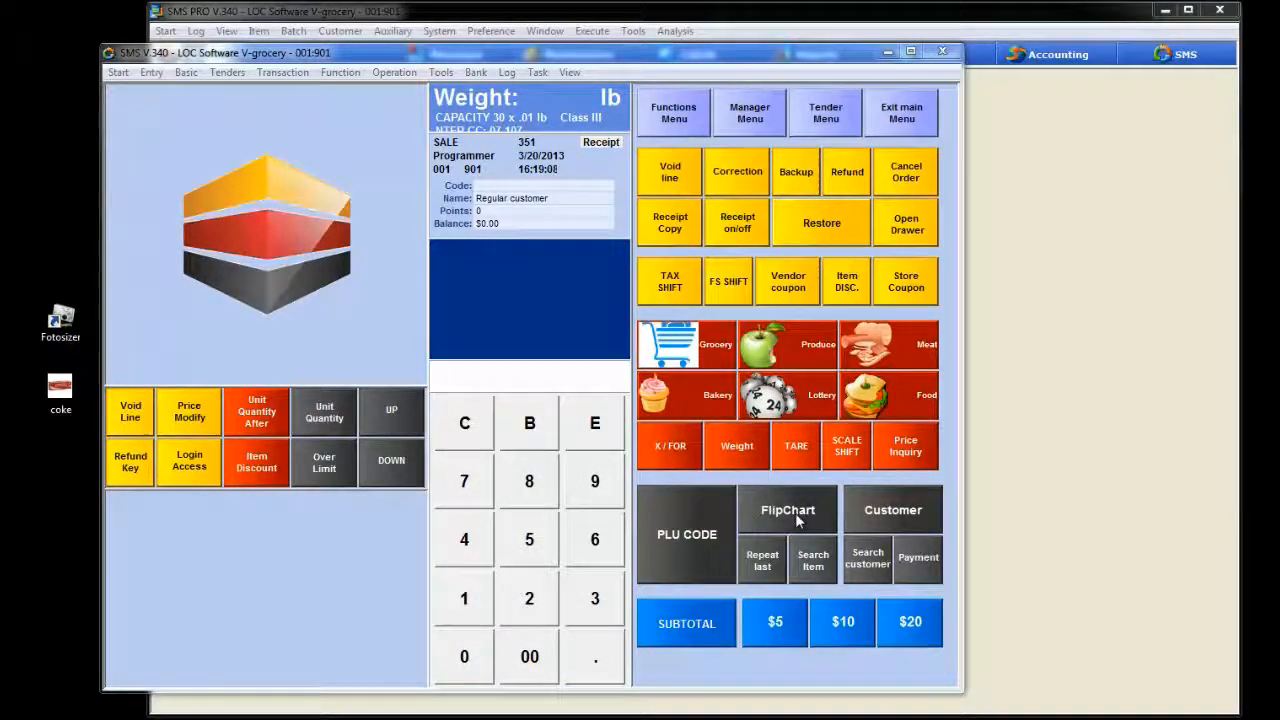
Step: Reopen the Flip Chart from the register, listing the Fruits and Vegetables families
{"action": "left_click", "coordinate": [787, 510]}
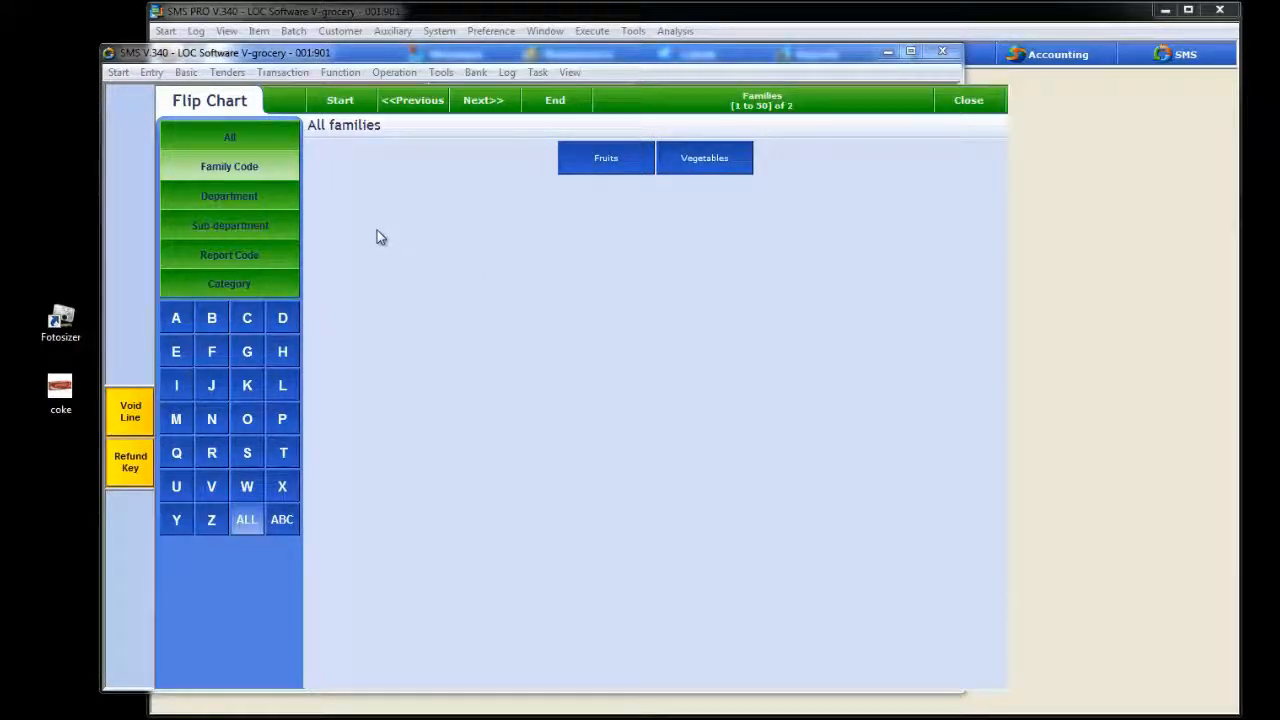
{"action": "mouse_move", "coordinate": [232, 400]}
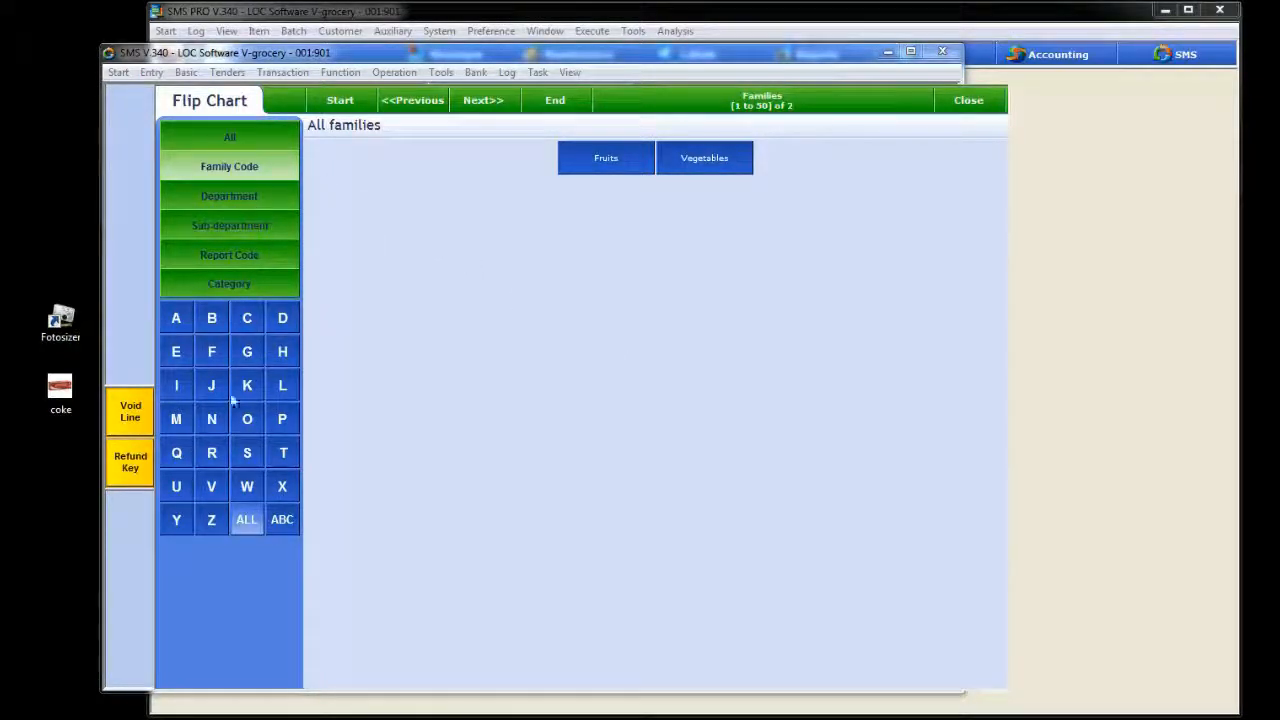
{"action": "mouse_move", "coordinate": [267, 234]}
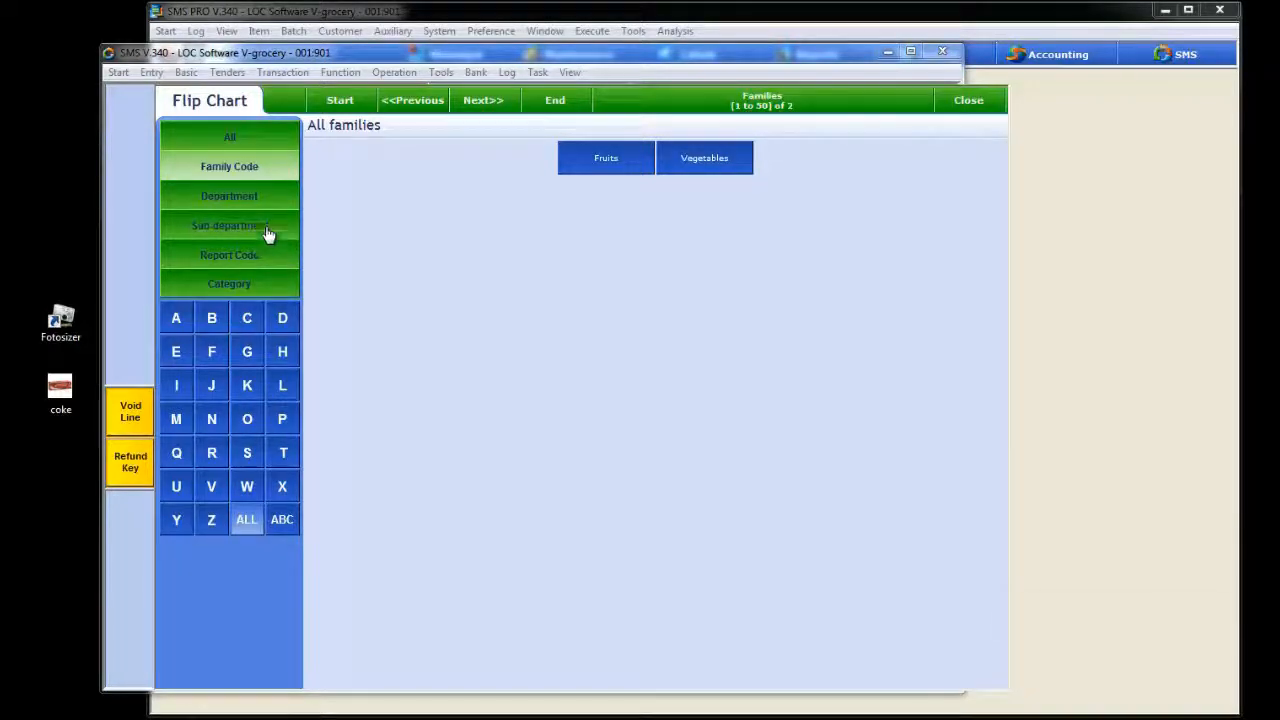
{"action": "mouse_move", "coordinate": [229, 196]}
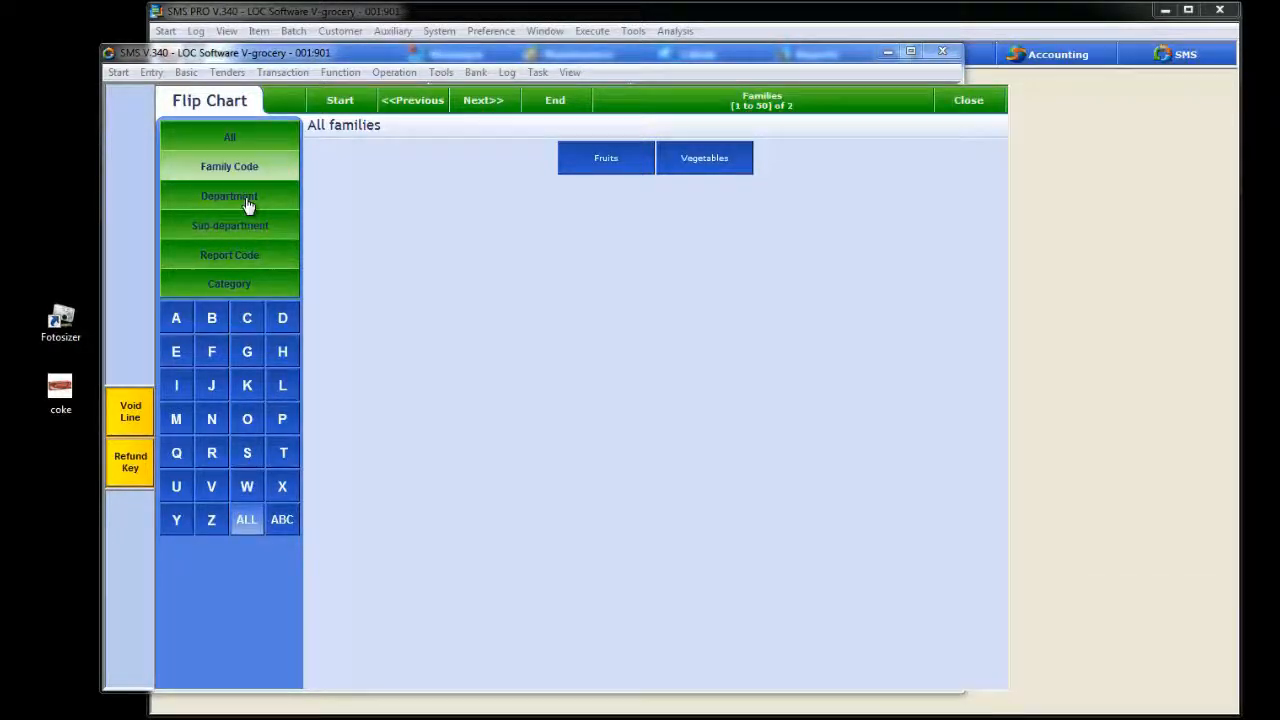
Step: Browse the MEAT department, then the GUM SINGLE sub-department with its eight gum items
{"action": "left_click", "coordinate": [229, 196]}
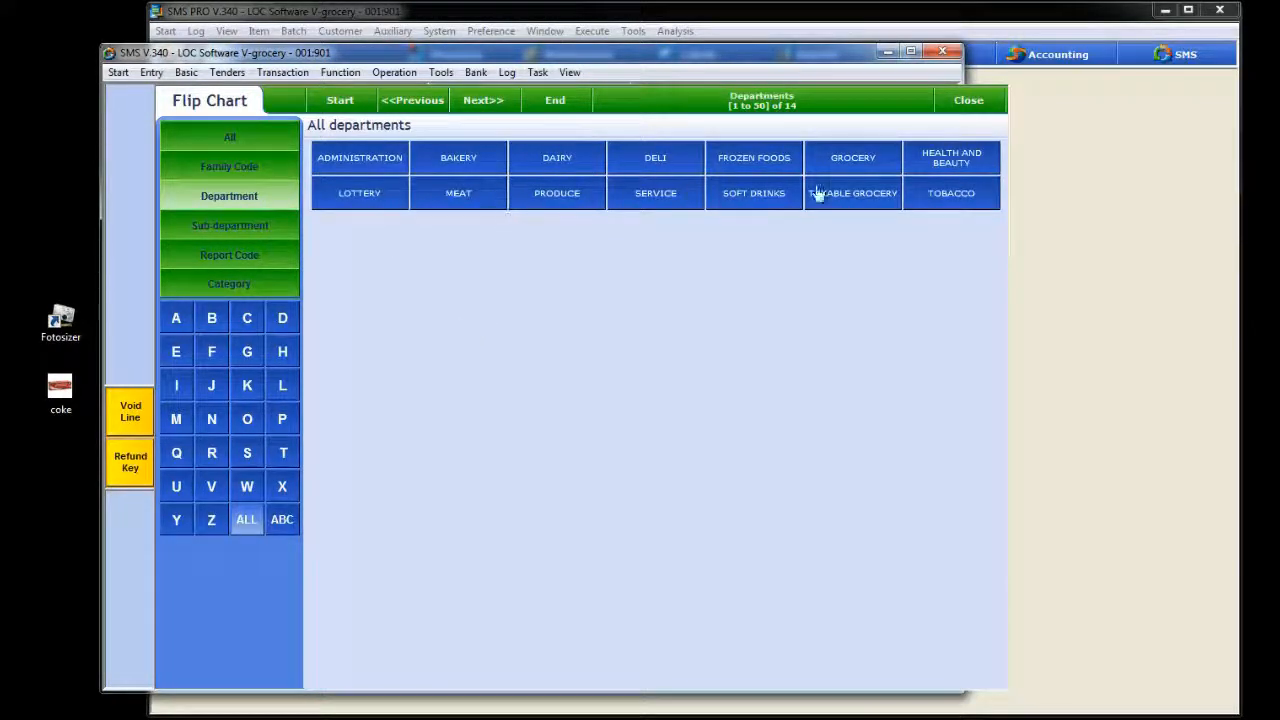
{"action": "mouse_move", "coordinate": [465, 205]}
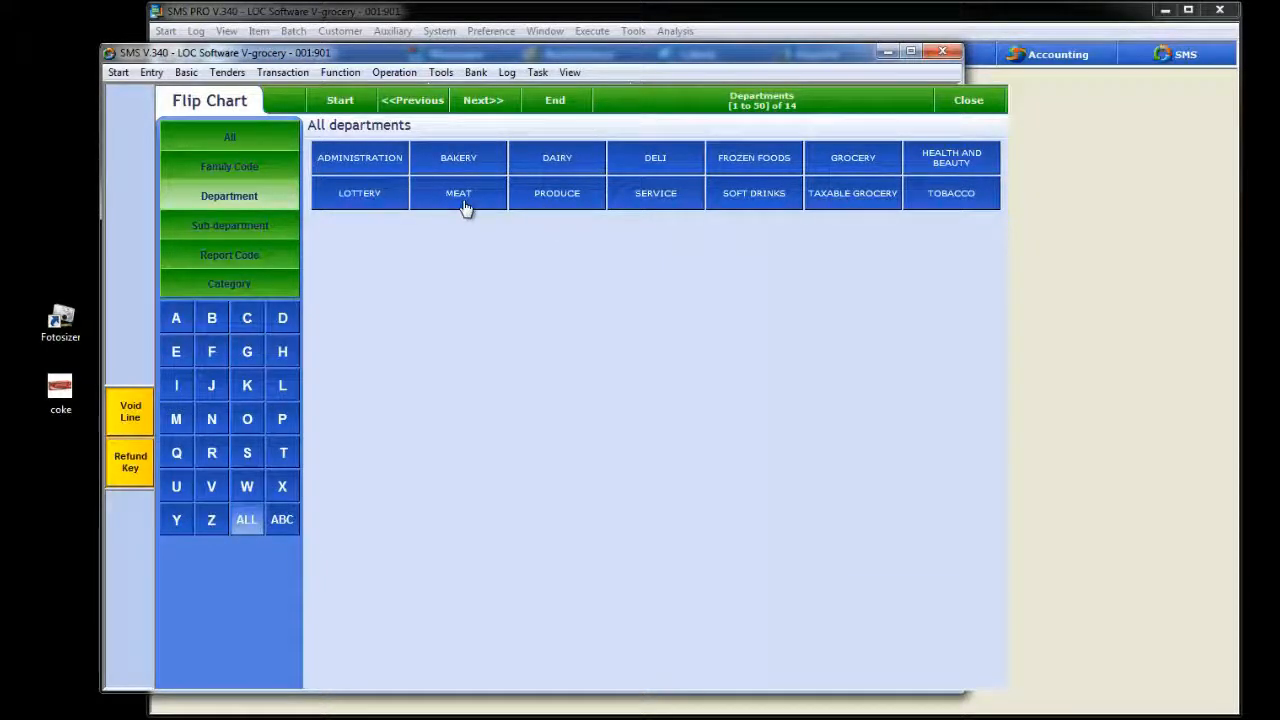
{"action": "left_click", "coordinate": [458, 193]}
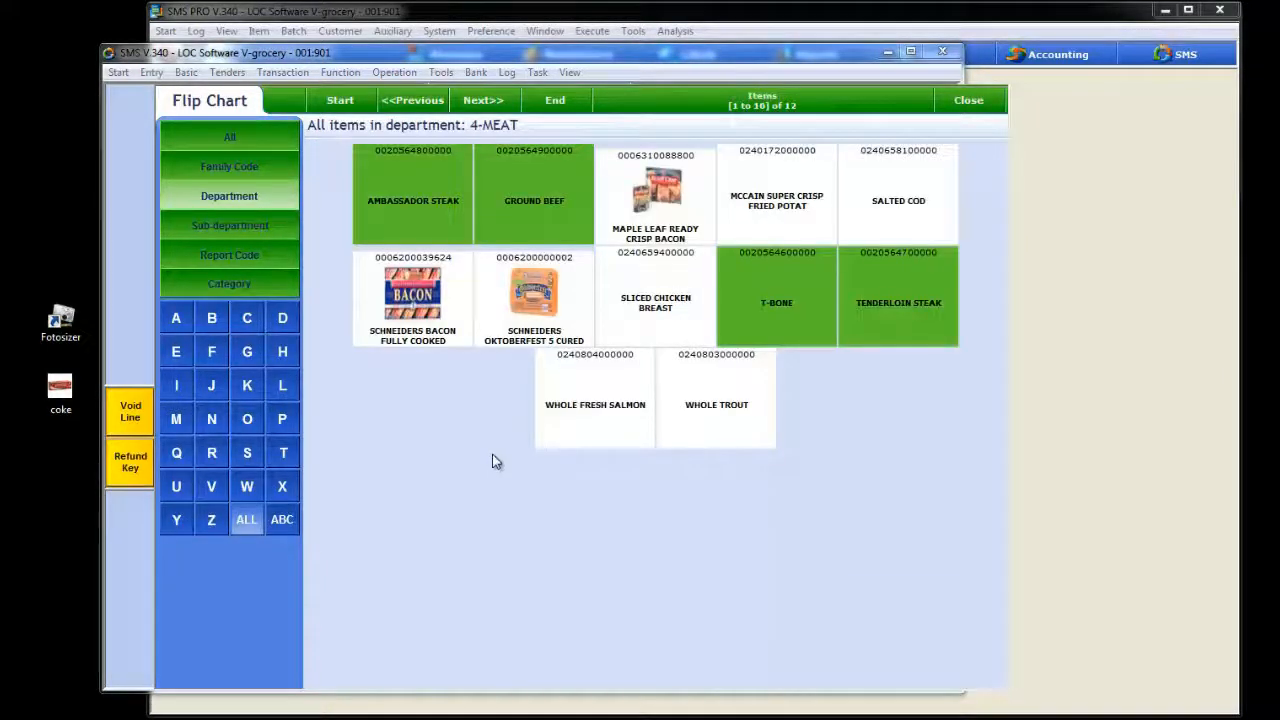
{"action": "mouse_move", "coordinate": [407, 362]}
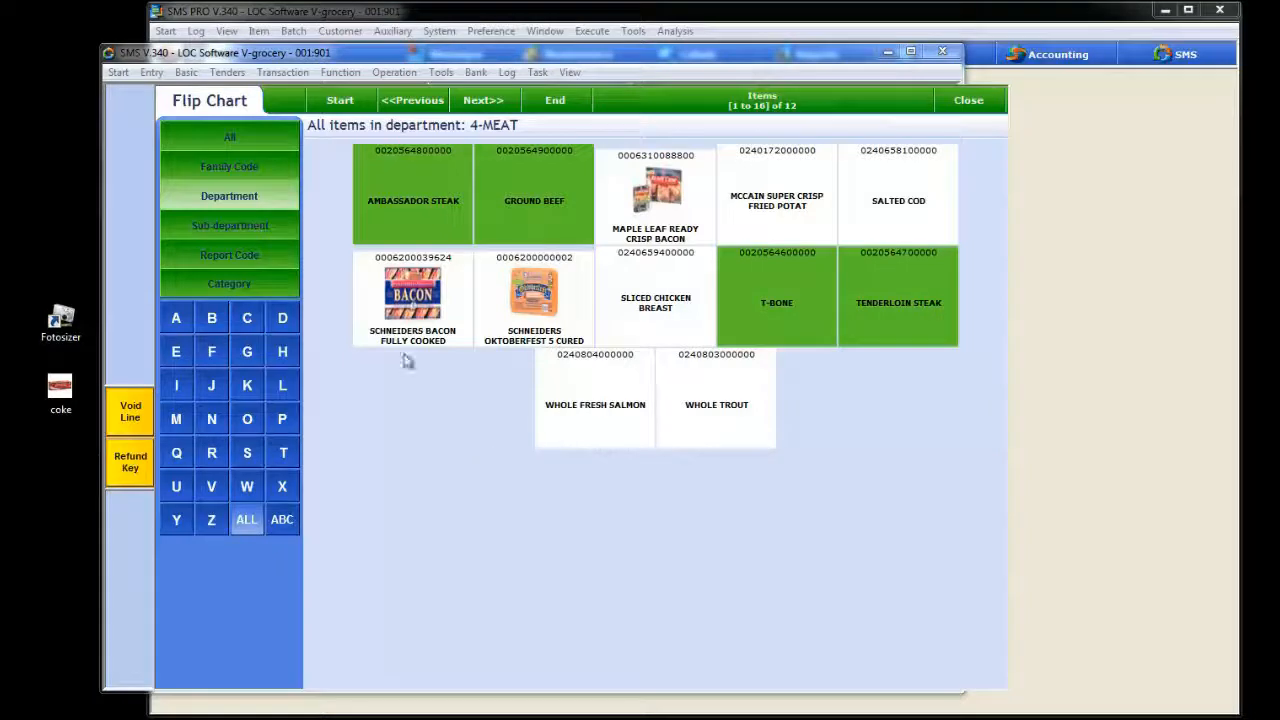
{"action": "left_click", "coordinate": [229, 225]}
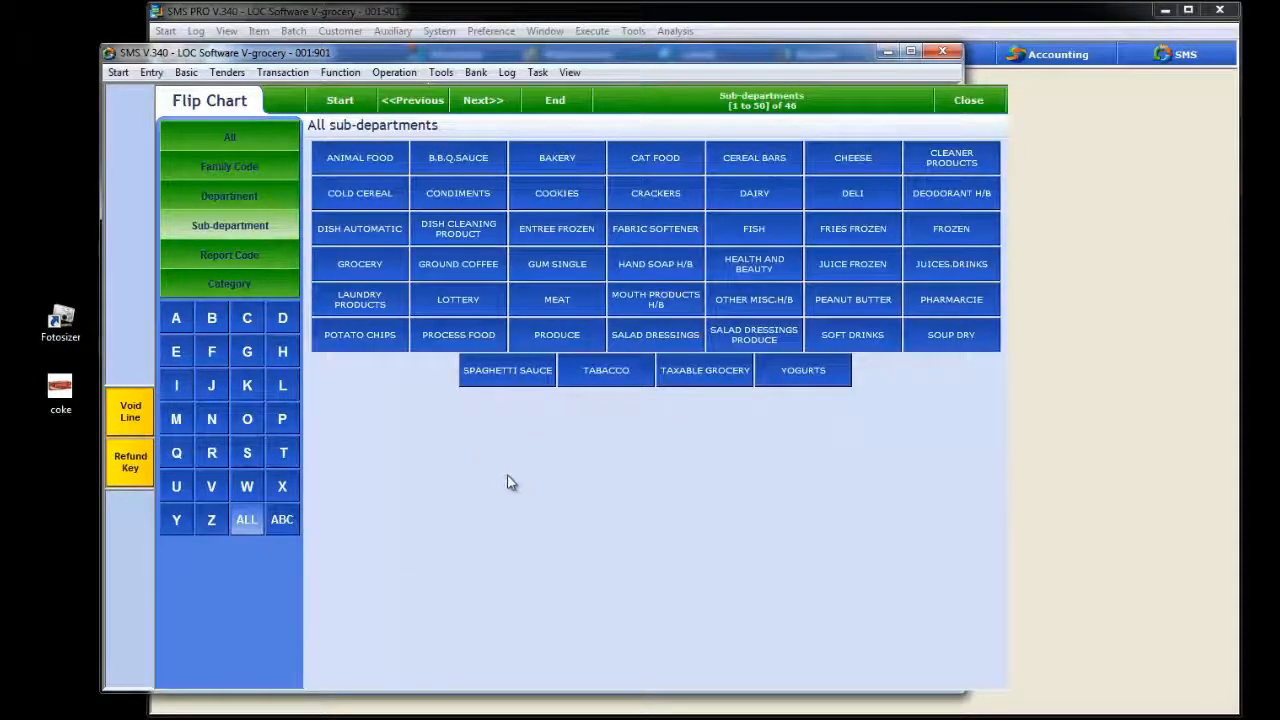
{"action": "mouse_move", "coordinate": [583, 225]}
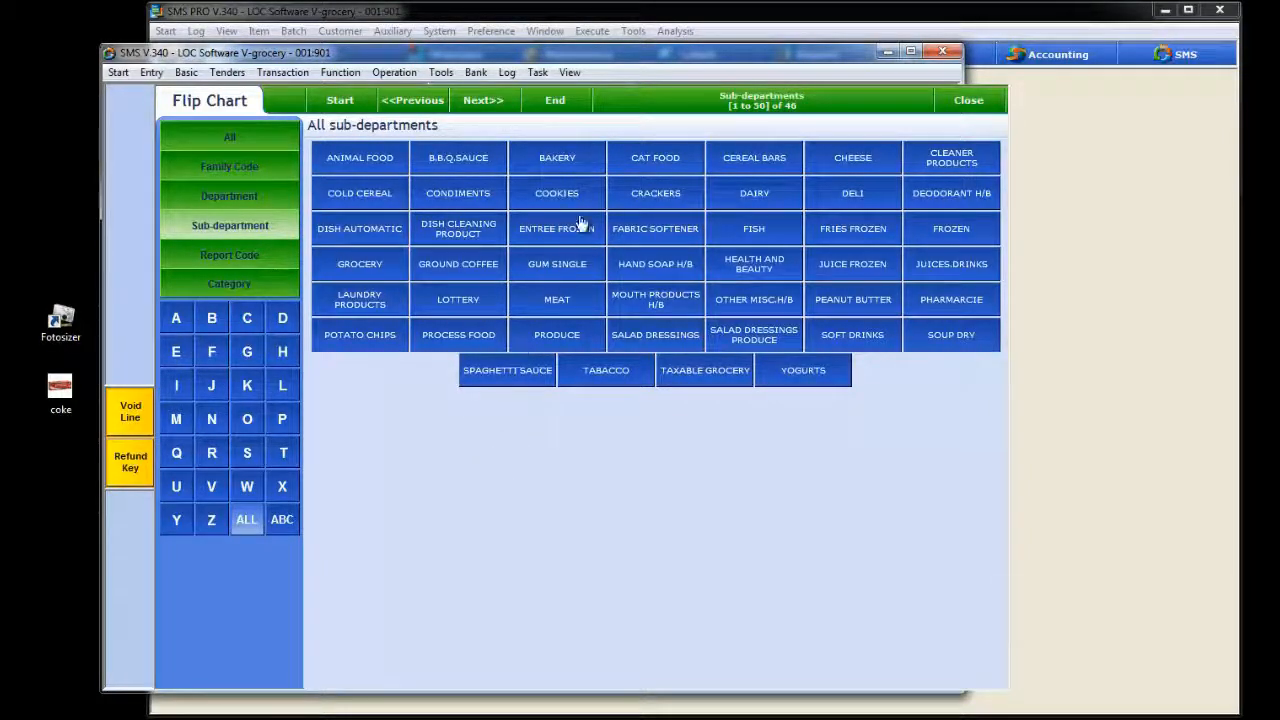
{"action": "mouse_move", "coordinate": [648, 421]}
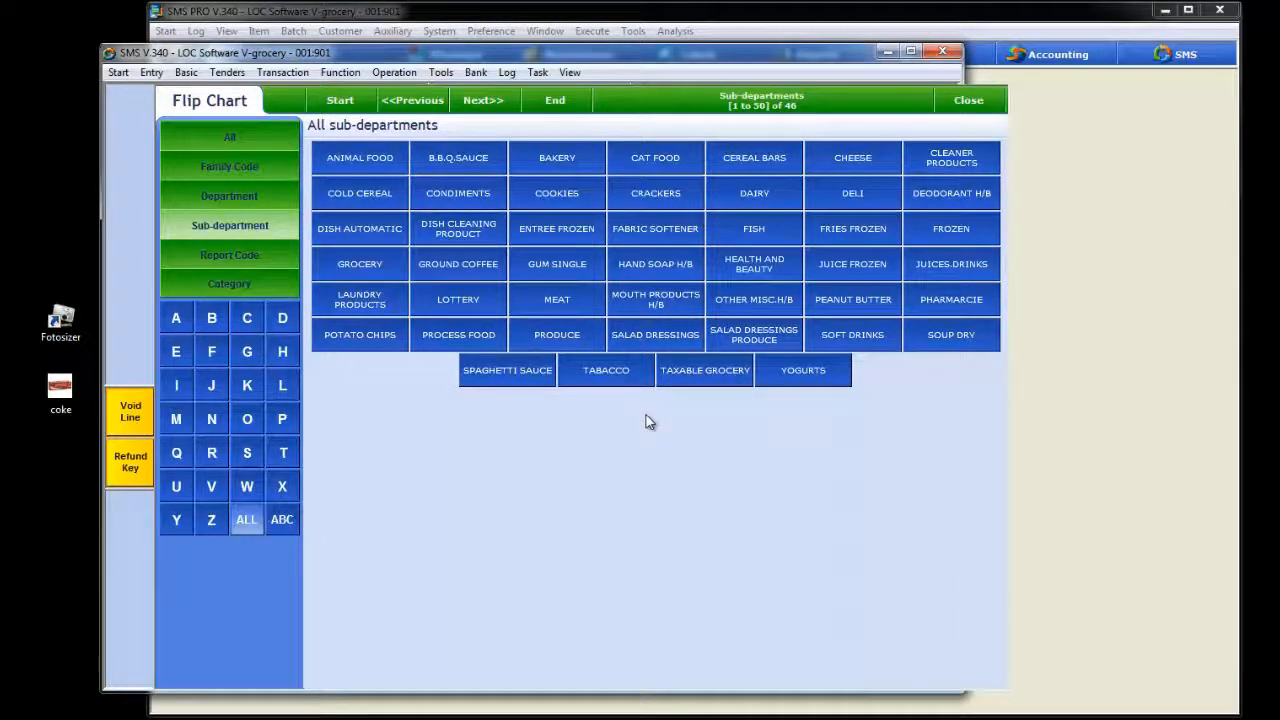
{"action": "left_click", "coordinate": [556, 264]}
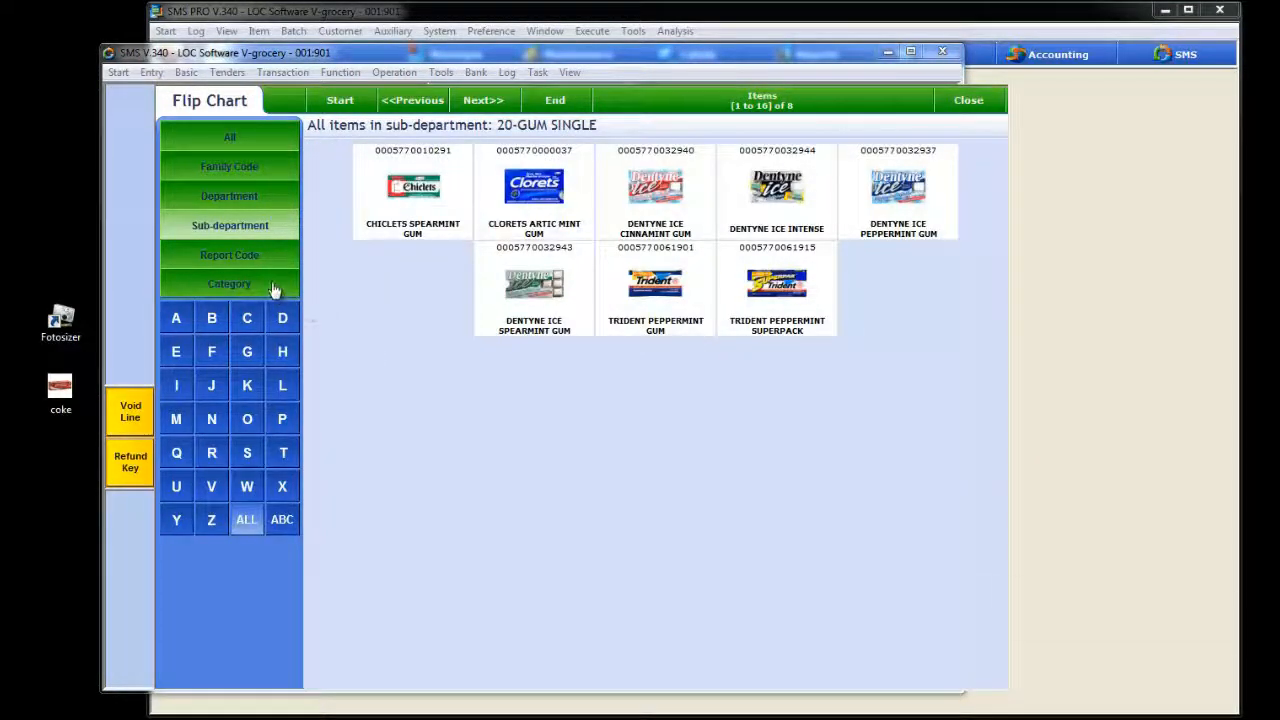
Step: Browse categories, filter them by letters A then J, then list all 1,541 categories
{"action": "left_click", "coordinate": [229, 283]}
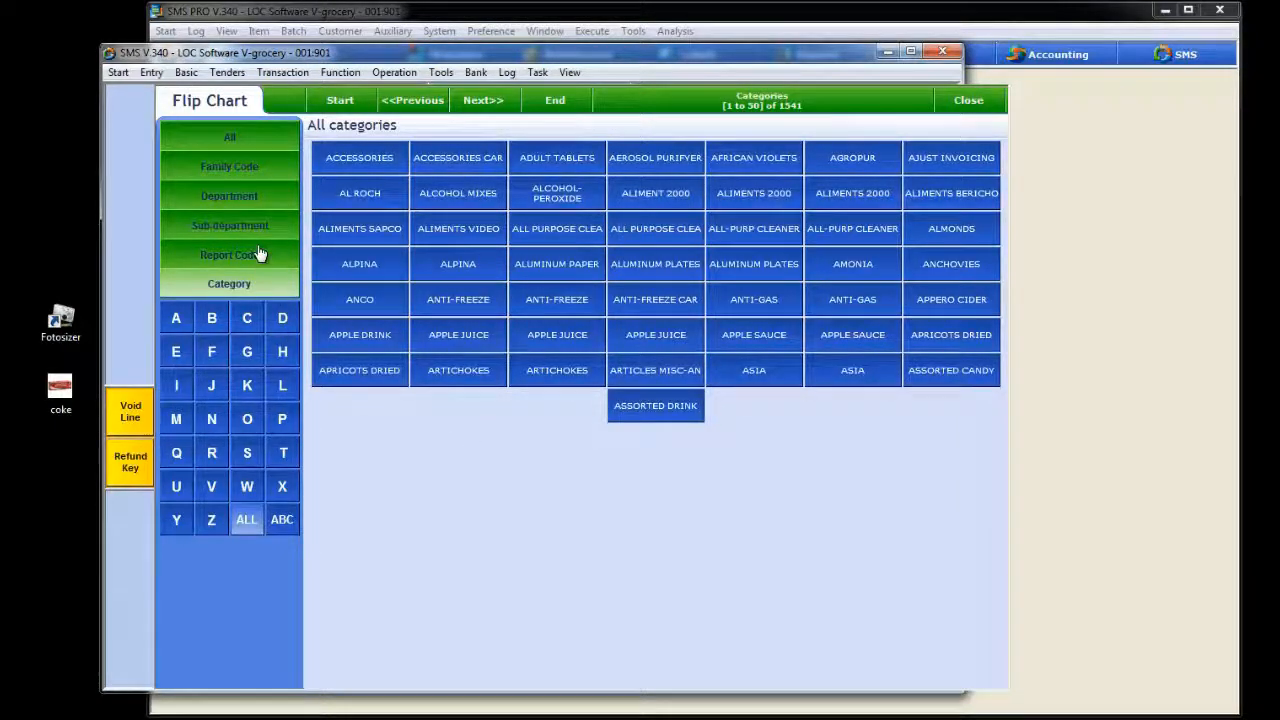
{"action": "mouse_move", "coordinate": [240, 435]}
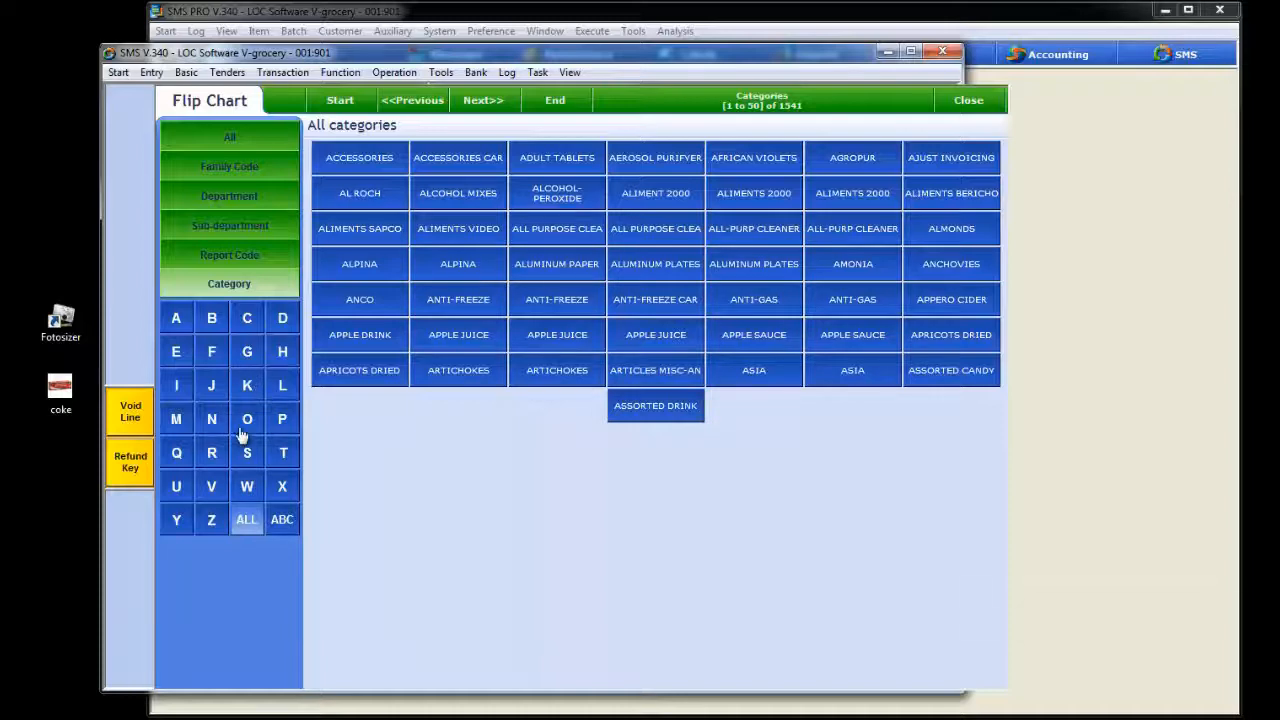
{"action": "left_click", "coordinate": [175, 318]}
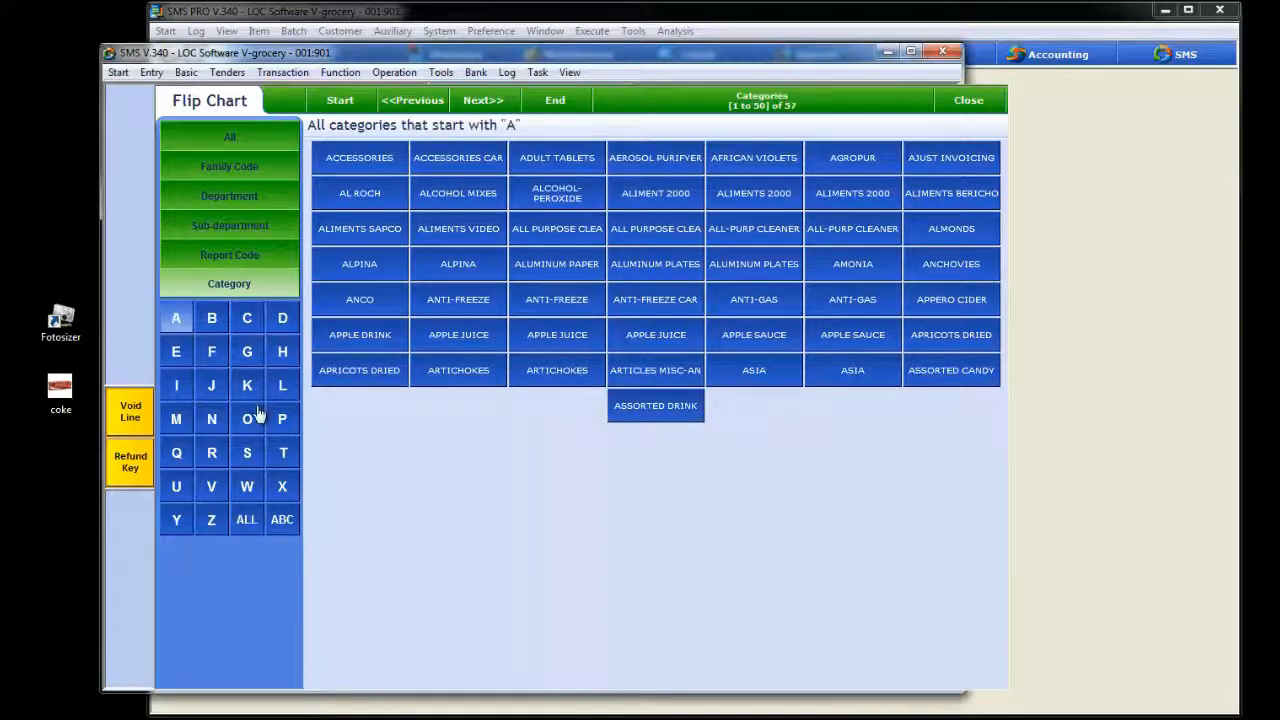
{"action": "left_click", "coordinate": [211, 385]}
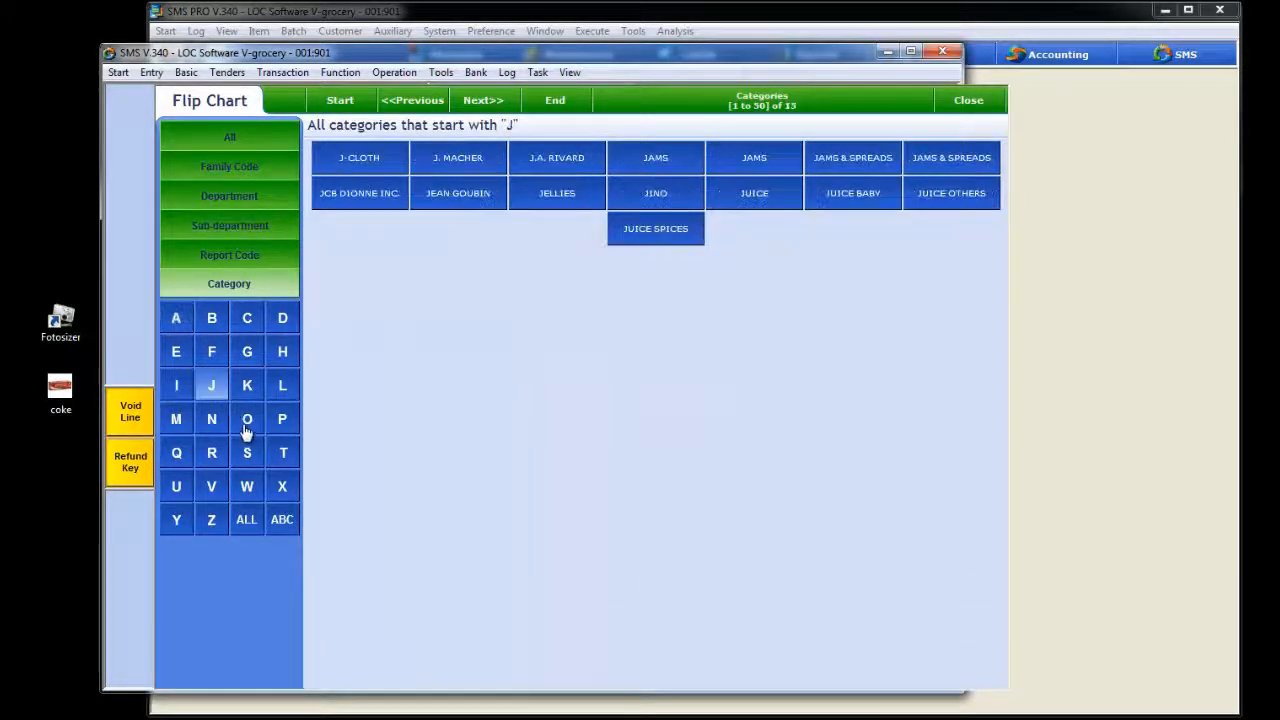
{"action": "mouse_move", "coordinate": [246, 485]}
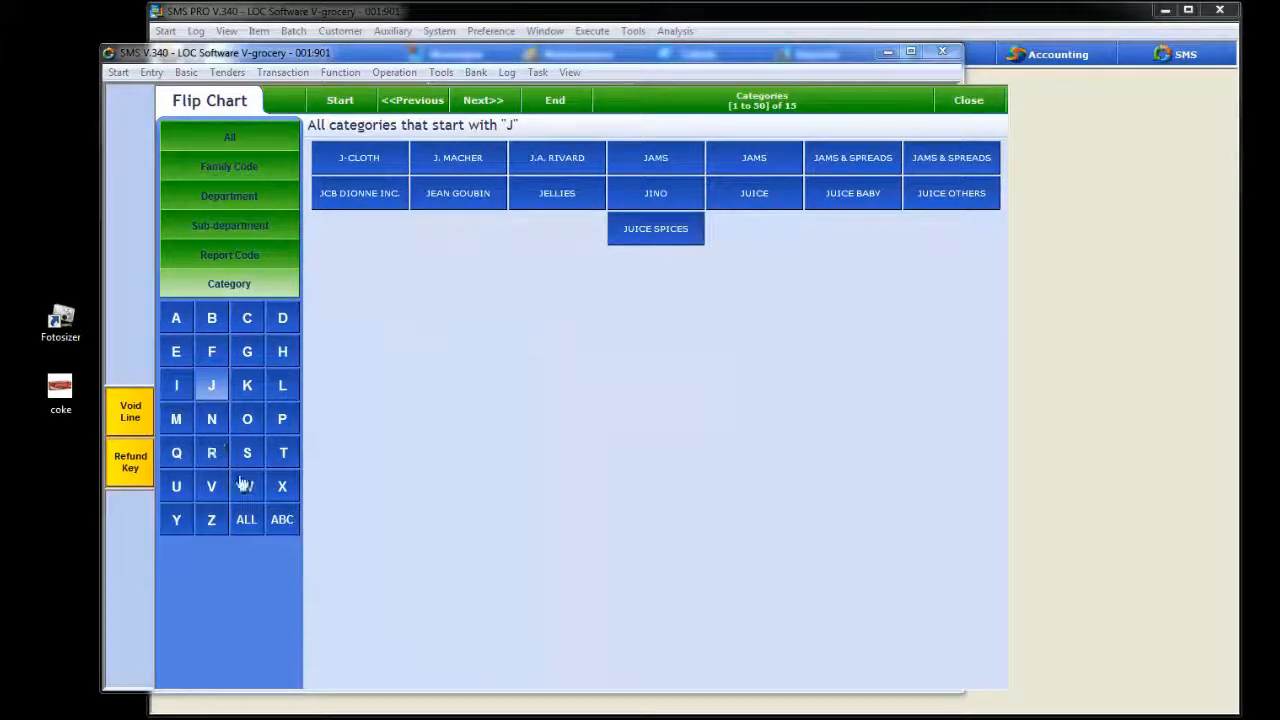
{"action": "left_click", "coordinate": [246, 519]}
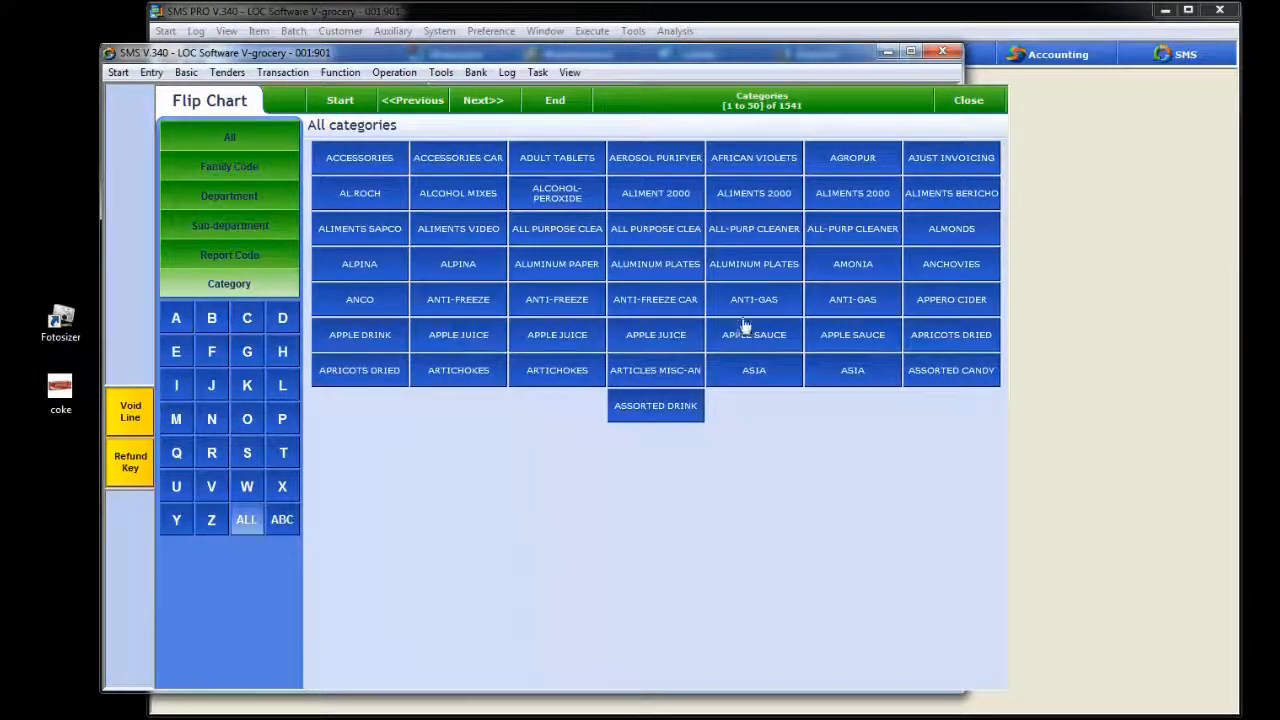
{"action": "left_click", "coordinate": [483, 100]}
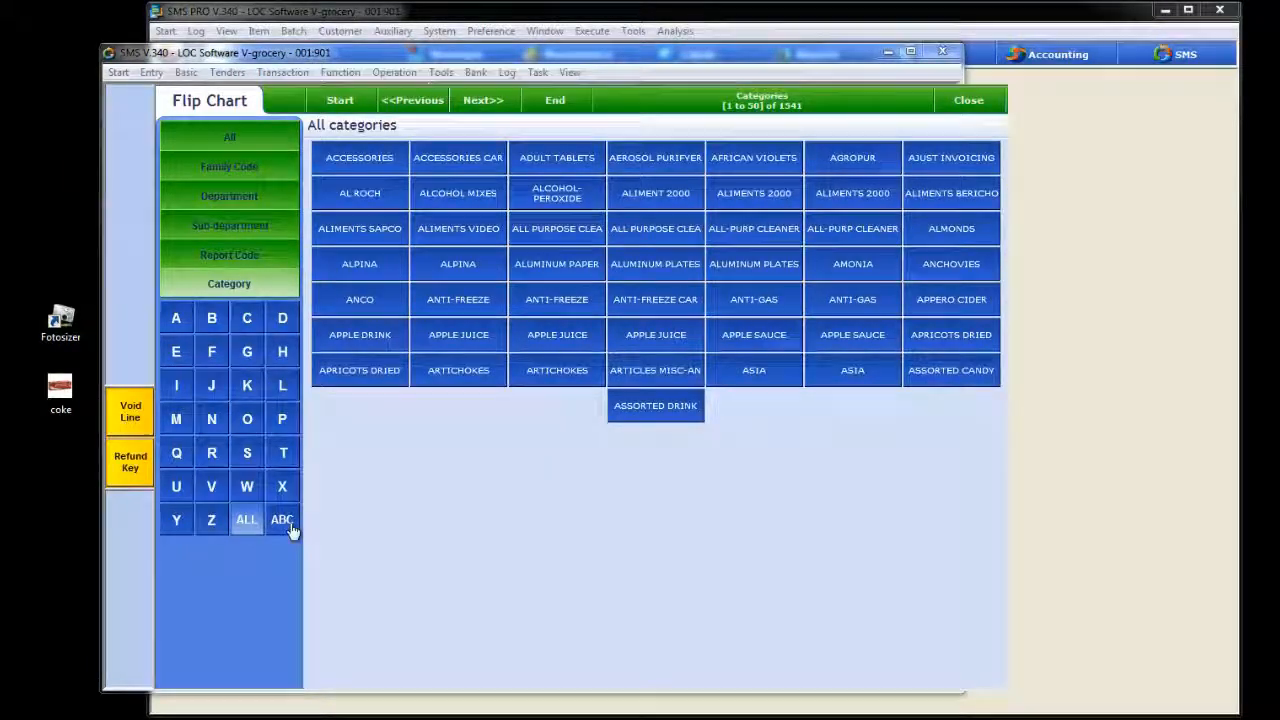
Step: Search categories for 'bana', view the empty BANANAS category, then list families again
{"action": "left_click", "coordinate": [282, 519]}
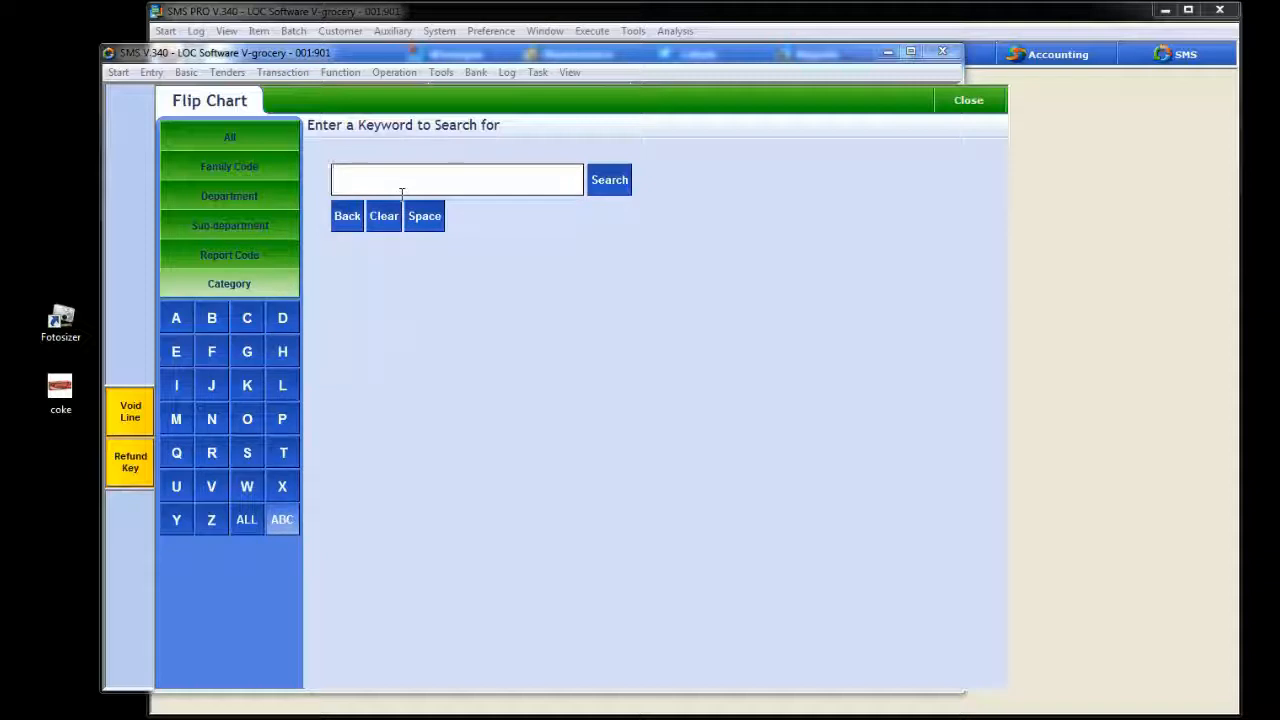
{"action": "type", "text": "bana"}
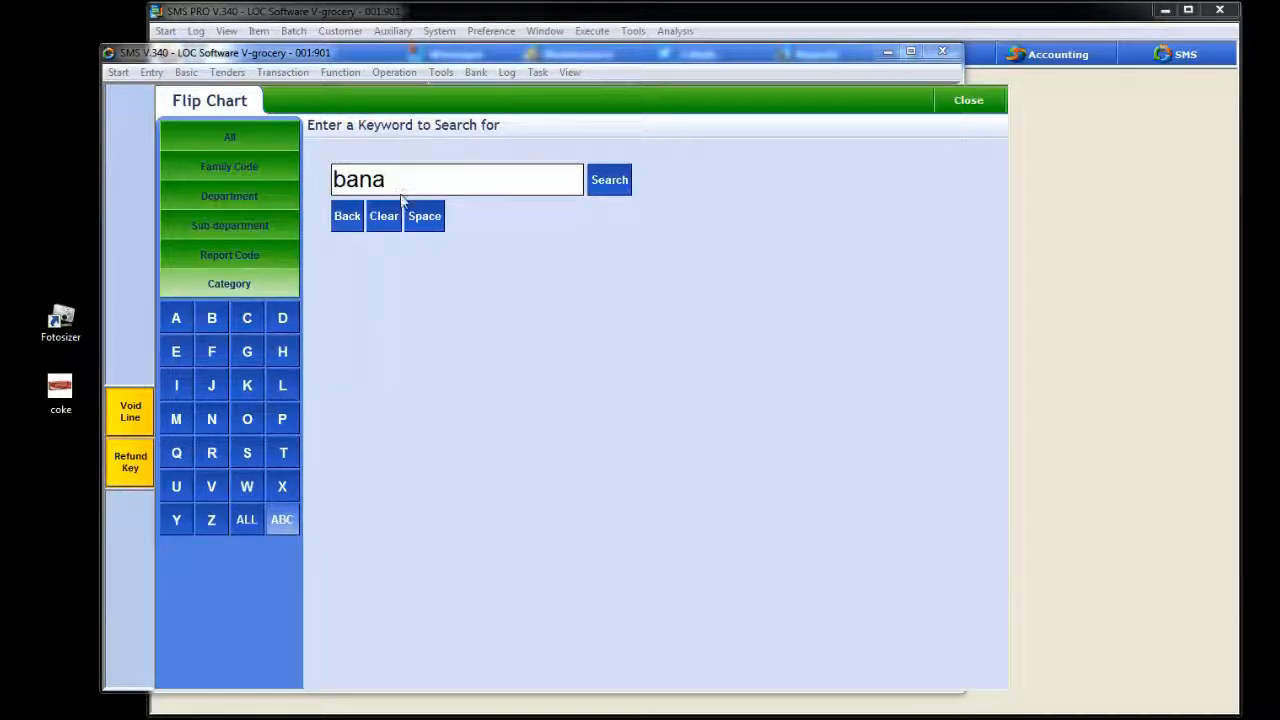
{"action": "left_click", "coordinate": [609, 180]}
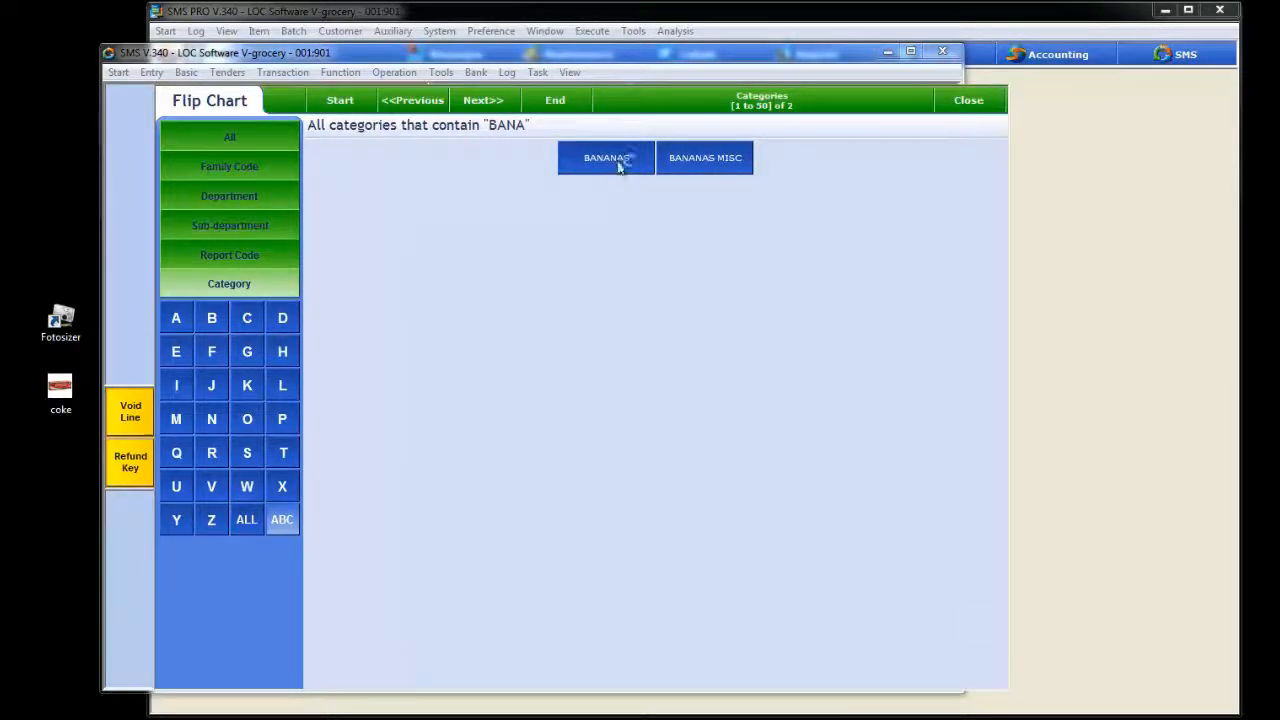
{"action": "left_click", "coordinate": [605, 157]}
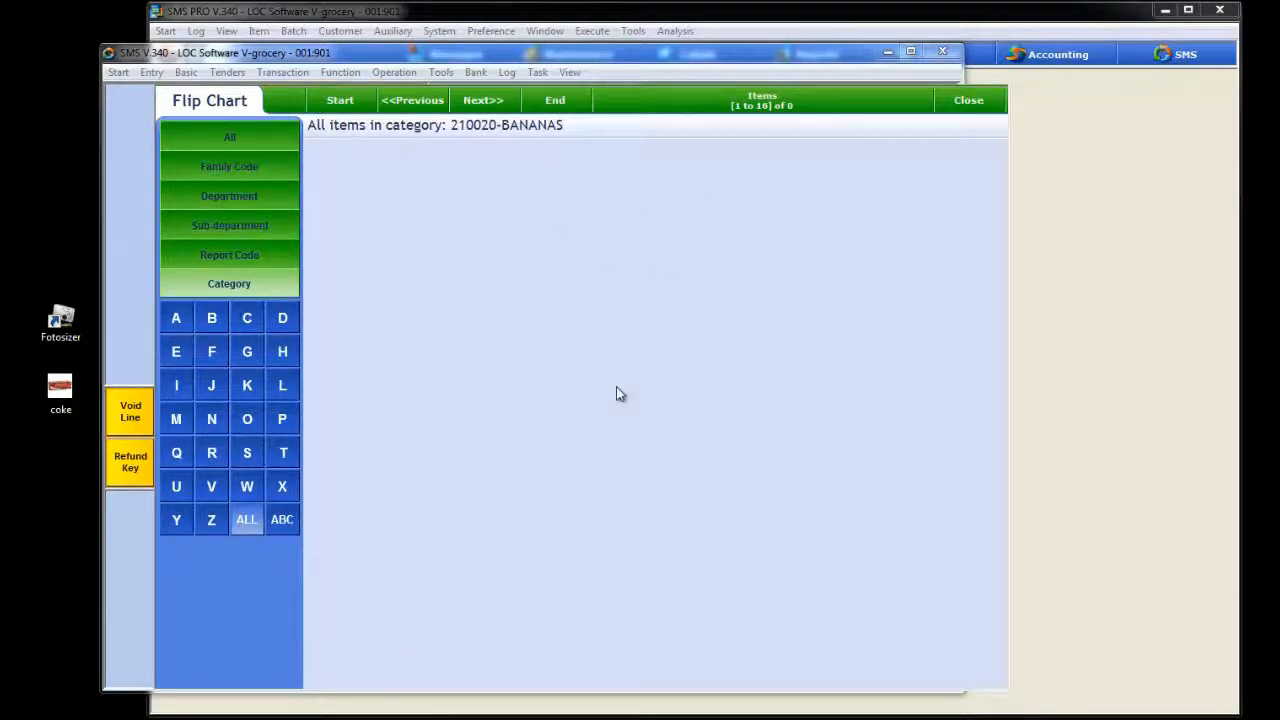
{"action": "mouse_move", "coordinate": [617, 381]}
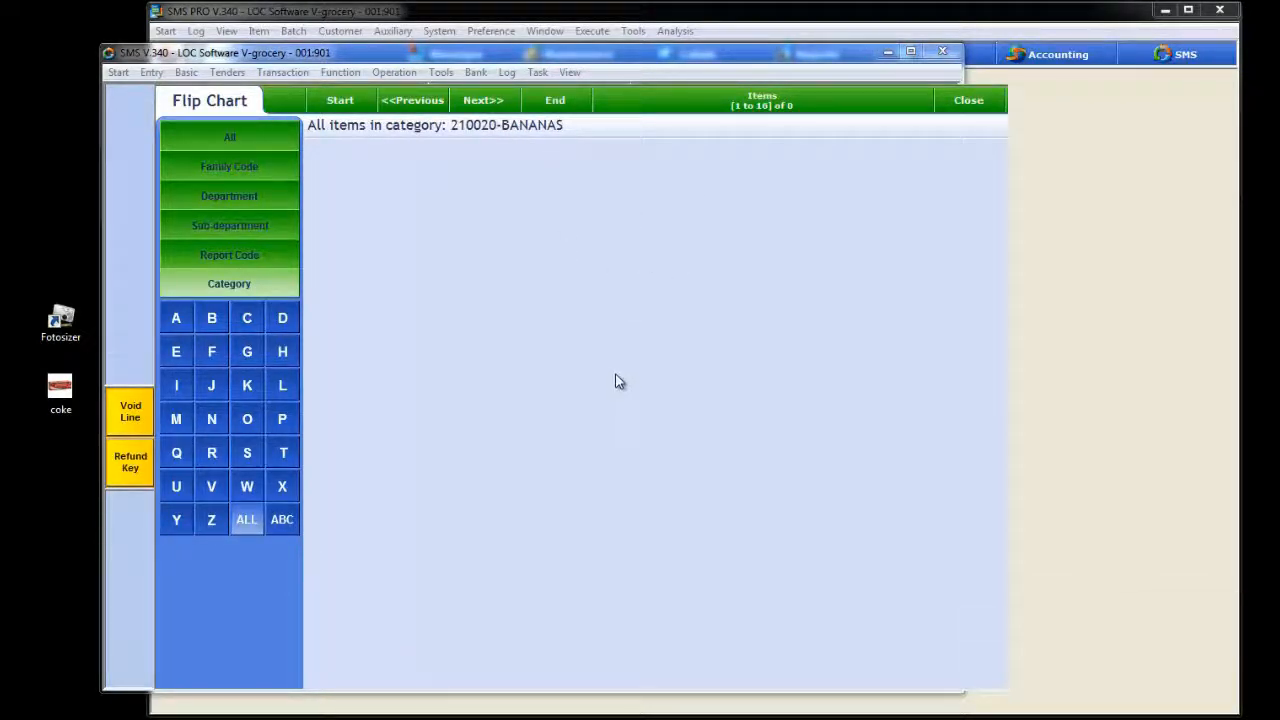
{"action": "left_click", "coordinate": [229, 166]}
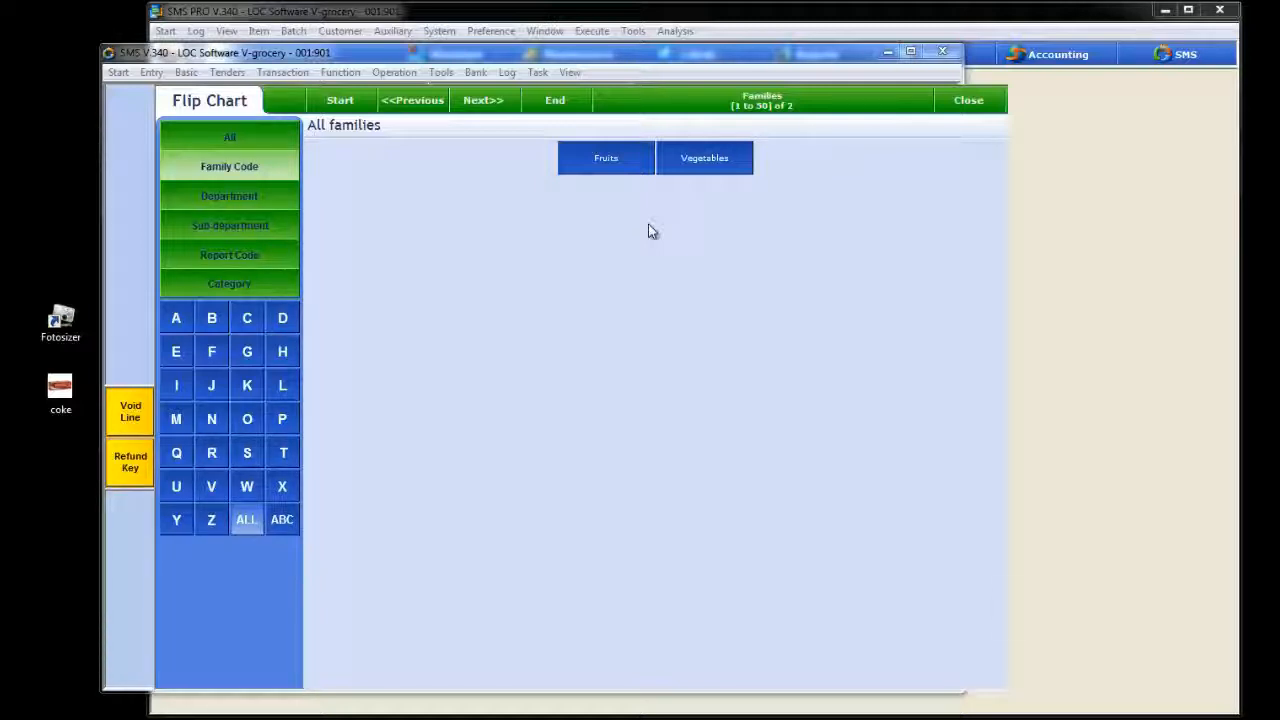
{"action": "mouse_move", "coordinate": [527, 263]}
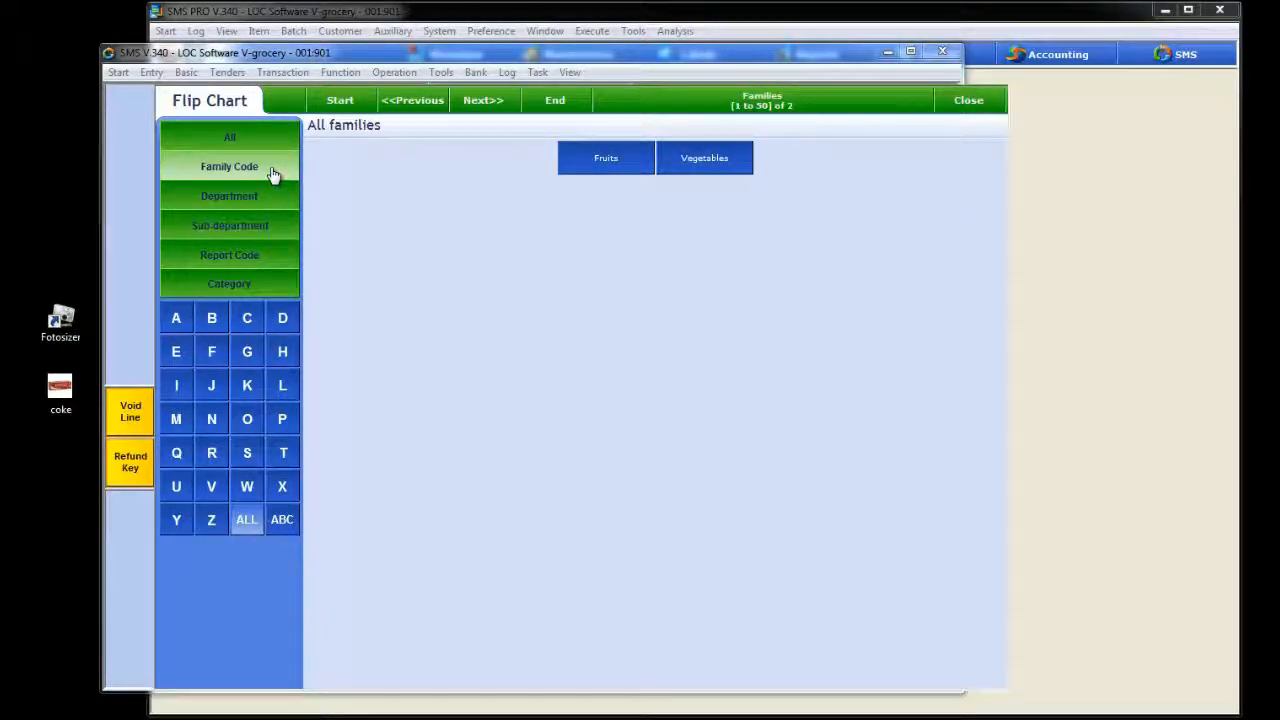
{"action": "mouse_move", "coordinate": [571, 225]}
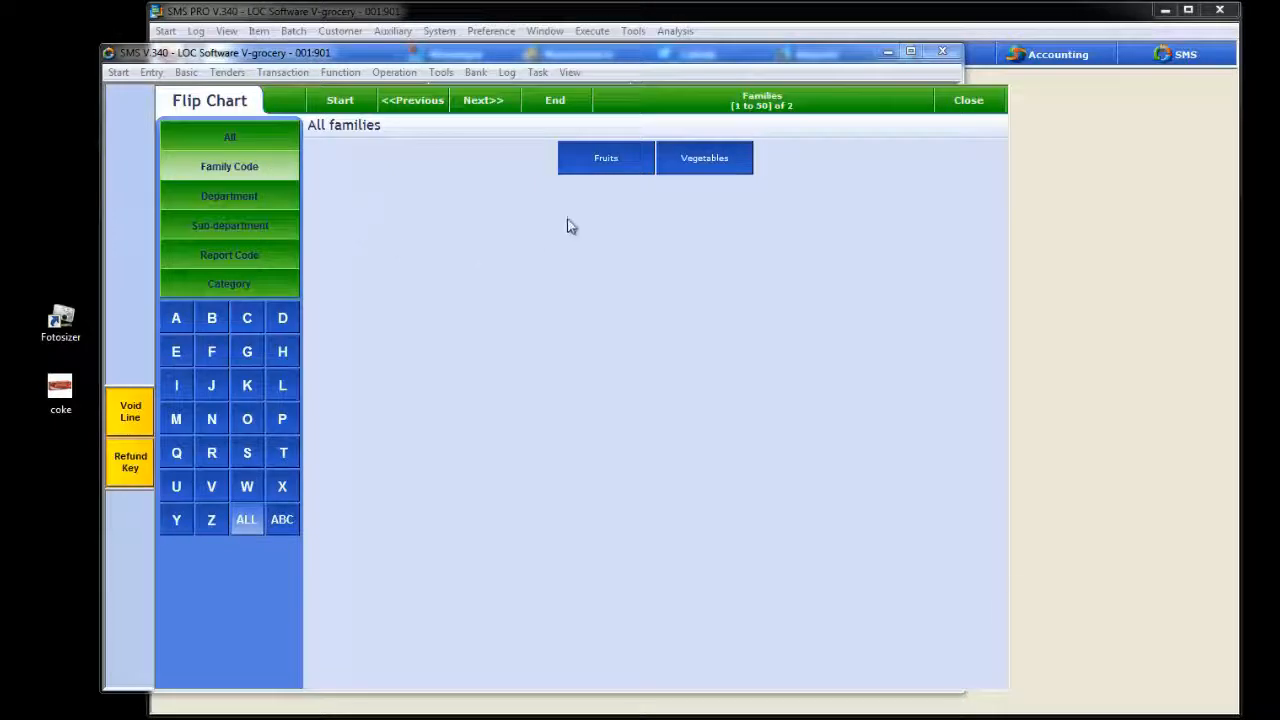
{"action": "mouse_move", "coordinate": [690, 182]}
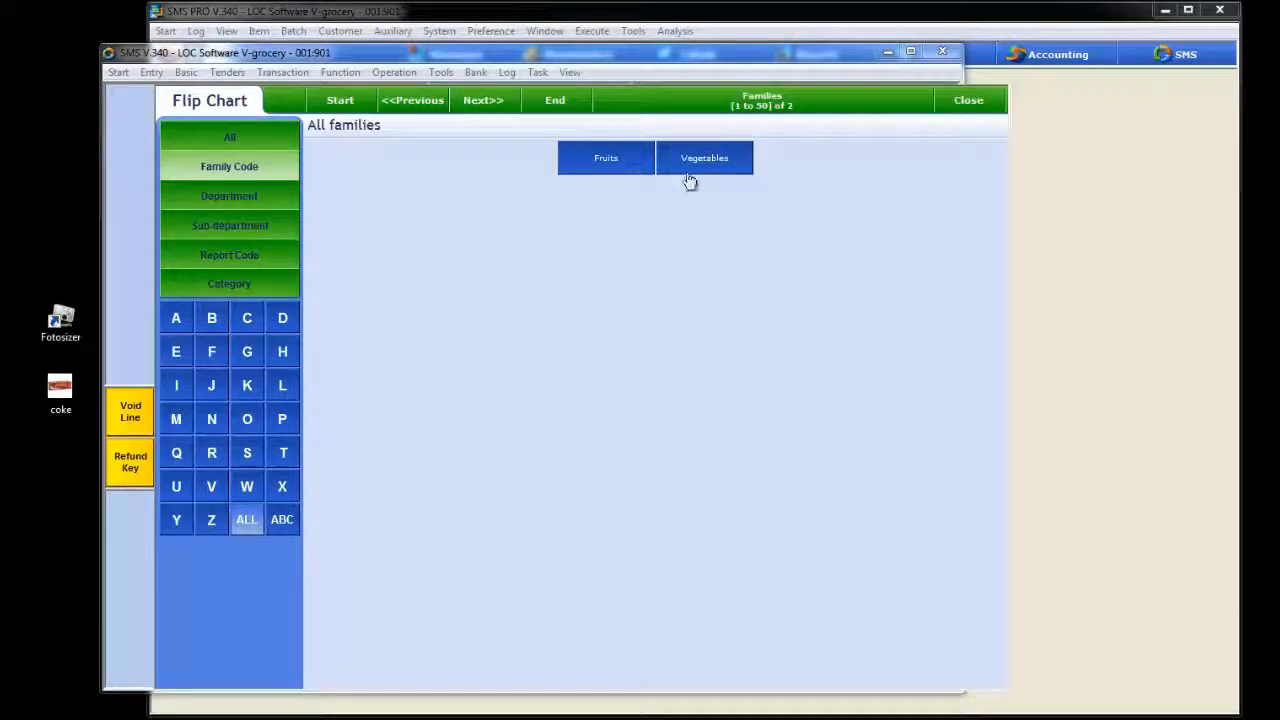
{"action": "mouse_move", "coordinate": [700, 180]}
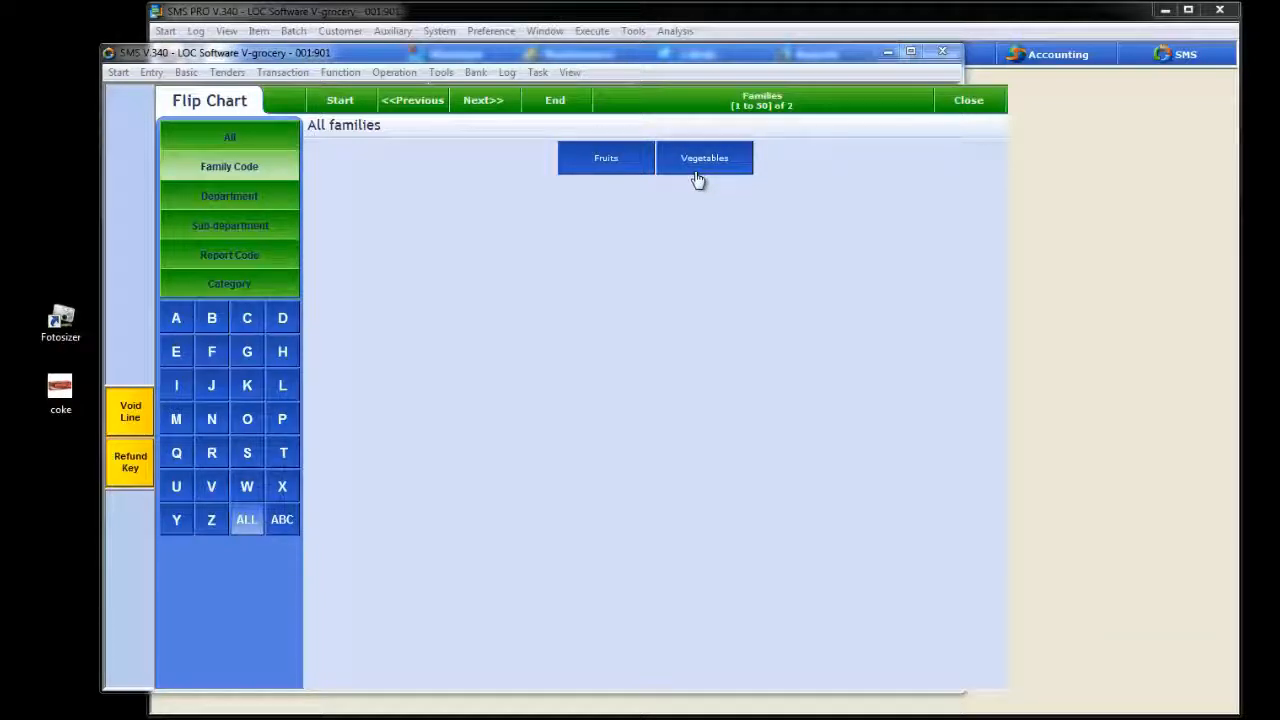
{"action": "mouse_move", "coordinate": [669, 191]}
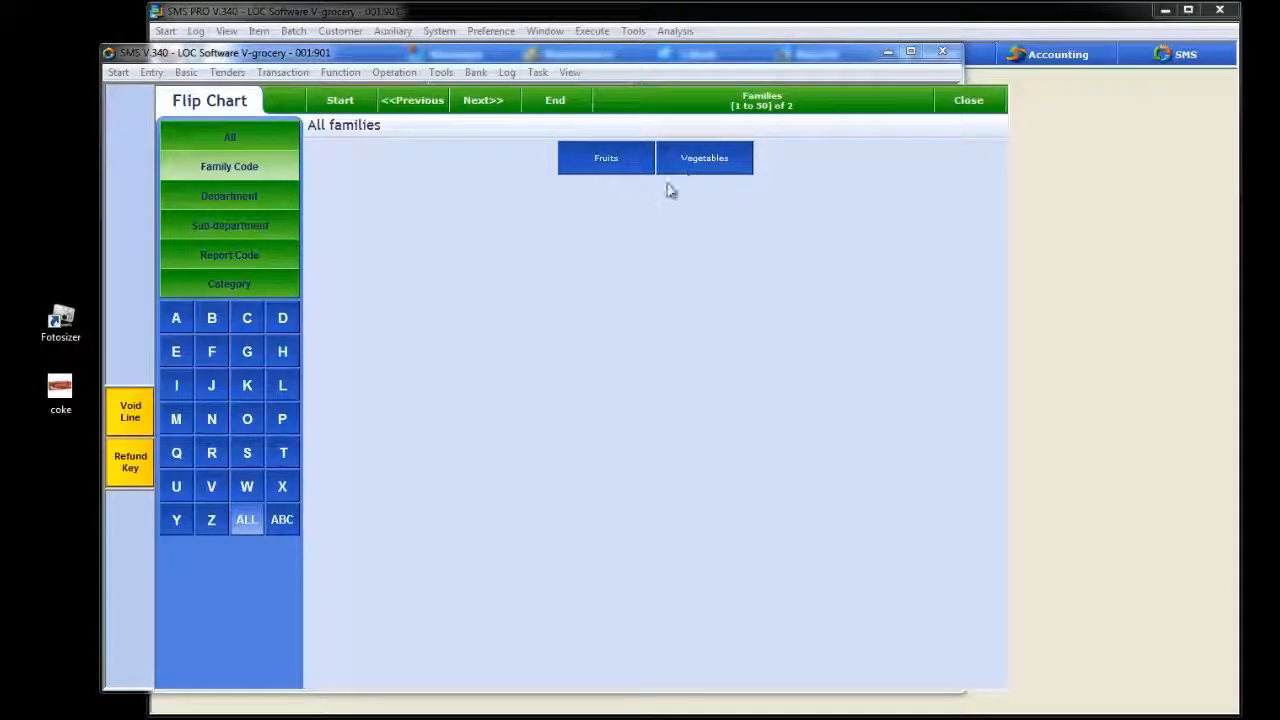
Step: Close the Flip Chart to return to the register's main sales screen
{"action": "left_click", "coordinate": [967, 100]}
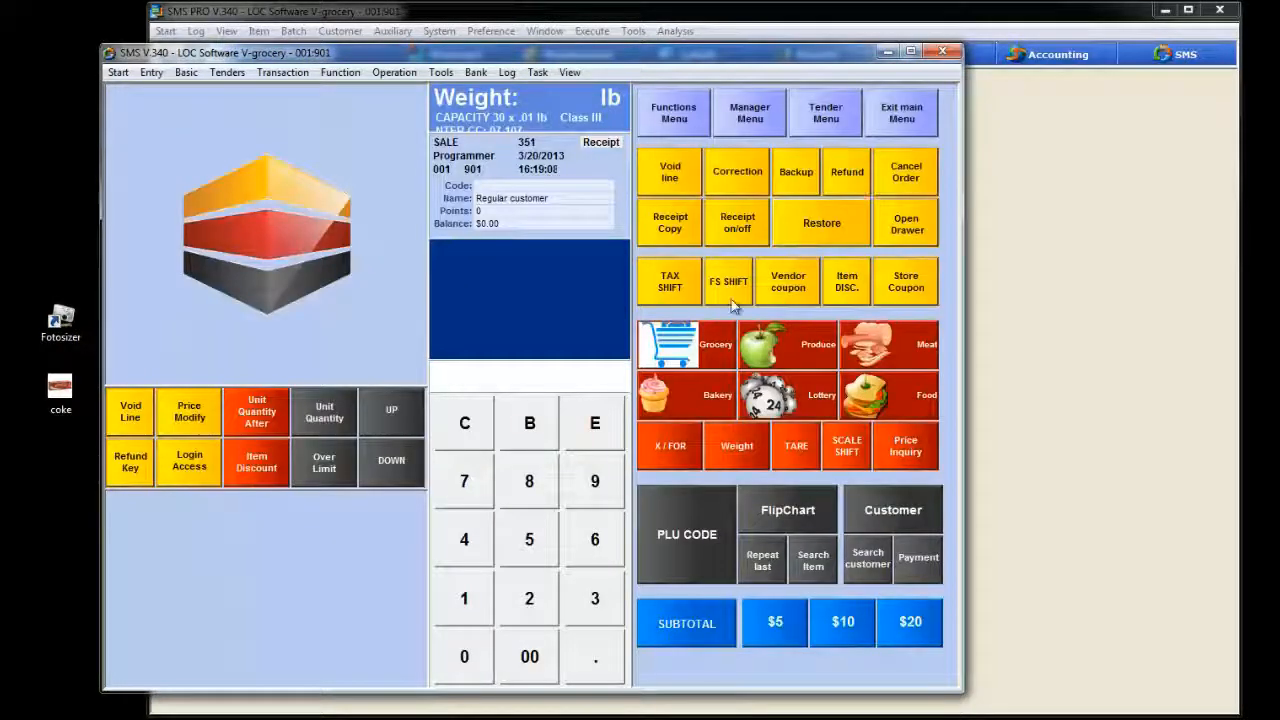
{"action": "mouse_move", "coordinate": [1041, 315]}
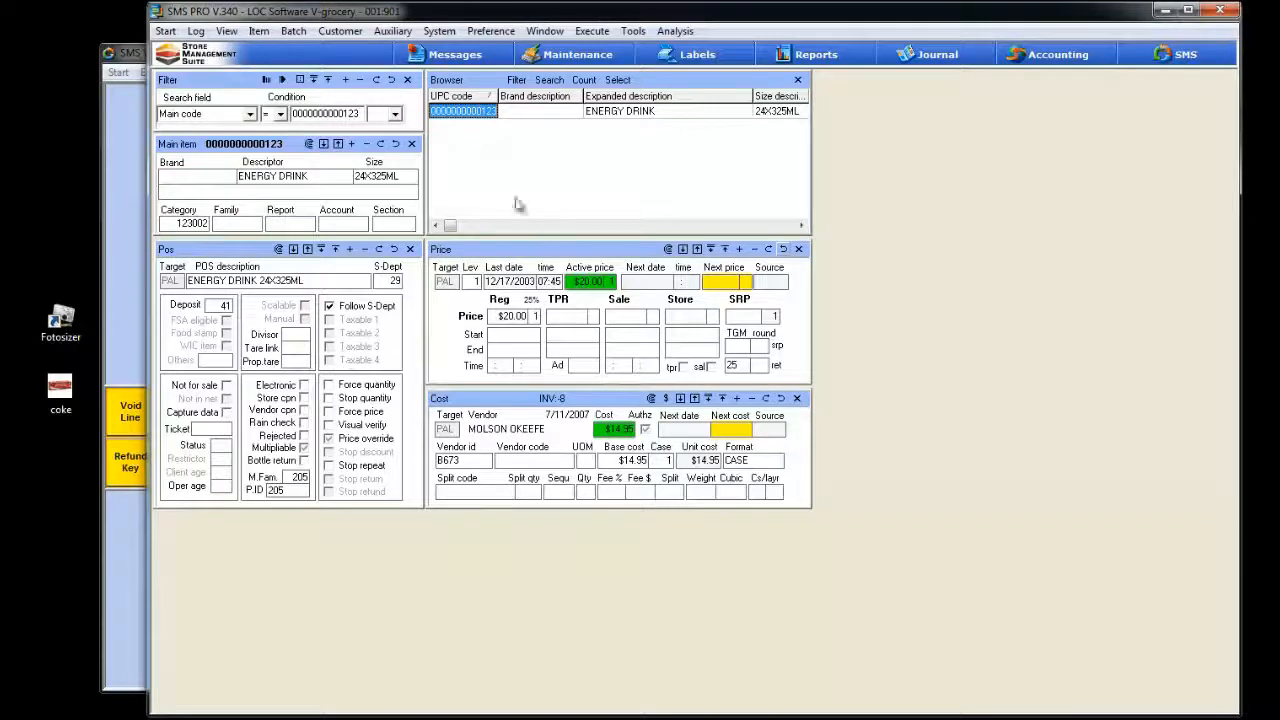
{"action": "mouse_move", "coordinate": [385, 233]}
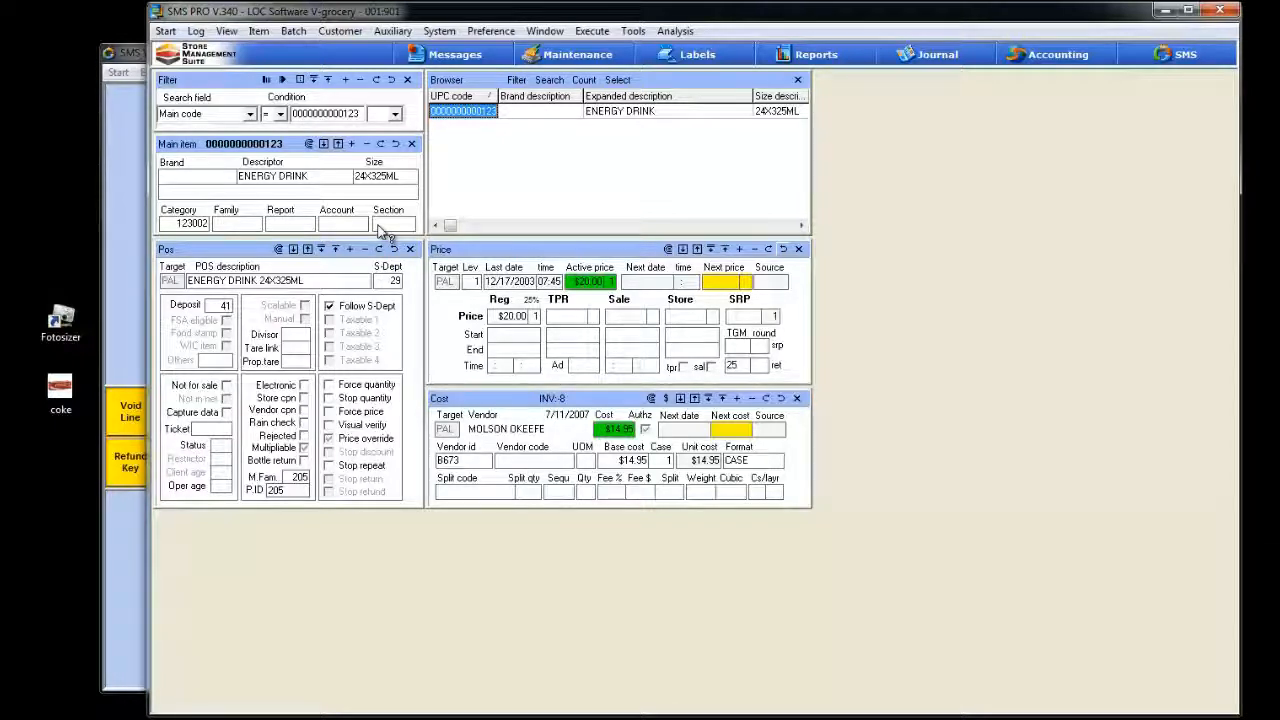
{"action": "mouse_move", "coordinate": [363, 135]}
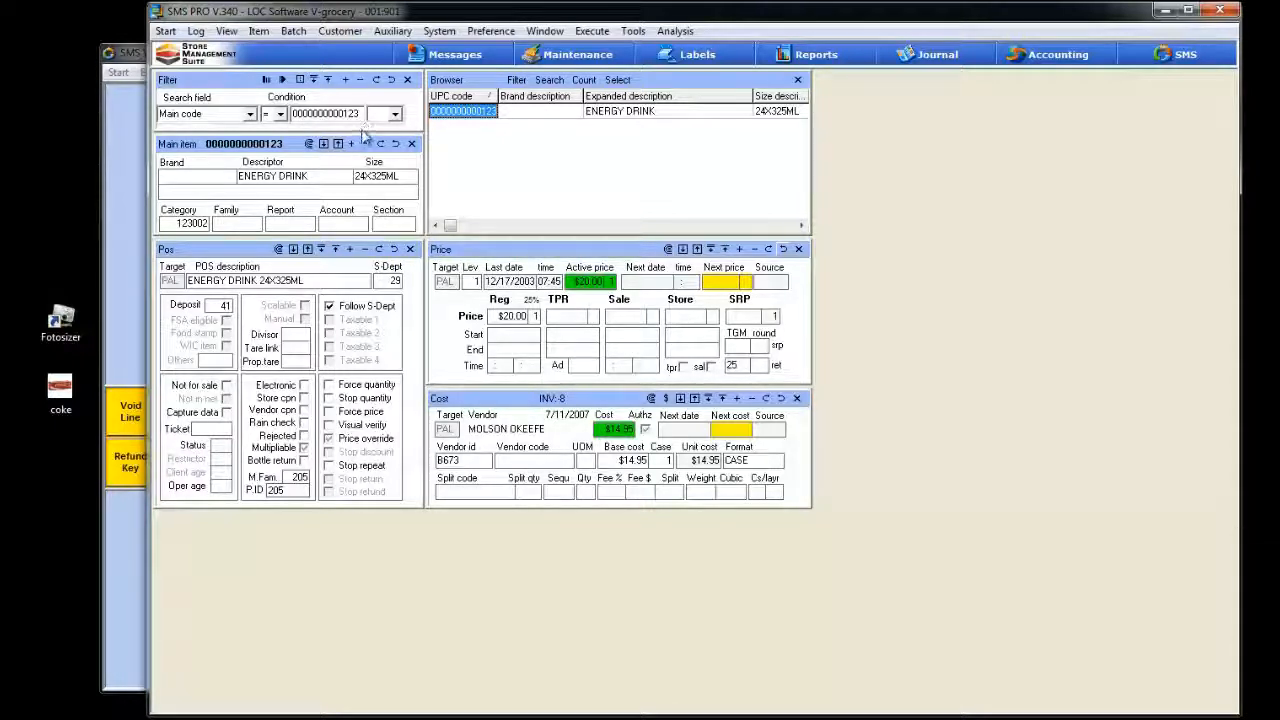
{"action": "mouse_move", "coordinate": [332, 130]}
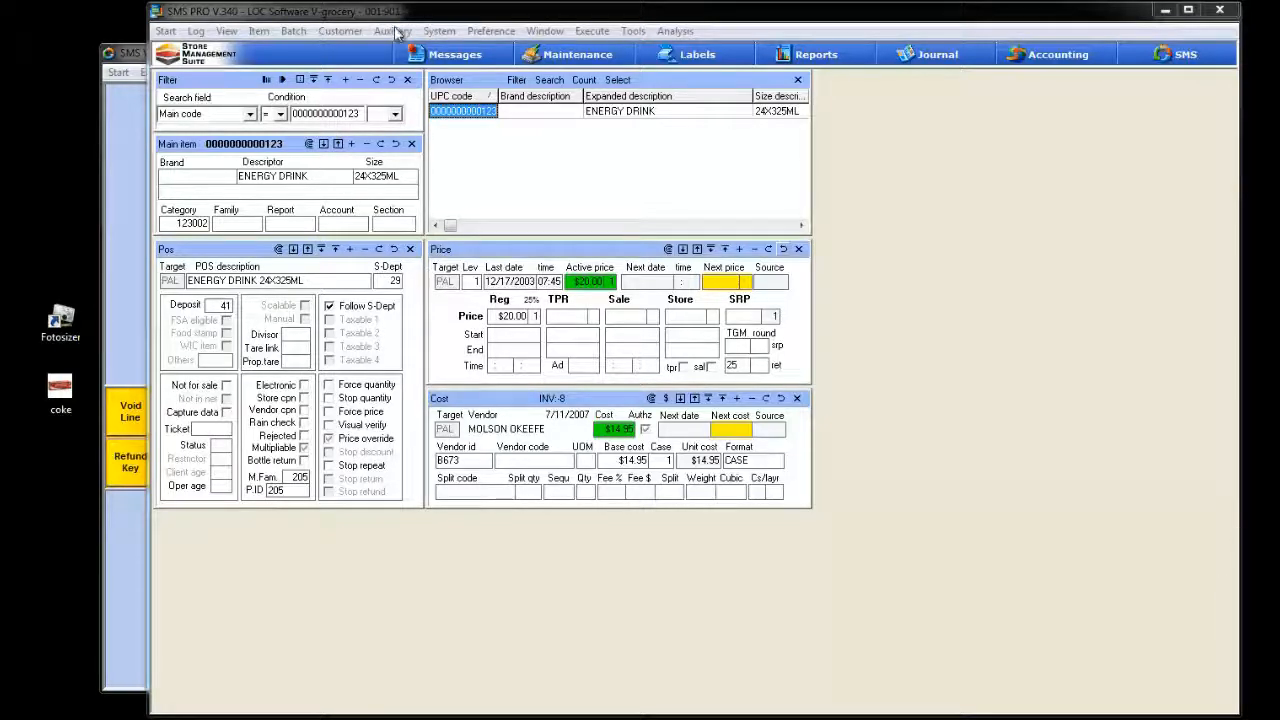
Step: Show the Family code list (Fruits, Vegetables) beside the ENERGY DRINK item record
{"action": "left_click", "coordinate": [391, 31]}
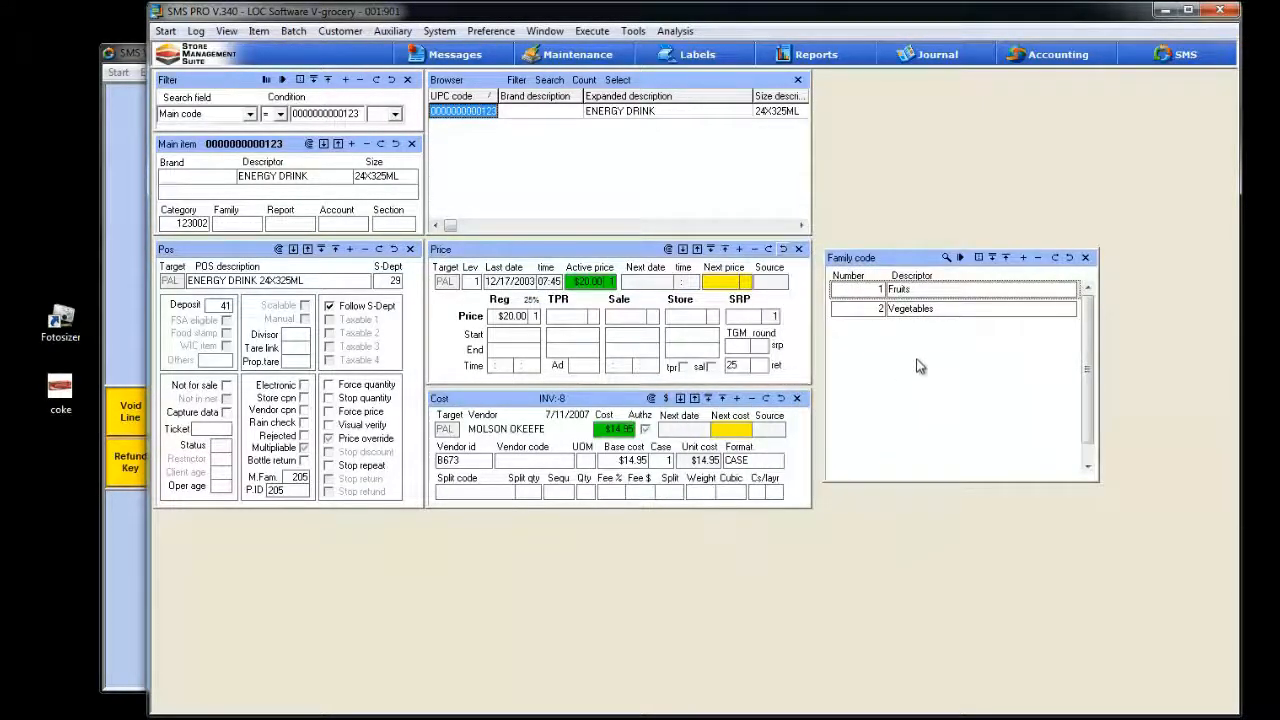
{"action": "mouse_move", "coordinate": [119, 567]}
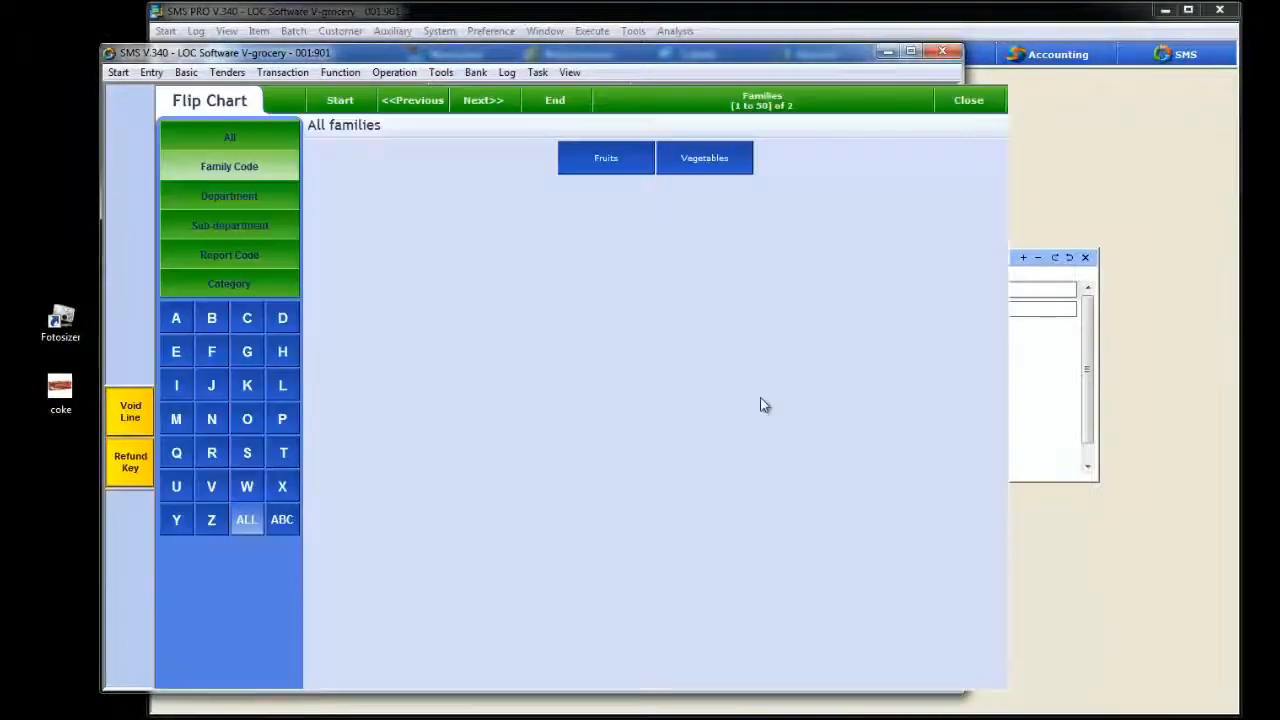
{"action": "mouse_move", "coordinate": [660, 188]}
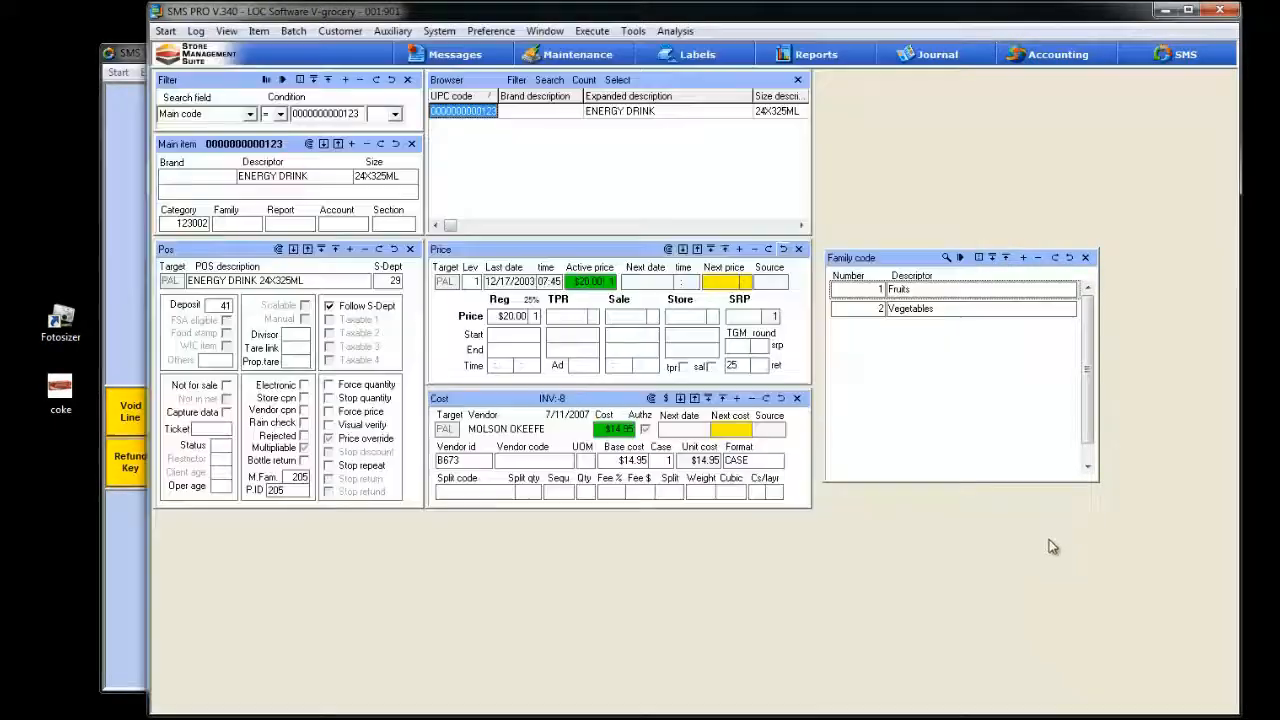
{"action": "mouse_move", "coordinate": [913, 330]}
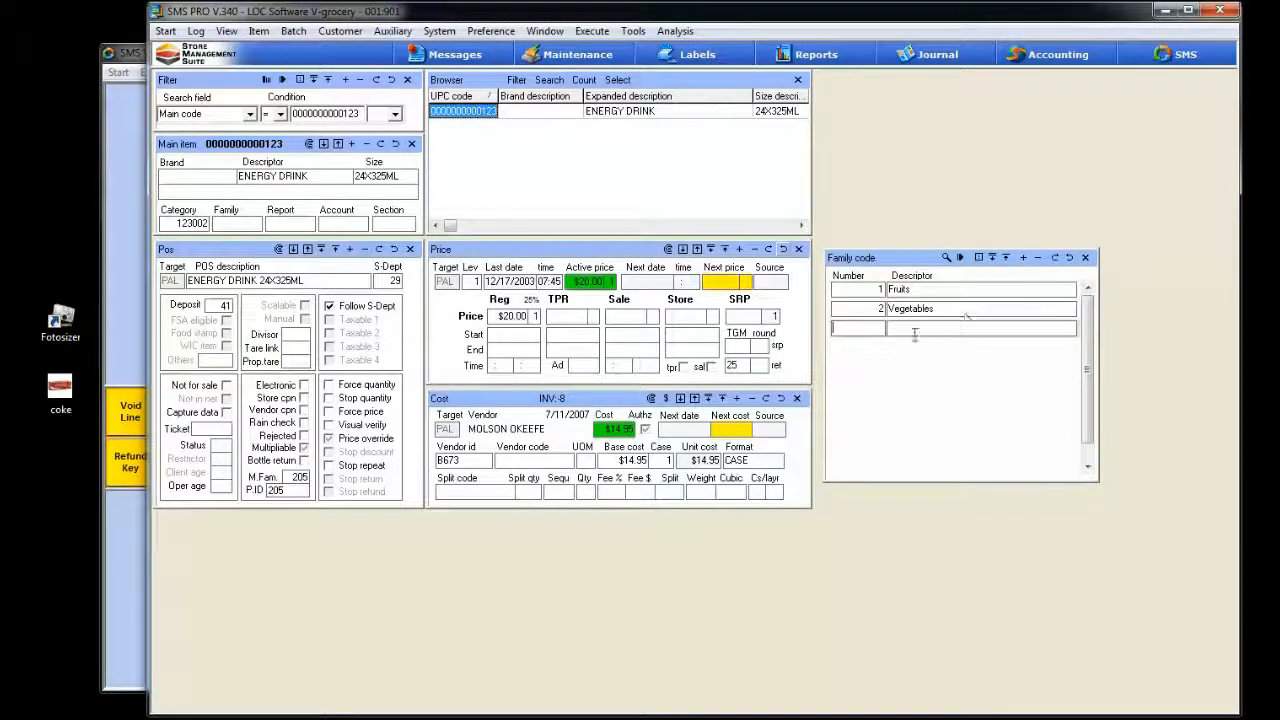
Step: Enter family number 3 named 'Heavy Stuff' in the new row
{"action": "type", "text": "3"}
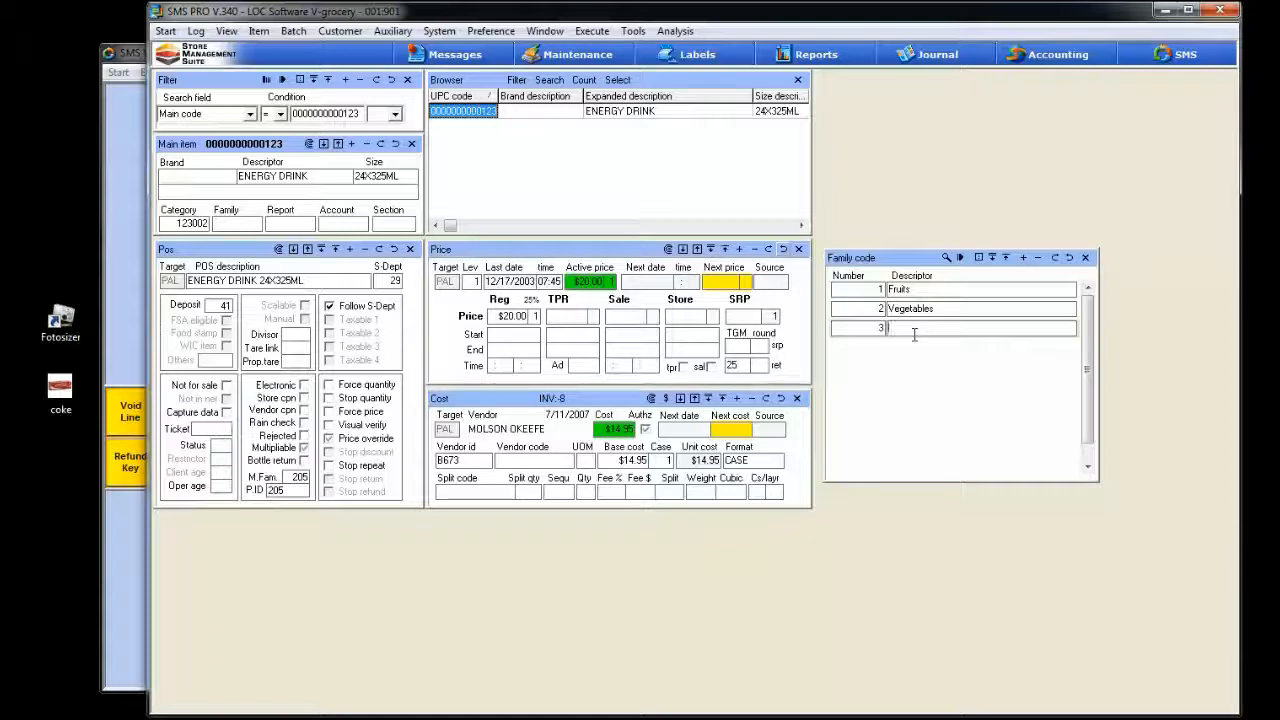
{"action": "type", "text": "Heavy Stuff"}
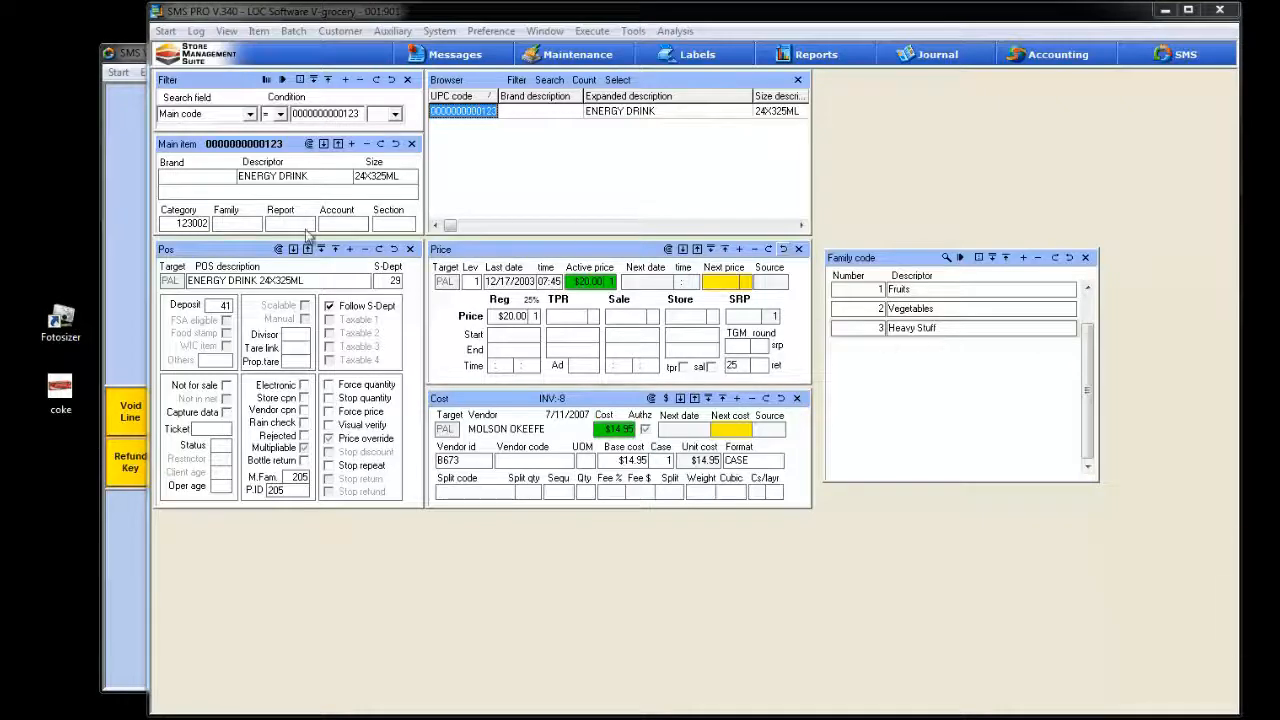
{"action": "mouse_move", "coordinate": [360, 253]}
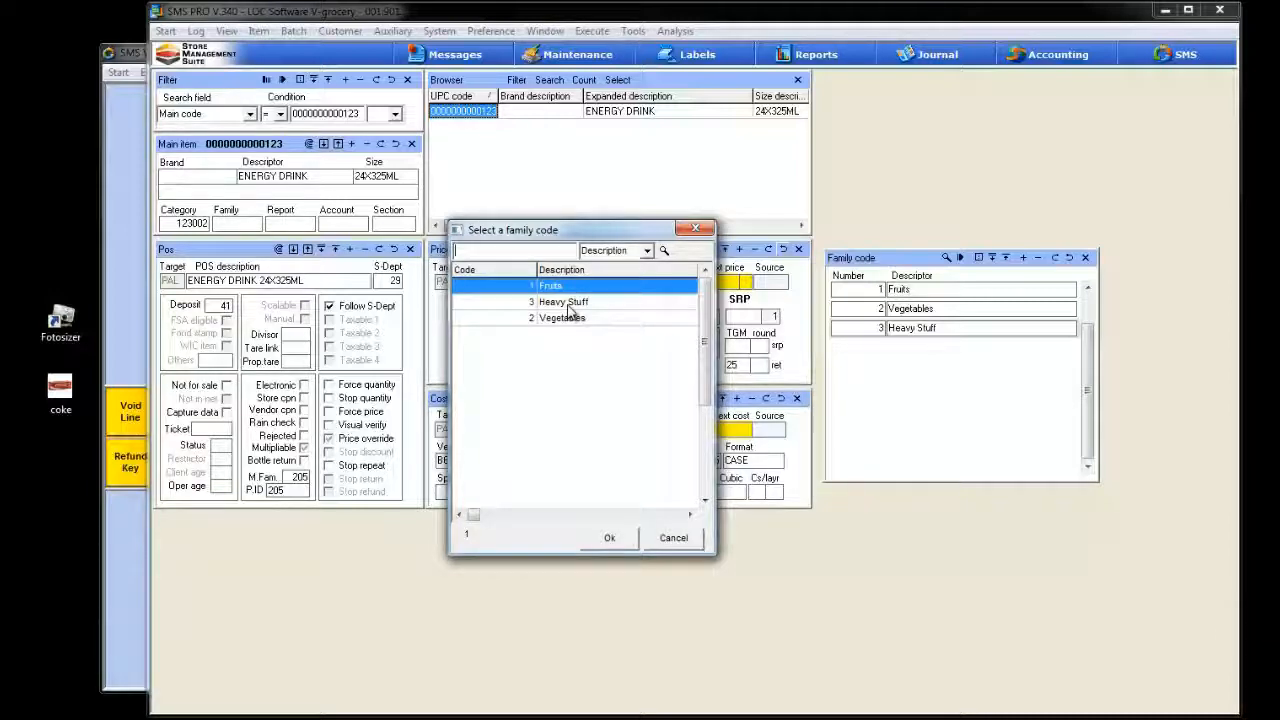
Step: Assign Heavy Stuff as the ENERGY DRINK item's family
{"action": "left_click", "coordinate": [609, 537]}
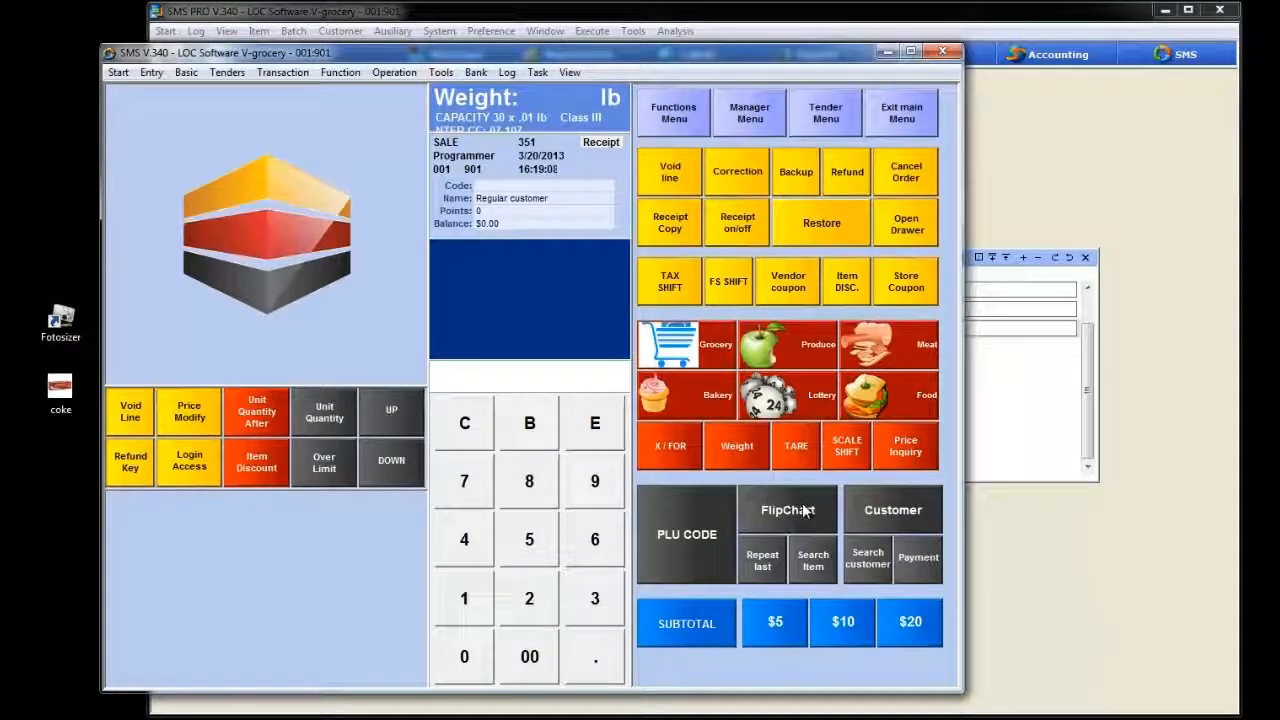
Step: Show the ENERGY DRINK item under the Heavy Stuff family on the Flip Chart
{"action": "left_click", "coordinate": [787, 510]}
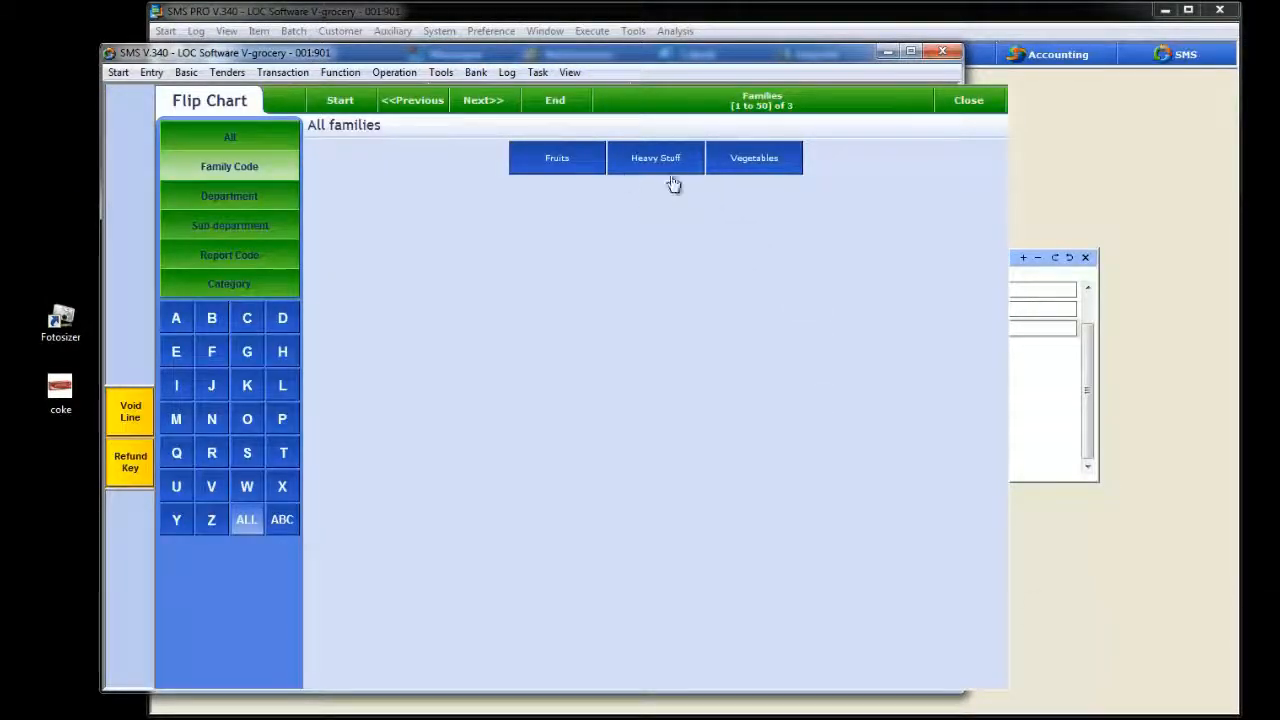
{"action": "mouse_move", "coordinate": [665, 170]}
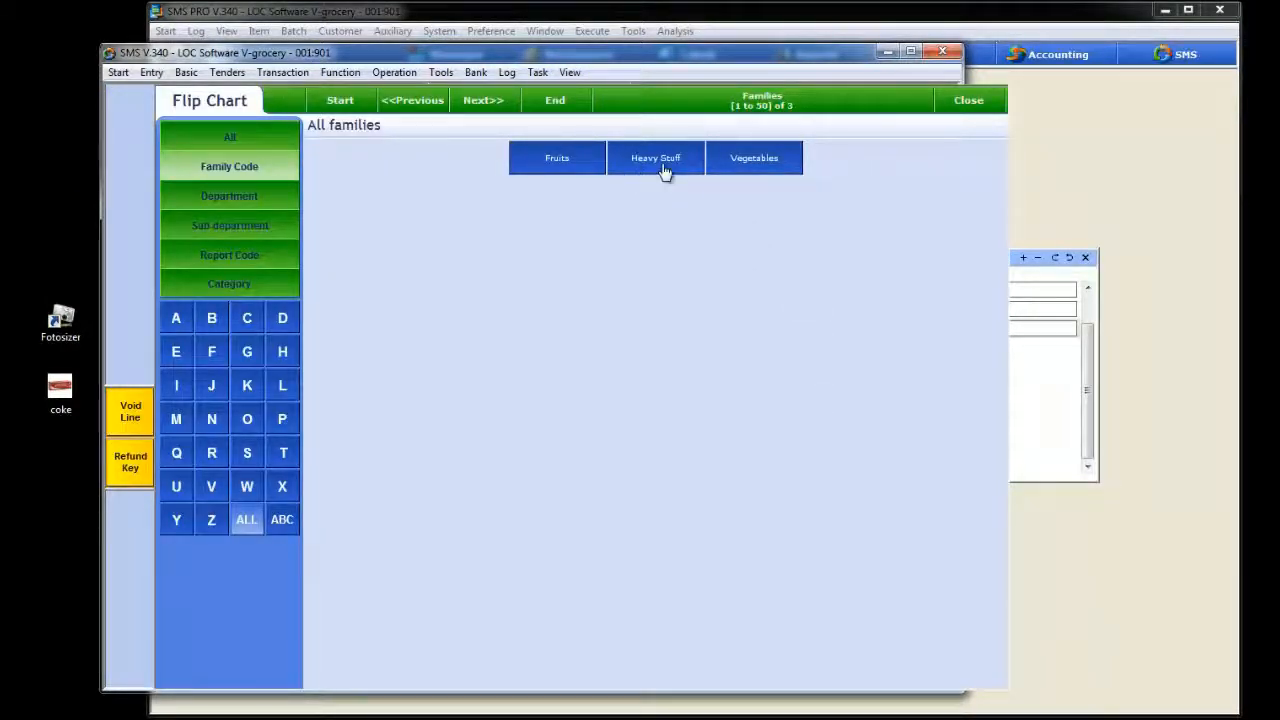
{"action": "left_click", "coordinate": [655, 157]}
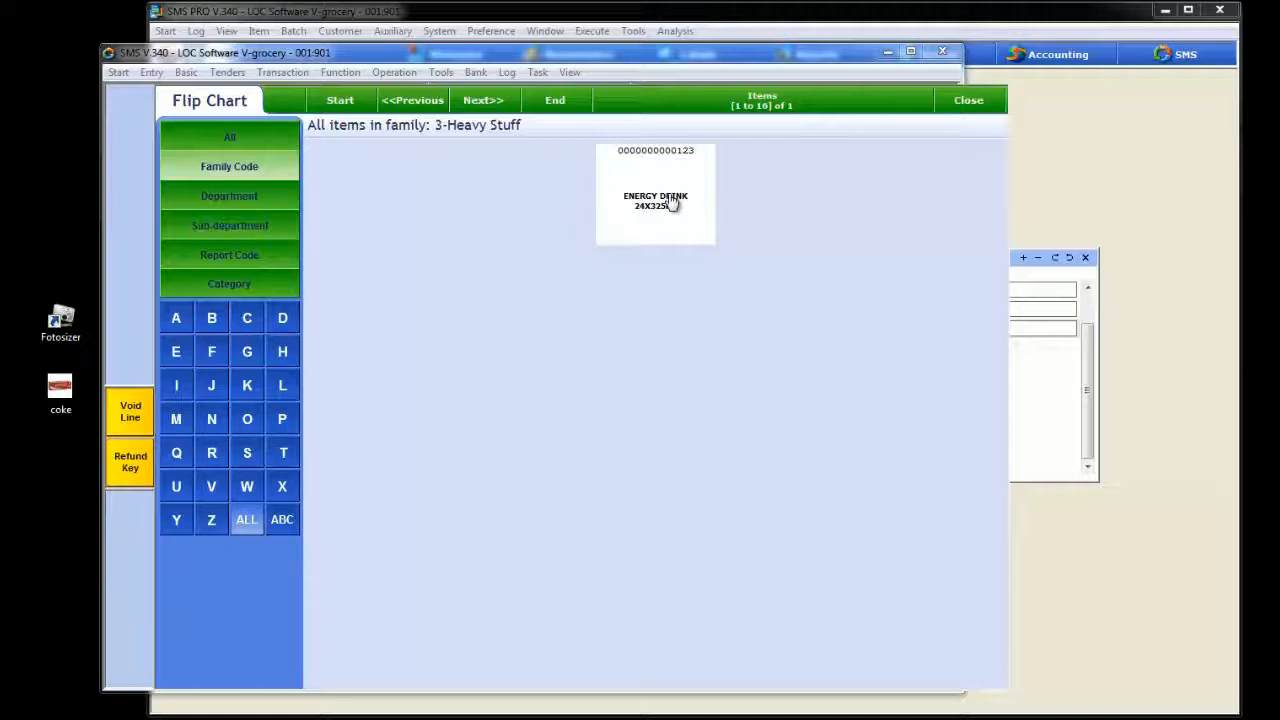
{"action": "mouse_move", "coordinate": [663, 267]}
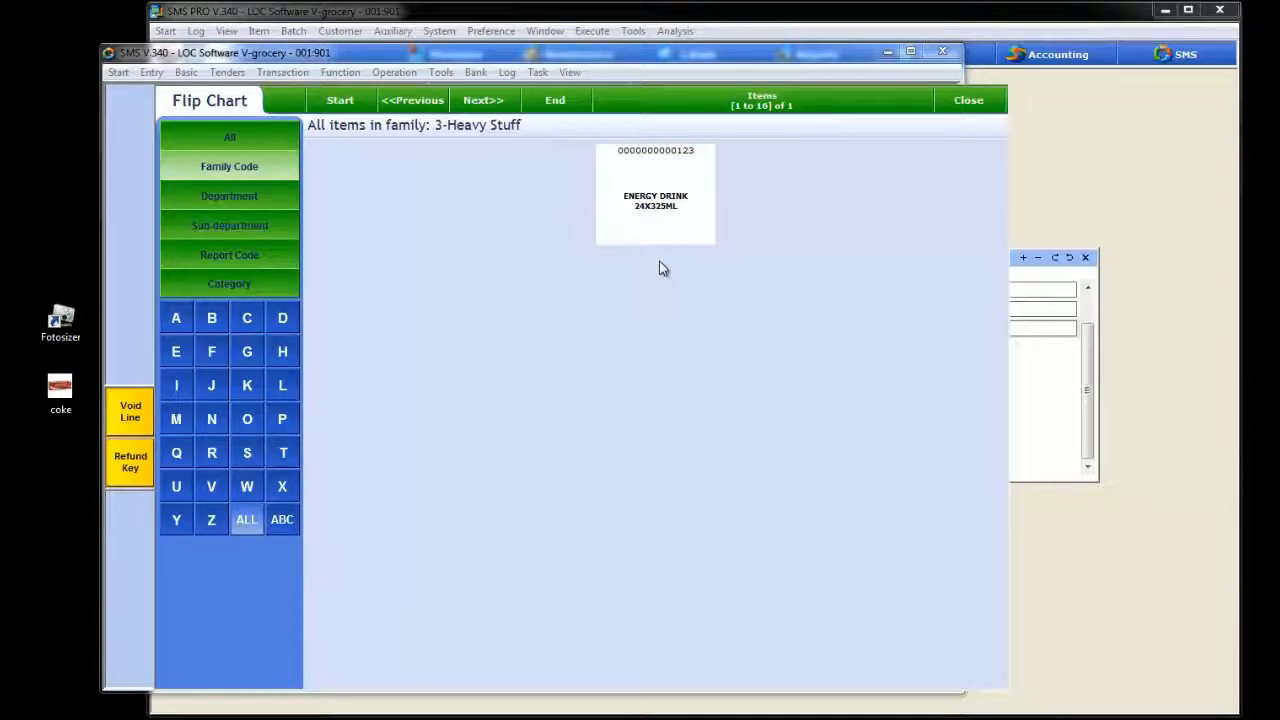
{"action": "mouse_move", "coordinate": [615, 281]}
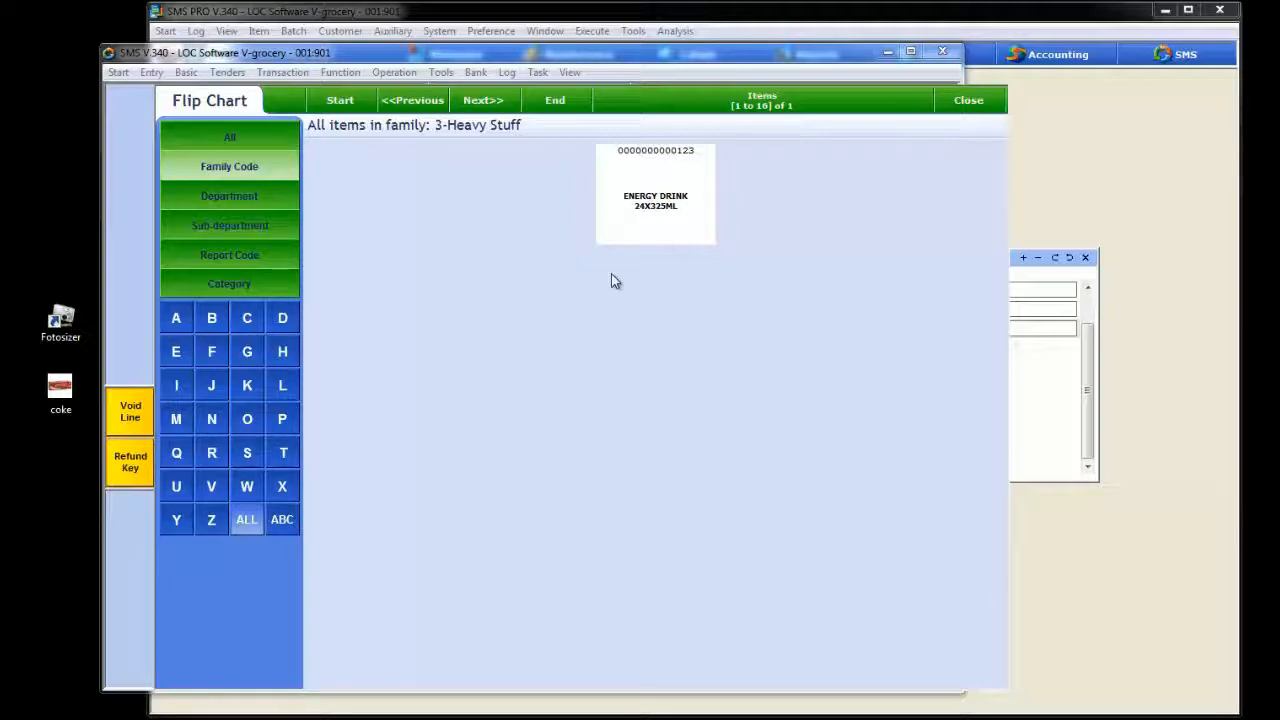
{"action": "mouse_move", "coordinate": [648, 207]}
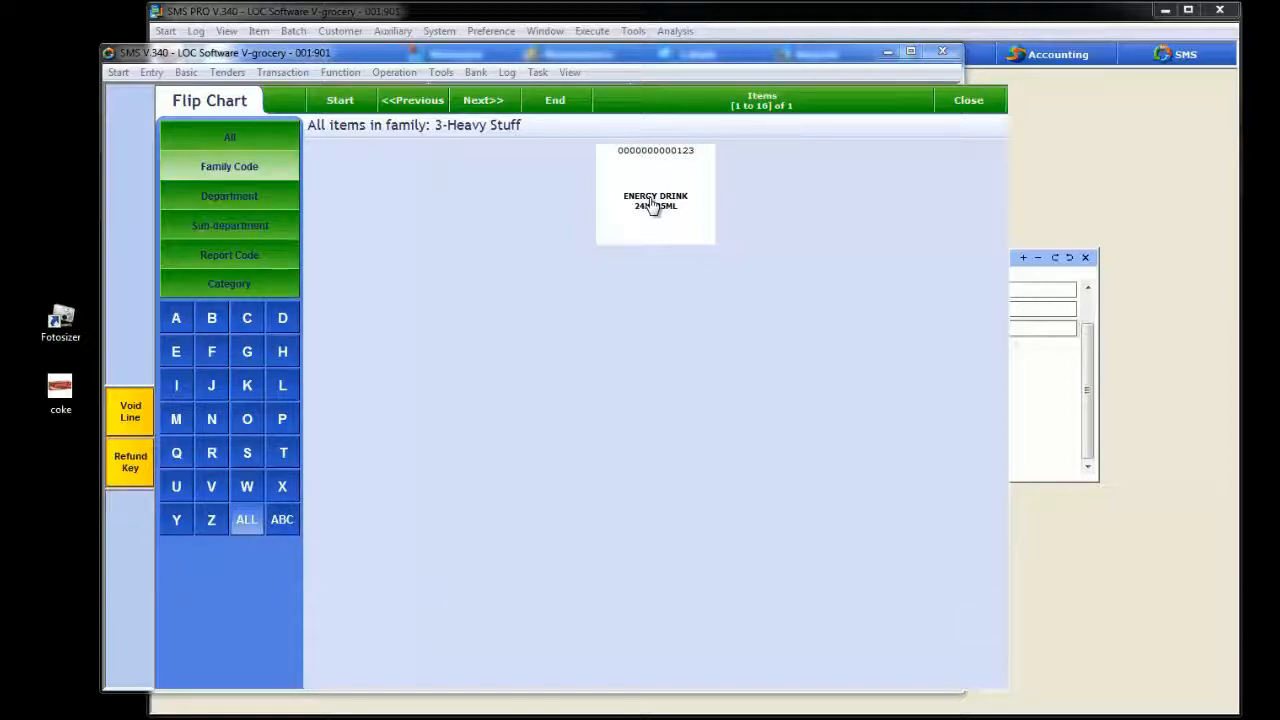
{"action": "mouse_move", "coordinate": [97, 285]}
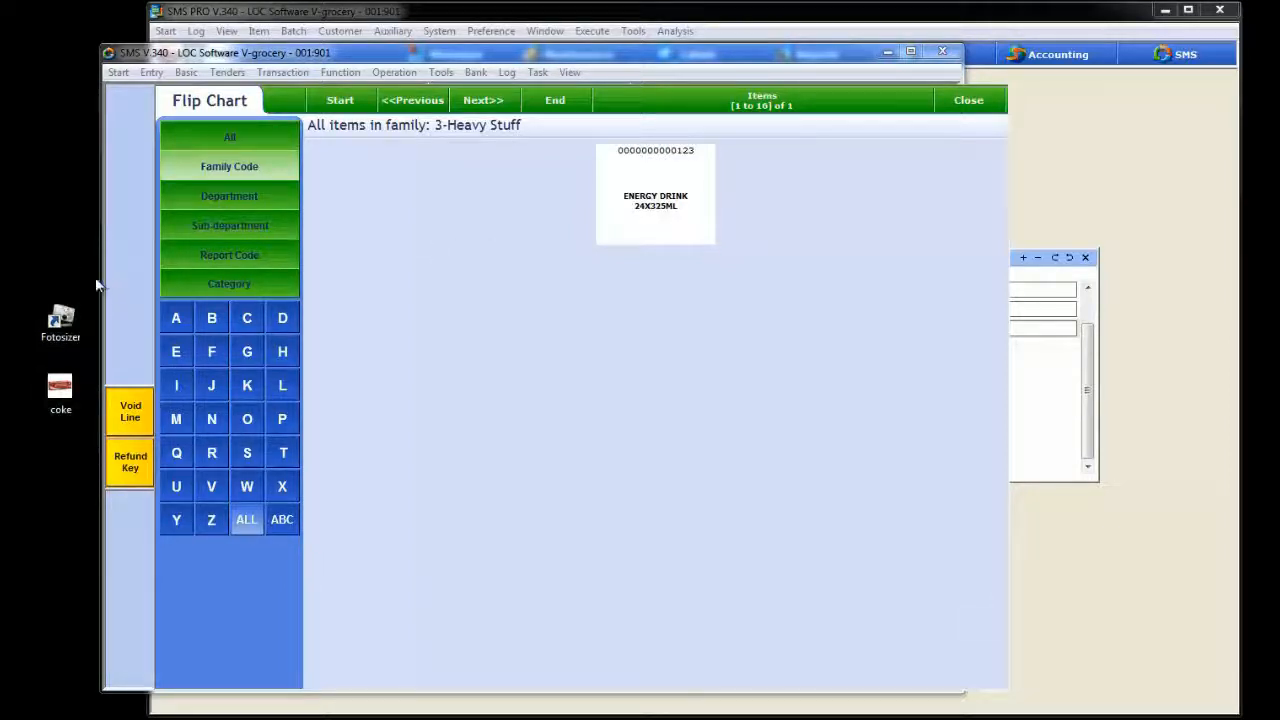
{"action": "mouse_move", "coordinate": [95, 366]}
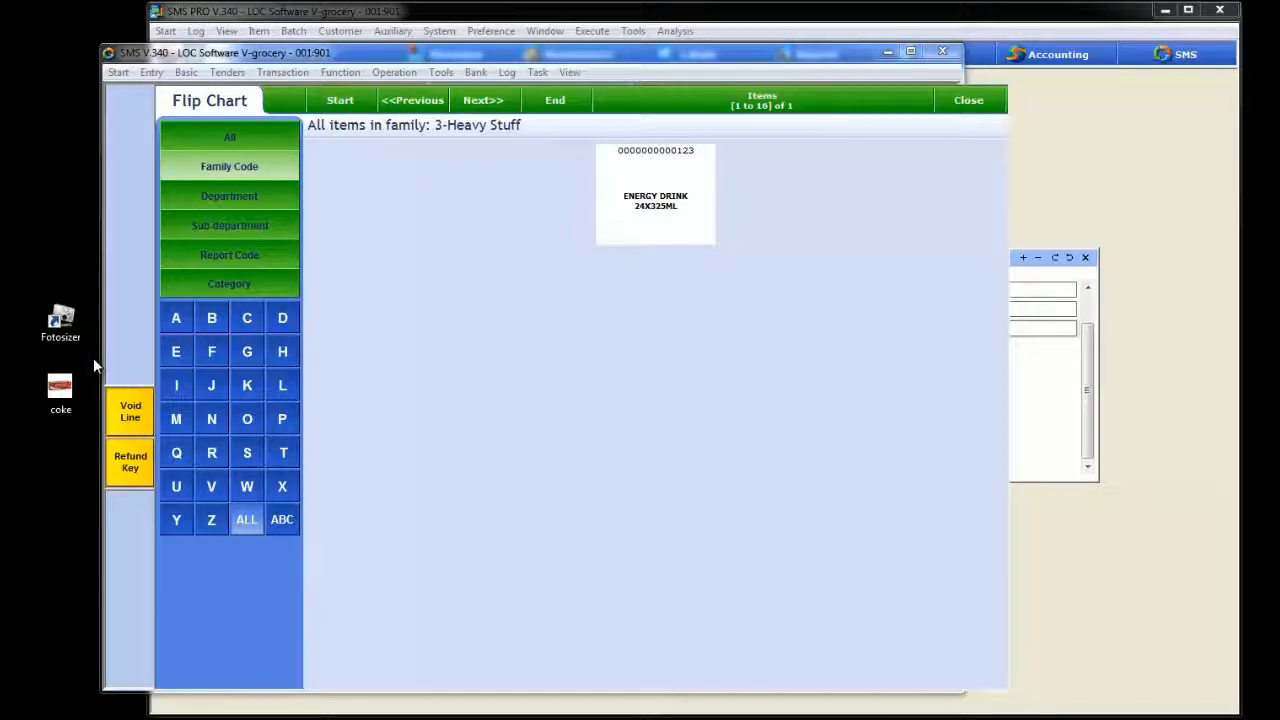
{"action": "mouse_move", "coordinate": [82, 380]}
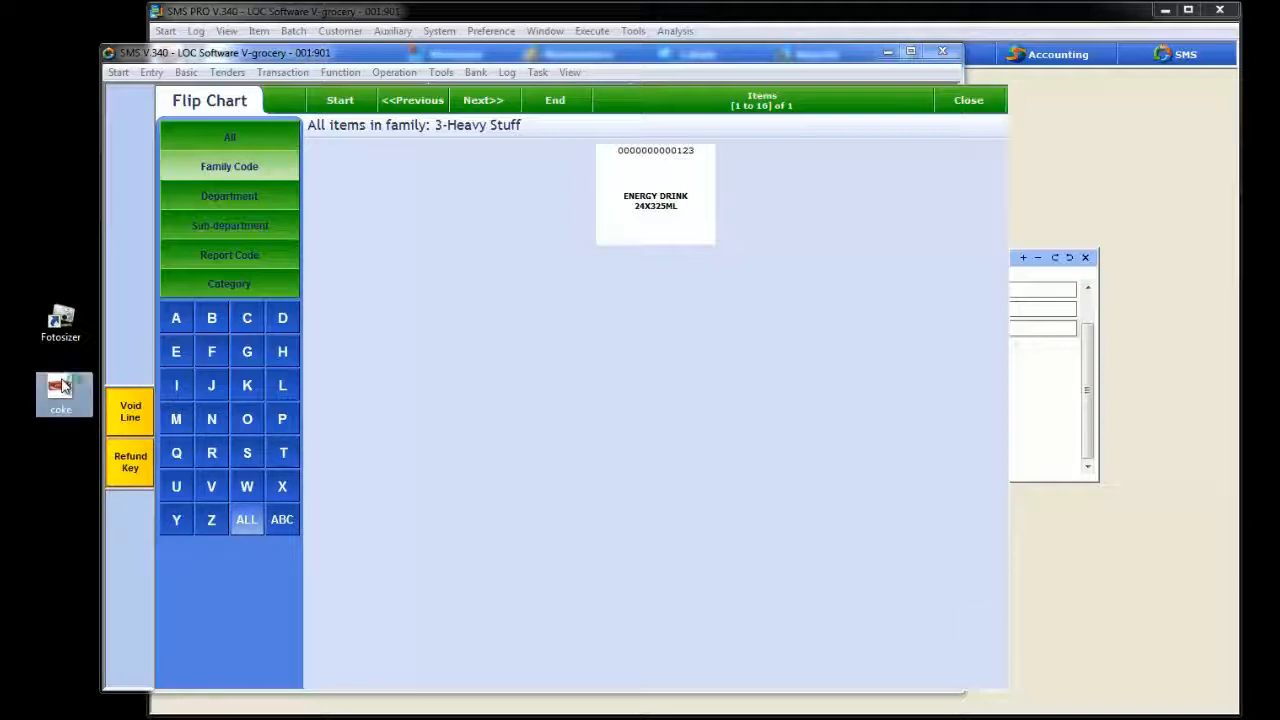
{"action": "double_click", "coordinate": [60, 388]}
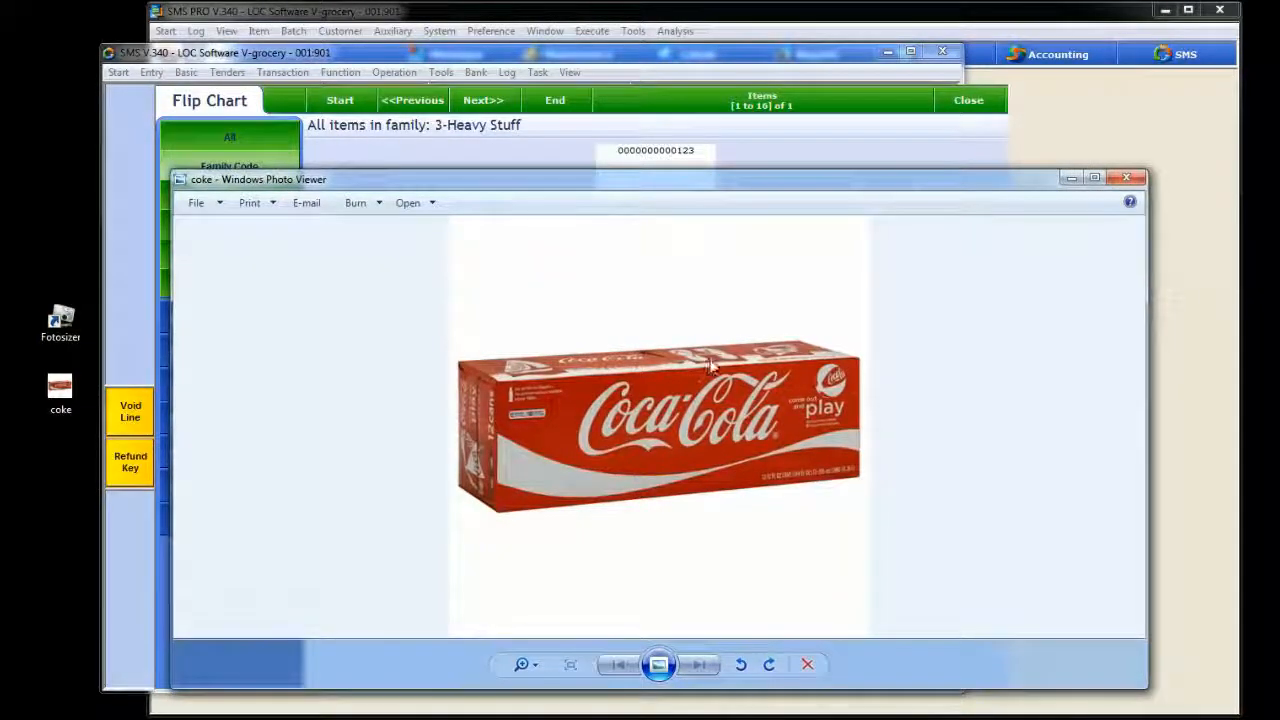
{"action": "mouse_move", "coordinate": [648, 455]}
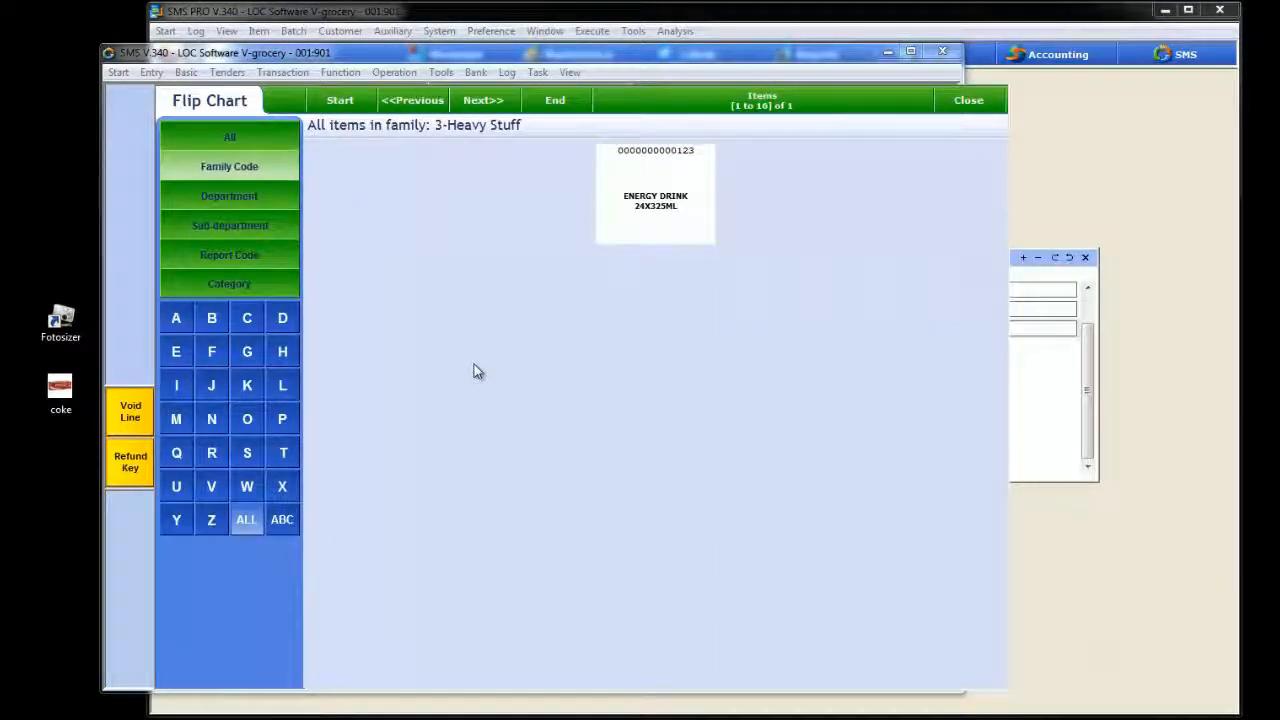
{"action": "mouse_move", "coordinate": [465, 372]}
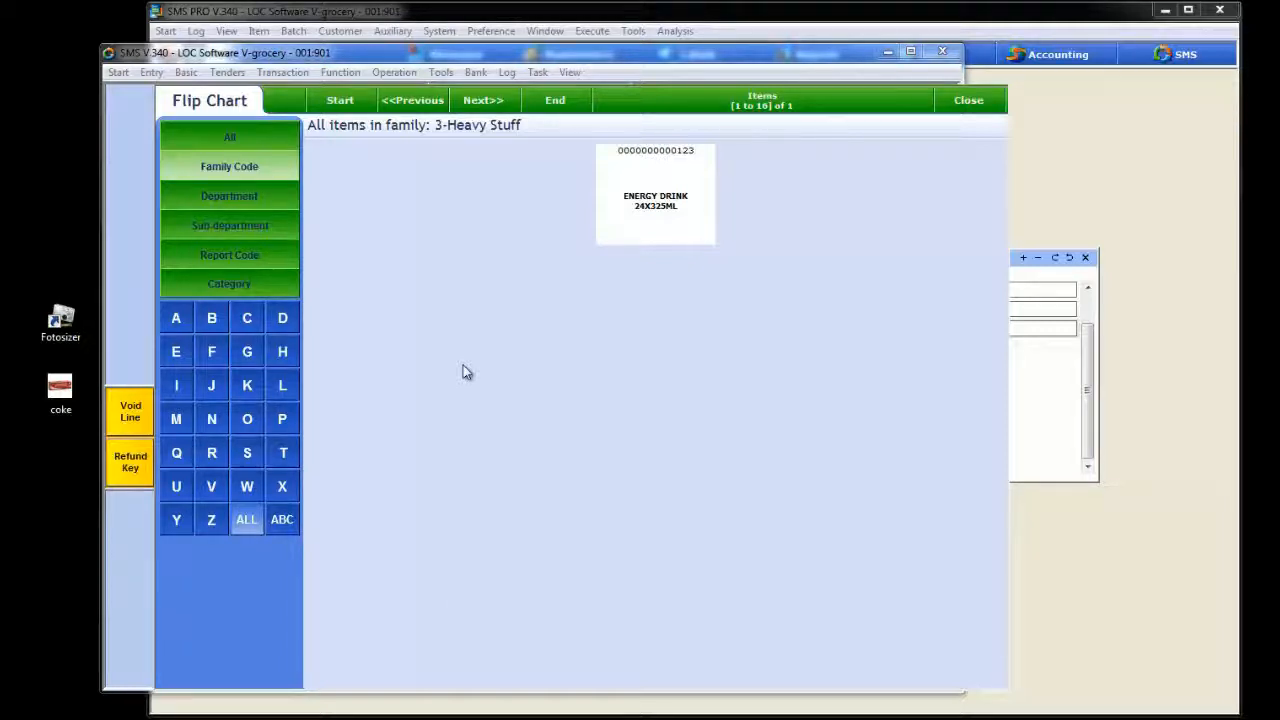
{"action": "mouse_move", "coordinate": [667, 385]}
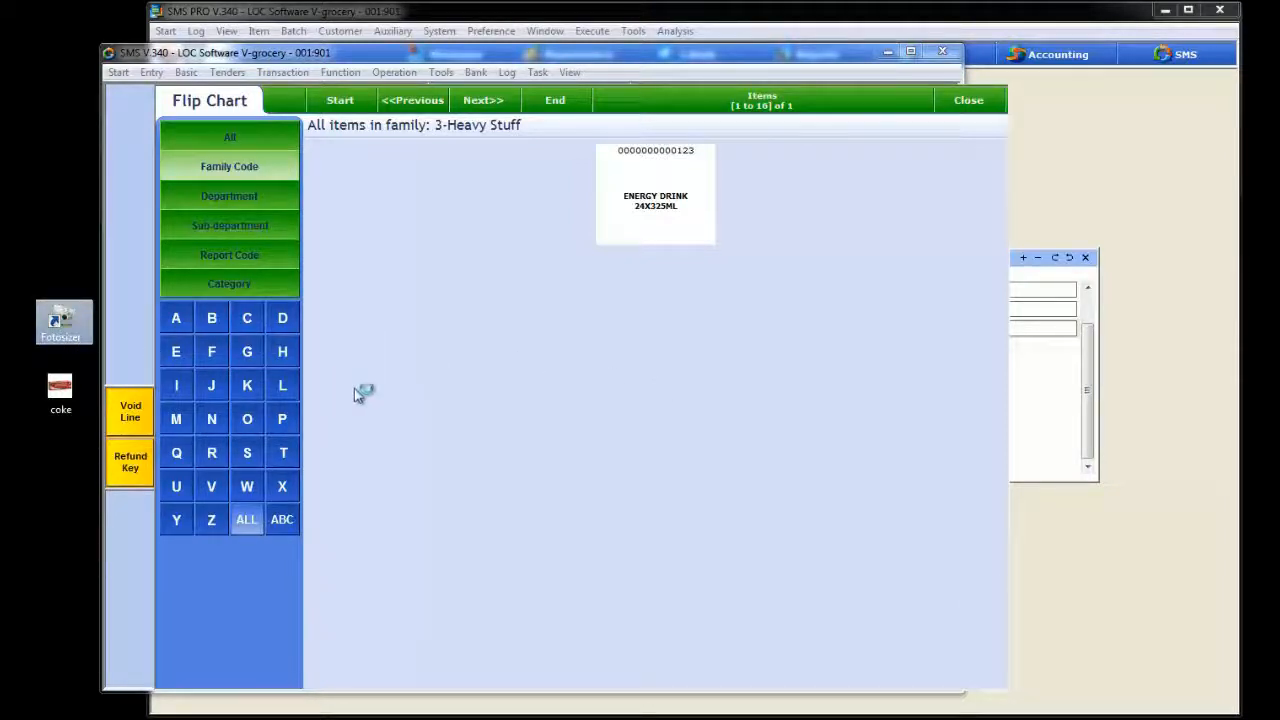
Step: Launch Fotosizer and resize coke.jpg to 100x100 px, producing coke_100x100 on the desktop
{"action": "double_click", "coordinate": [60, 322]}
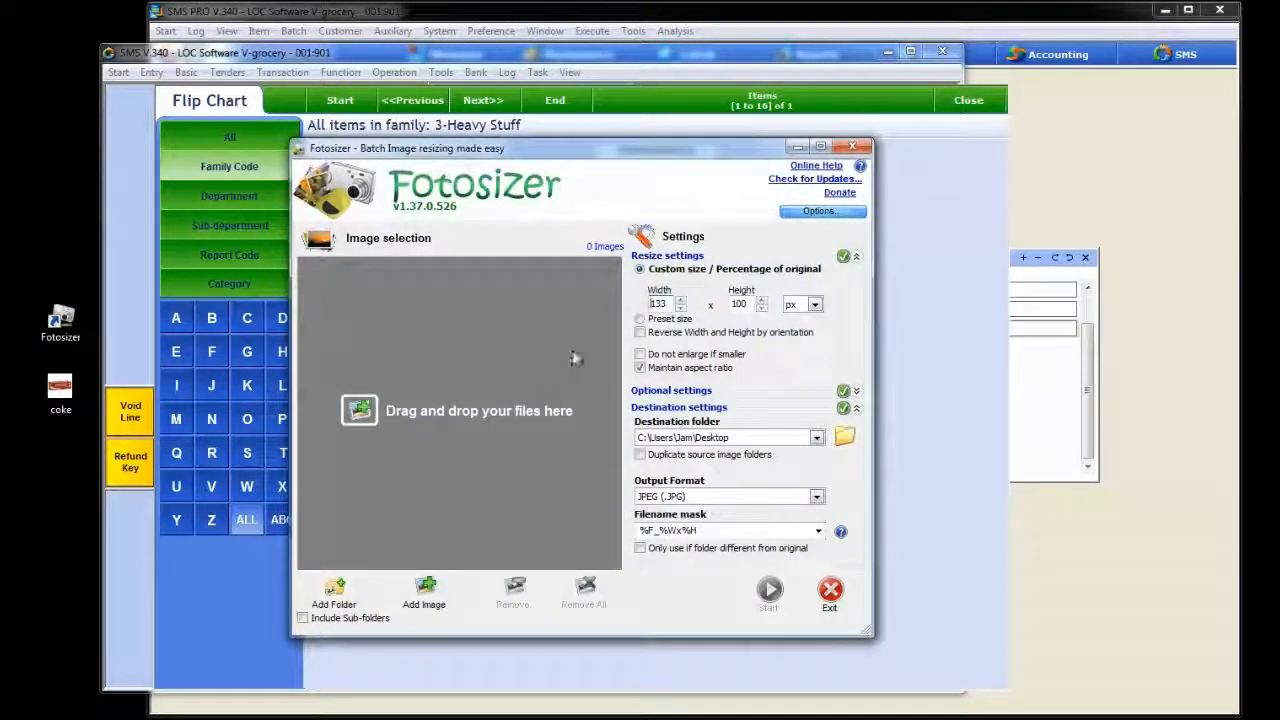
{"action": "mouse_move", "coordinate": [595, 347]}
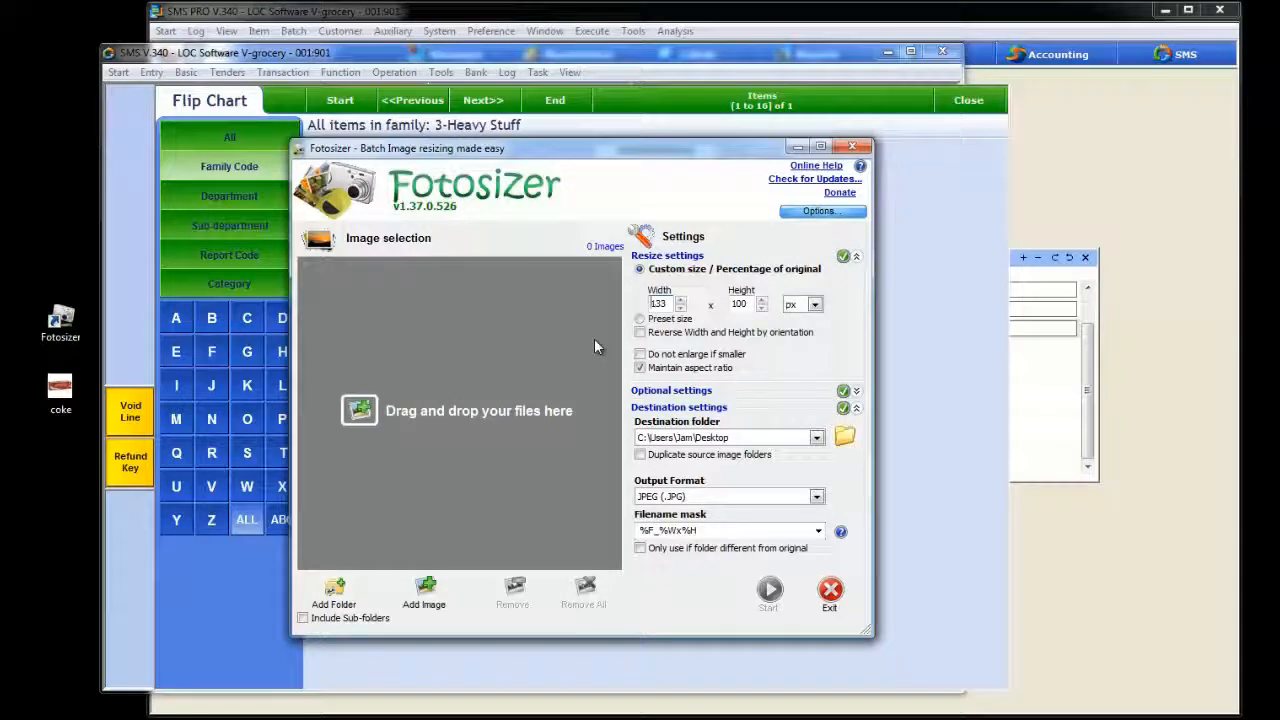
{"action": "mouse_move", "coordinate": [420, 207]}
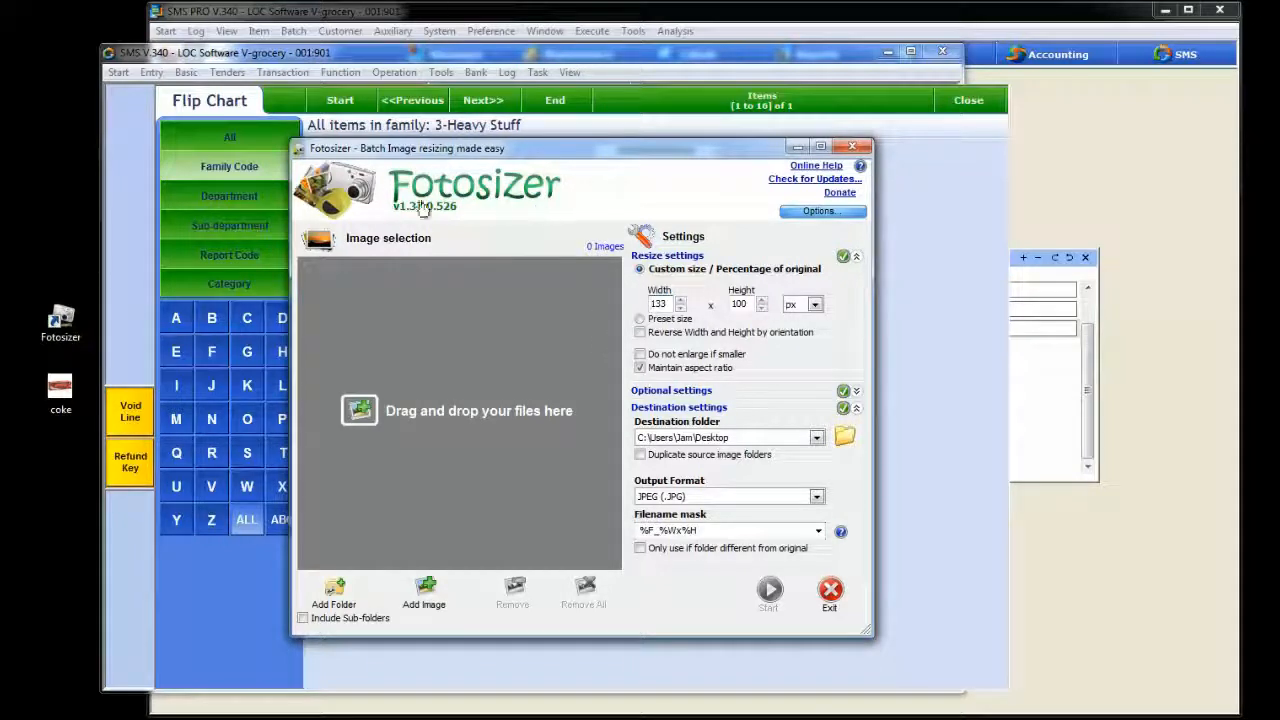
{"action": "mouse_move", "coordinate": [465, 205]}
{"action": "type", "text": "100"}
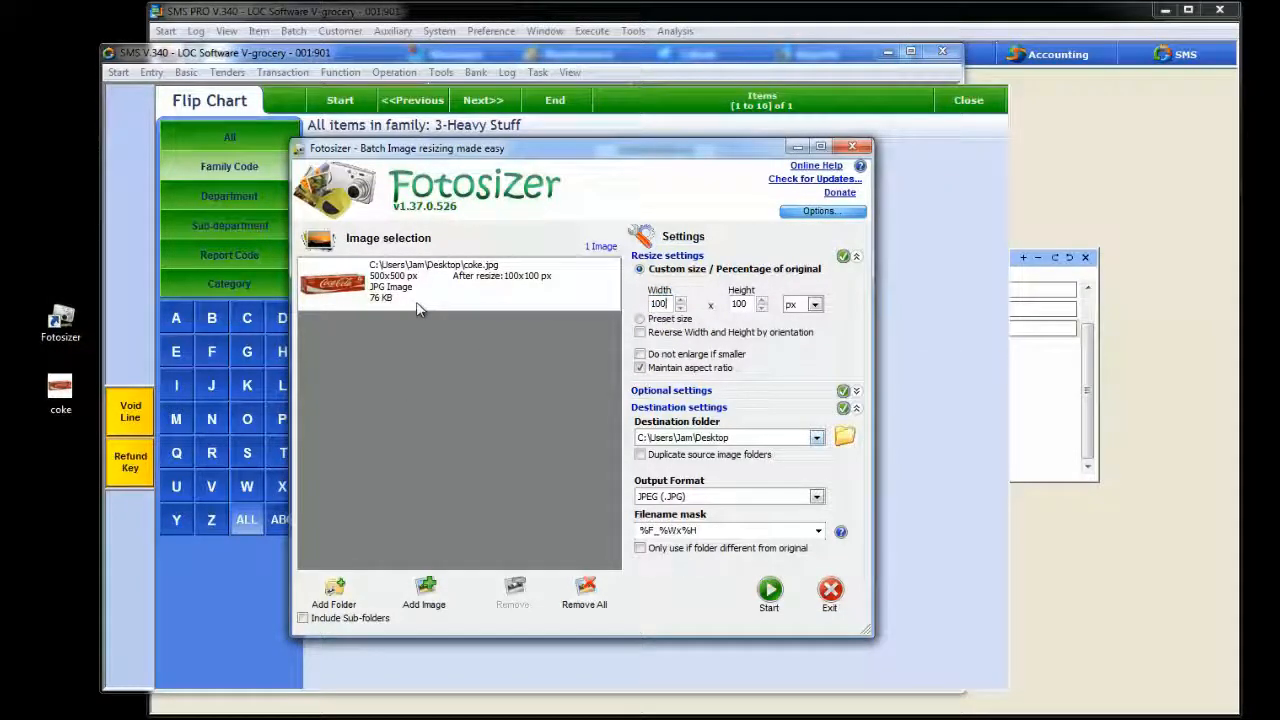
{"action": "mouse_move", "coordinate": [663, 400]}
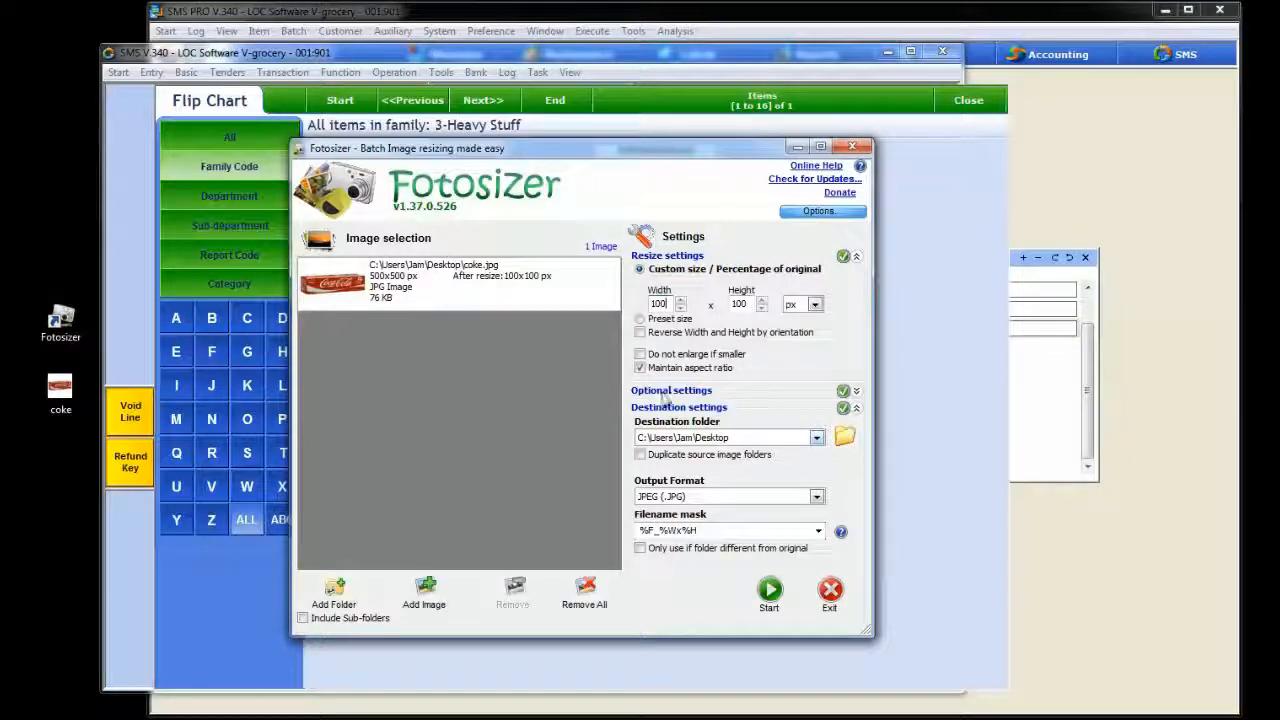
{"action": "left_click", "coordinate": [769, 590]}
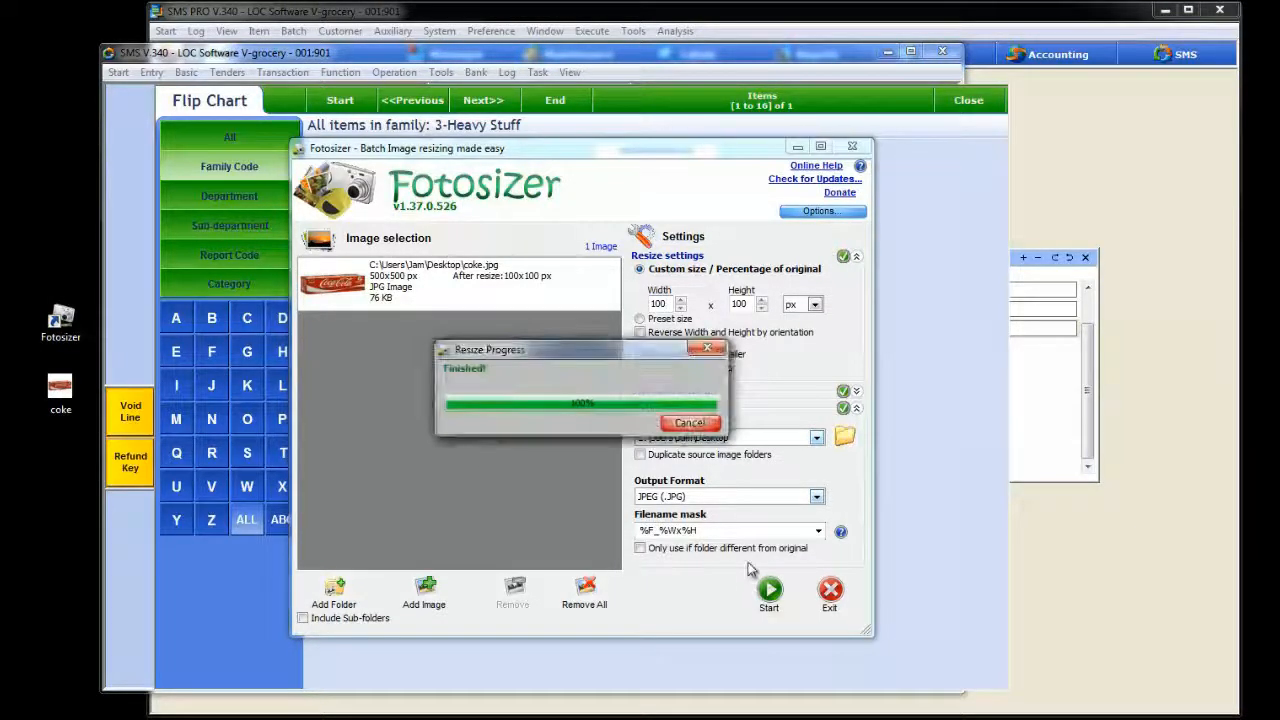
{"action": "left_click", "coordinate": [690, 421]}
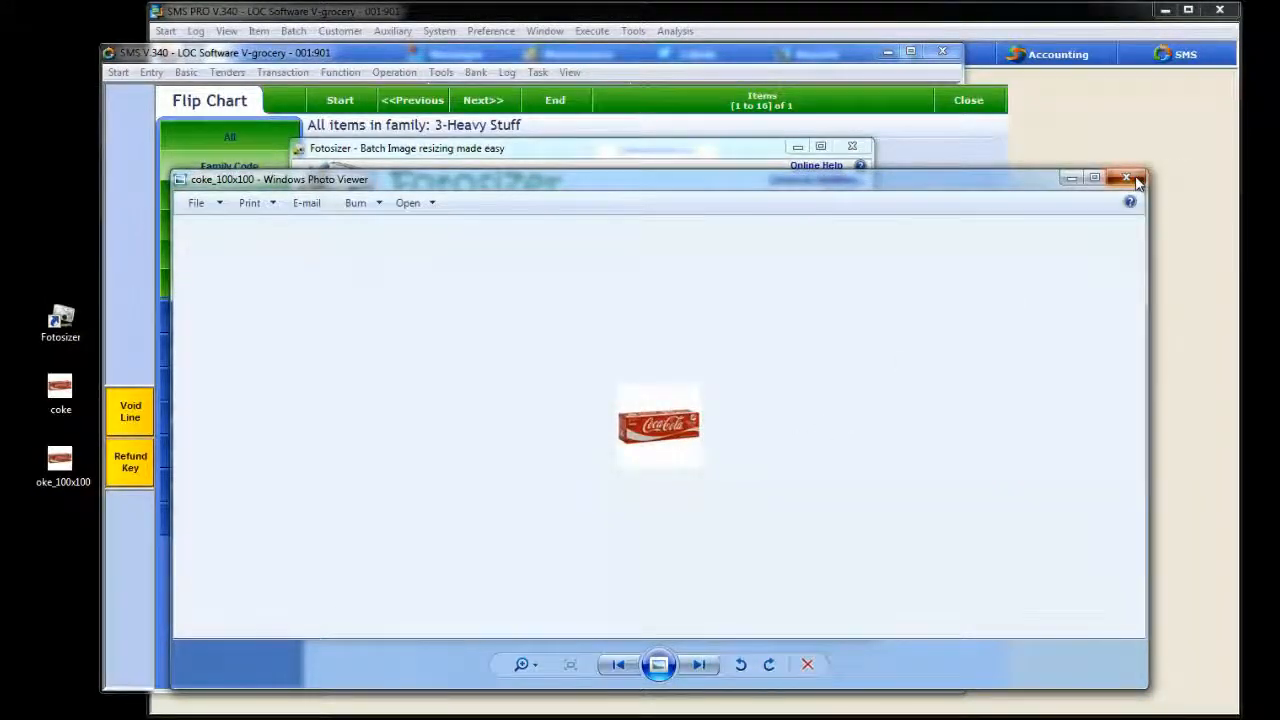
{"action": "left_click", "coordinate": [1127, 178]}
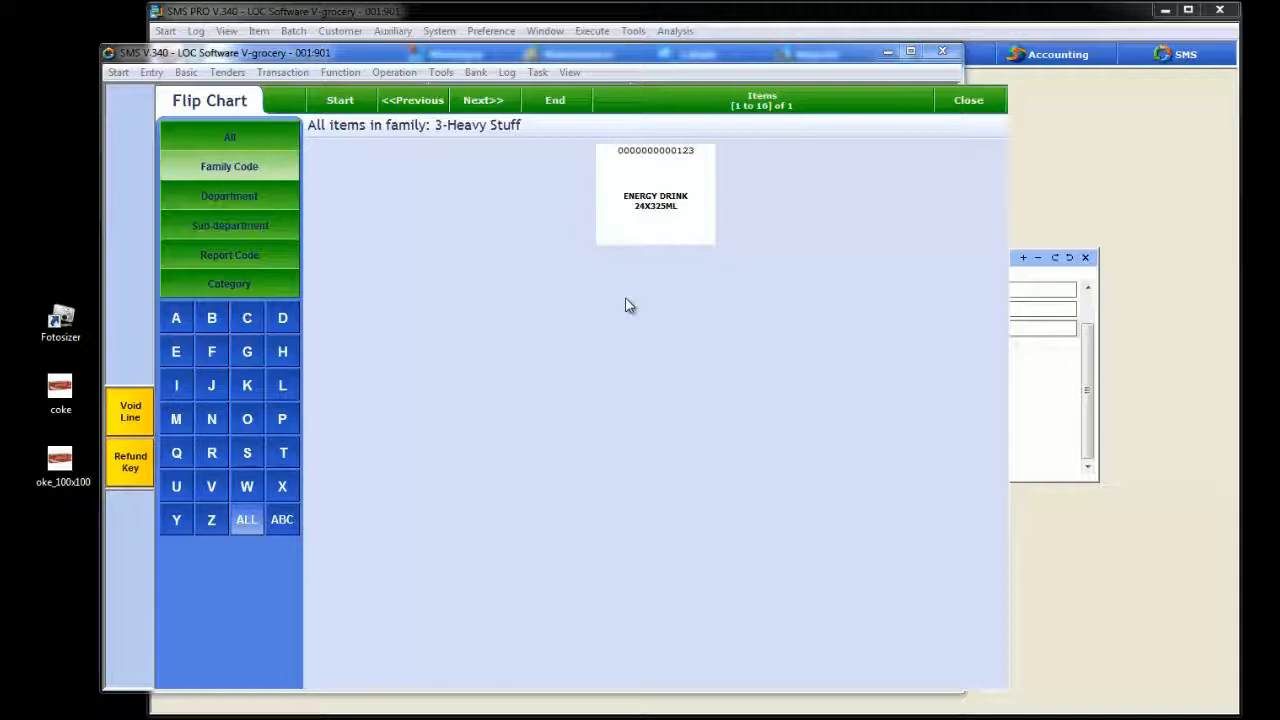
{"action": "mouse_move", "coordinate": [635, 160]}
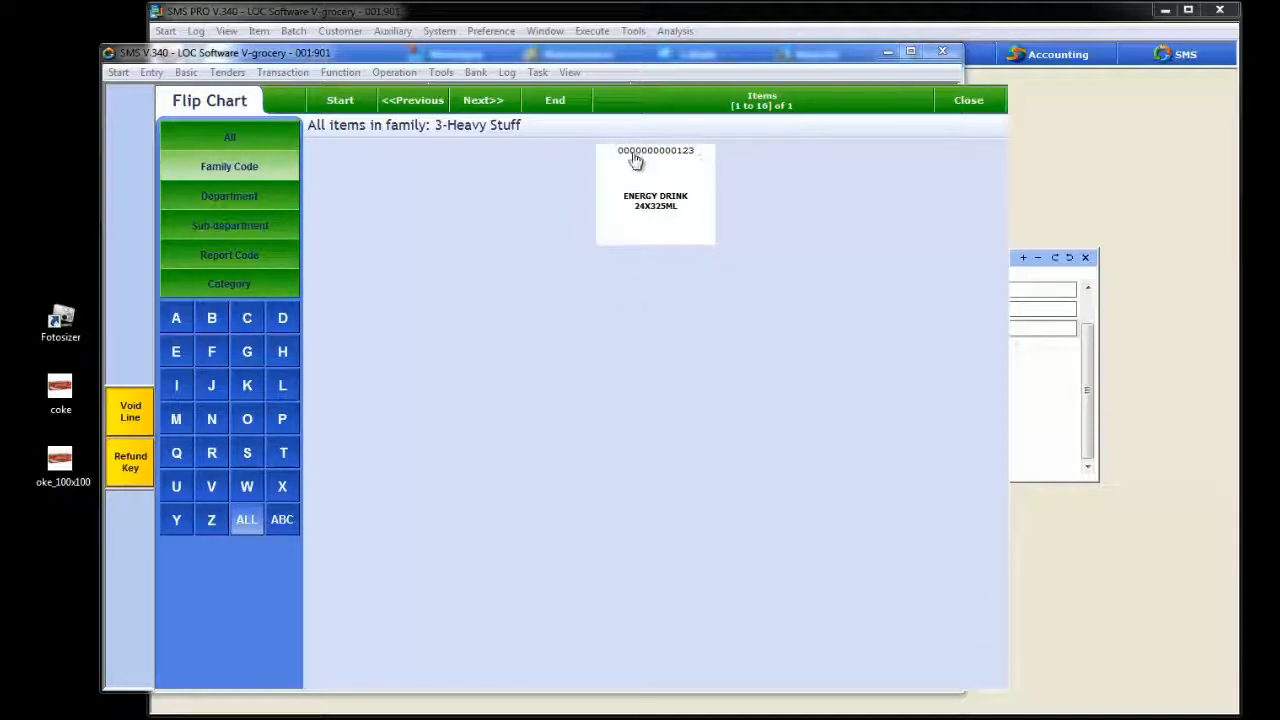
{"action": "mouse_move", "coordinate": [655, 162]}
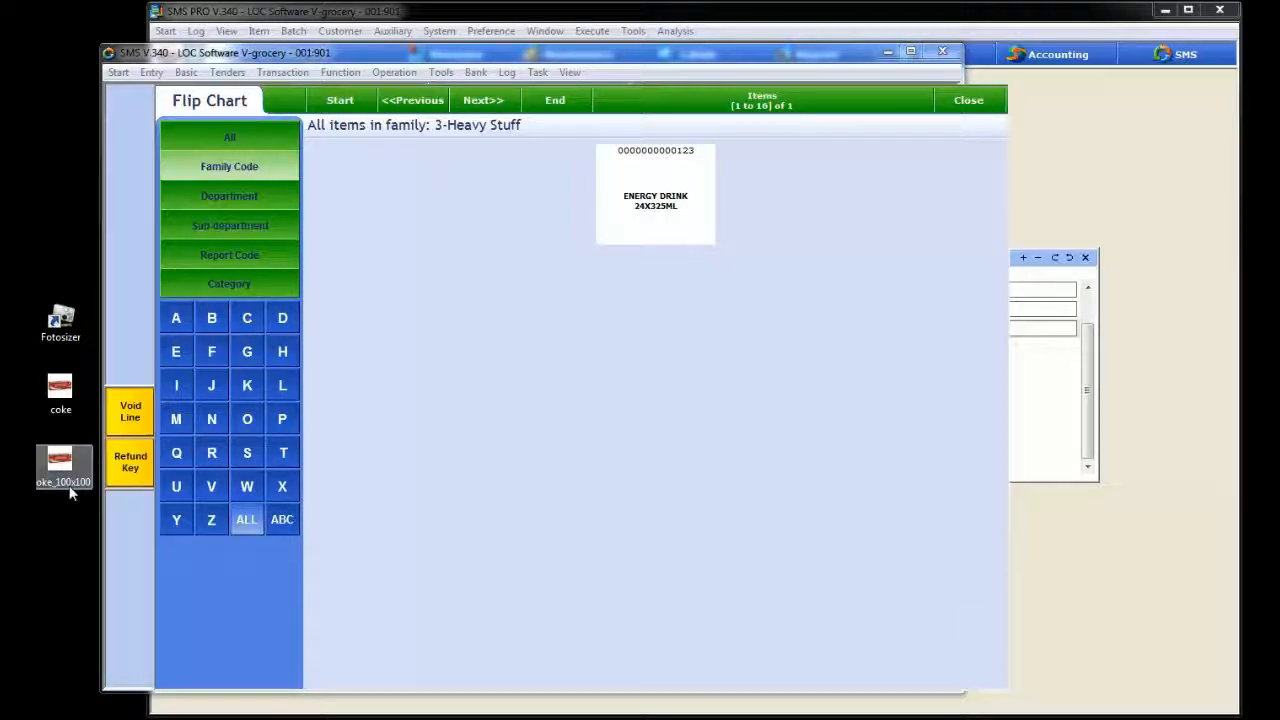
{"action": "left_click", "coordinate": [60, 462]}
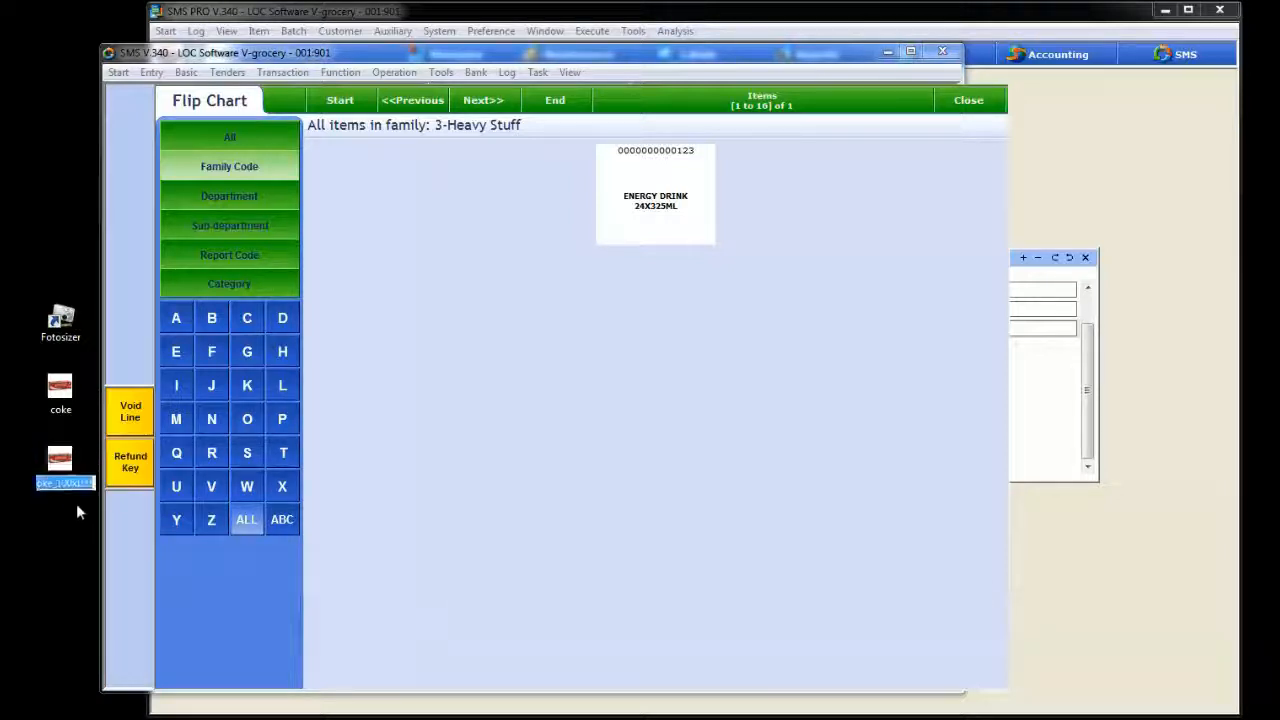
{"action": "mouse_move", "coordinate": [261, 561]}
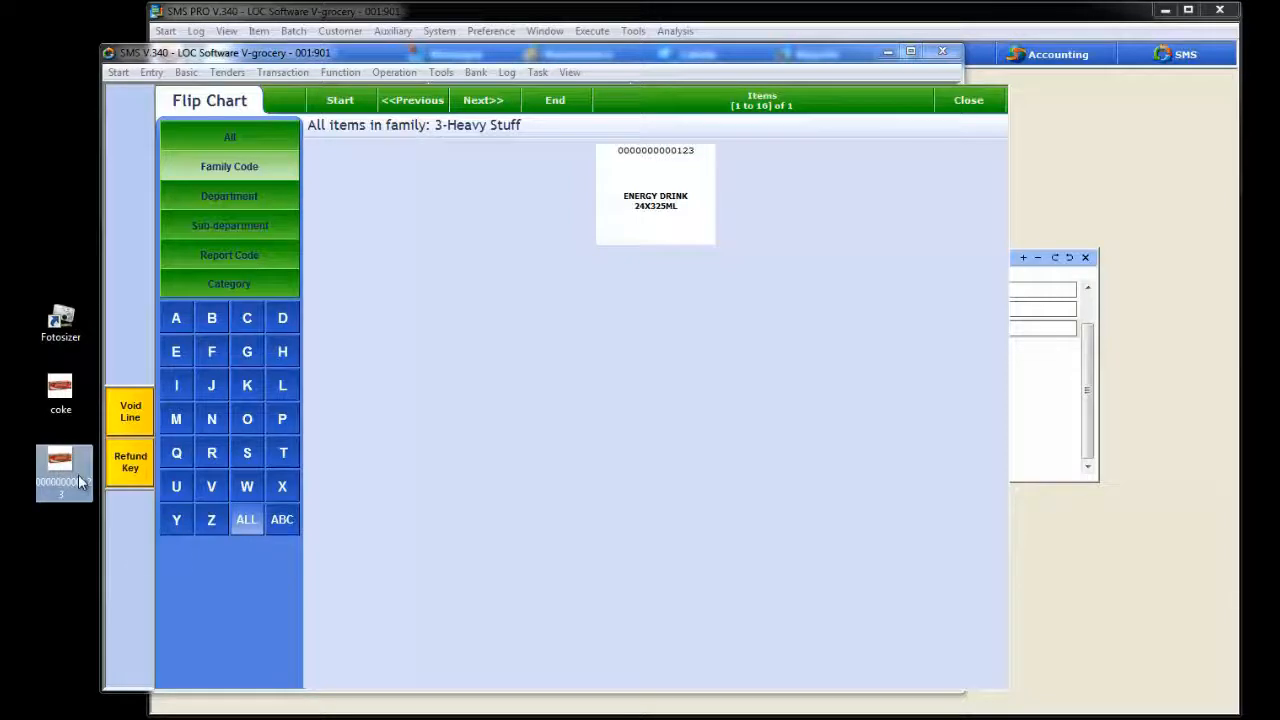
{"action": "mouse_move", "coordinate": [80, 485]}
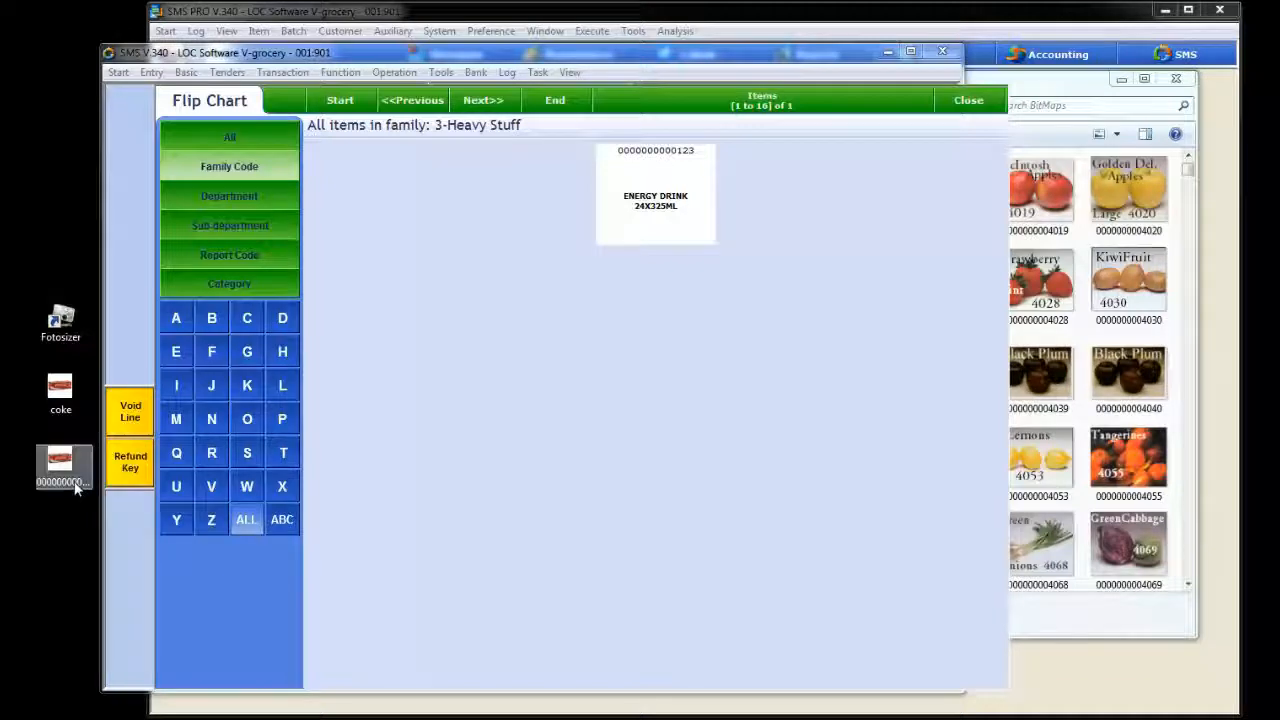
{"action": "right_click", "coordinate": [62, 462]}
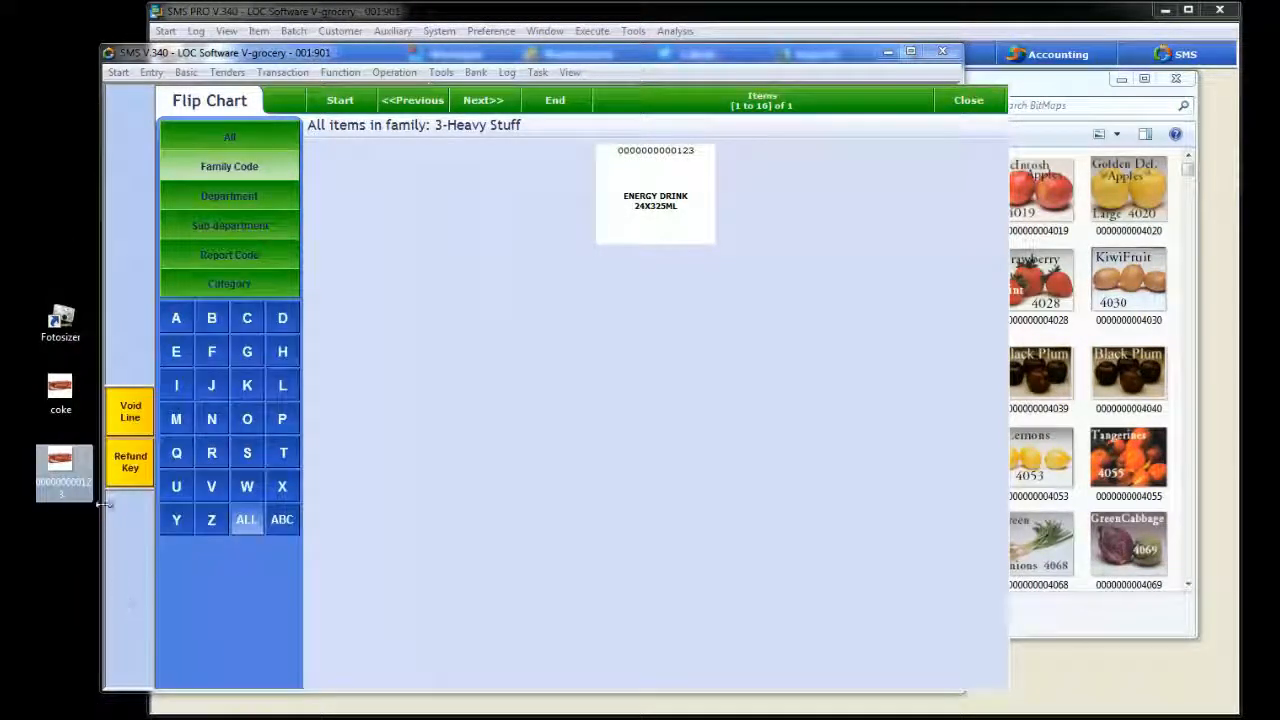
{"action": "mouse_move", "coordinate": [99, 509]}
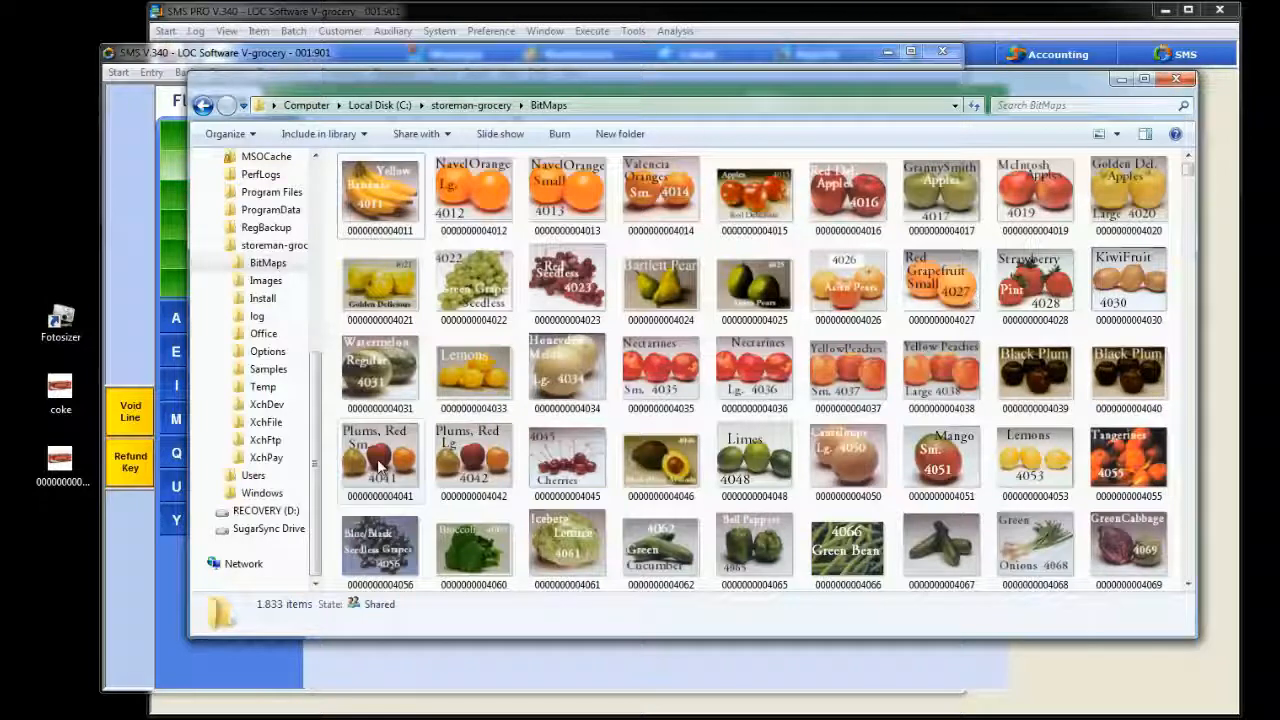
{"action": "mouse_move", "coordinate": [390, 460]}
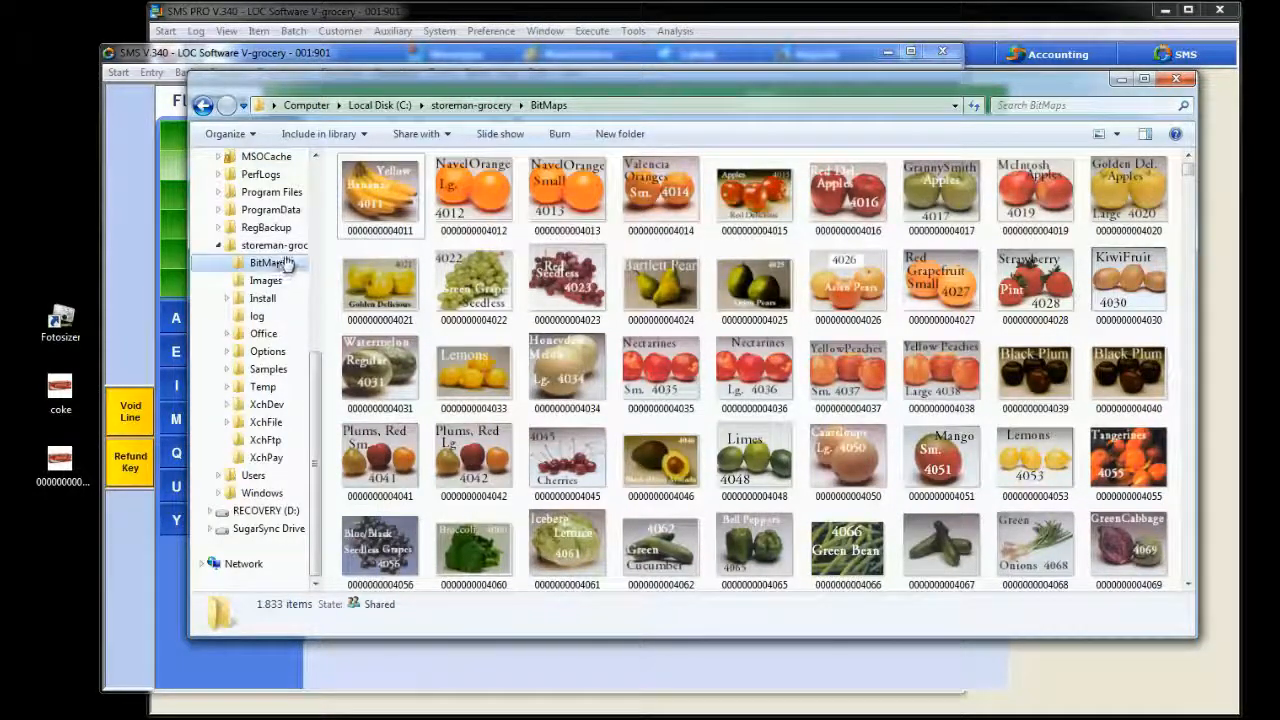
{"action": "left_click", "coordinate": [280, 245]}
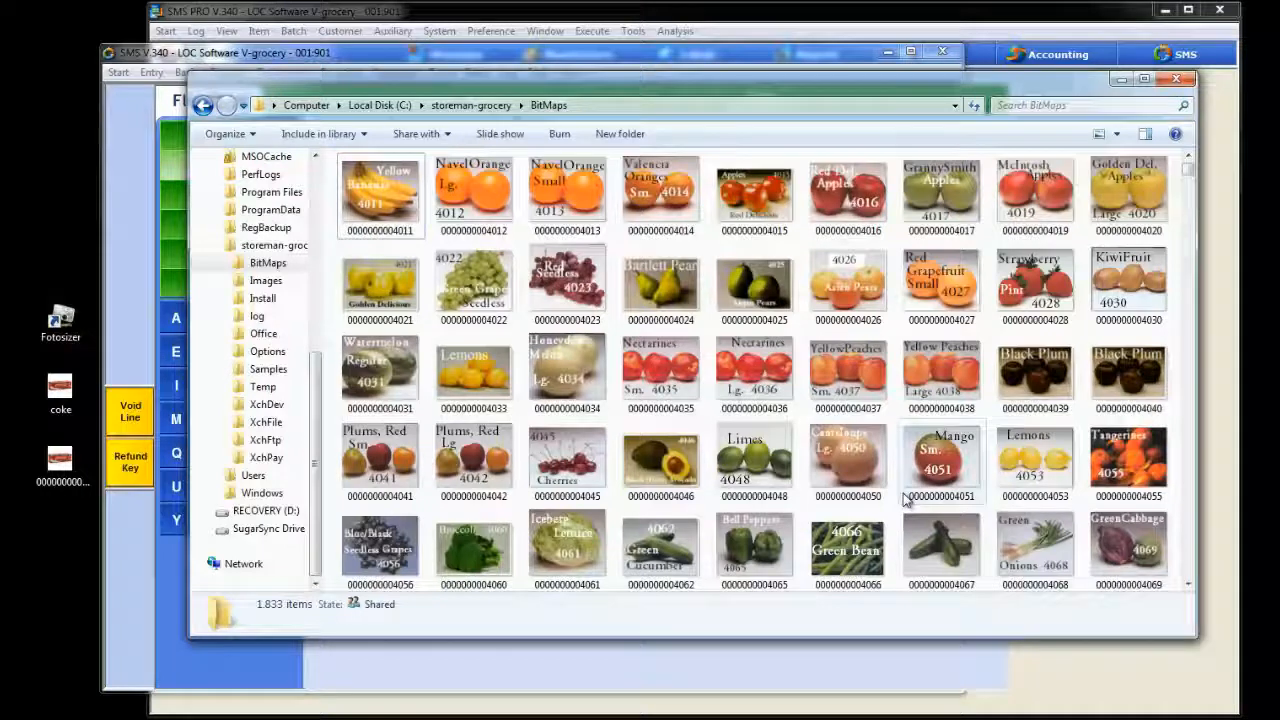
{"action": "mouse_move", "coordinate": [815, 508]}
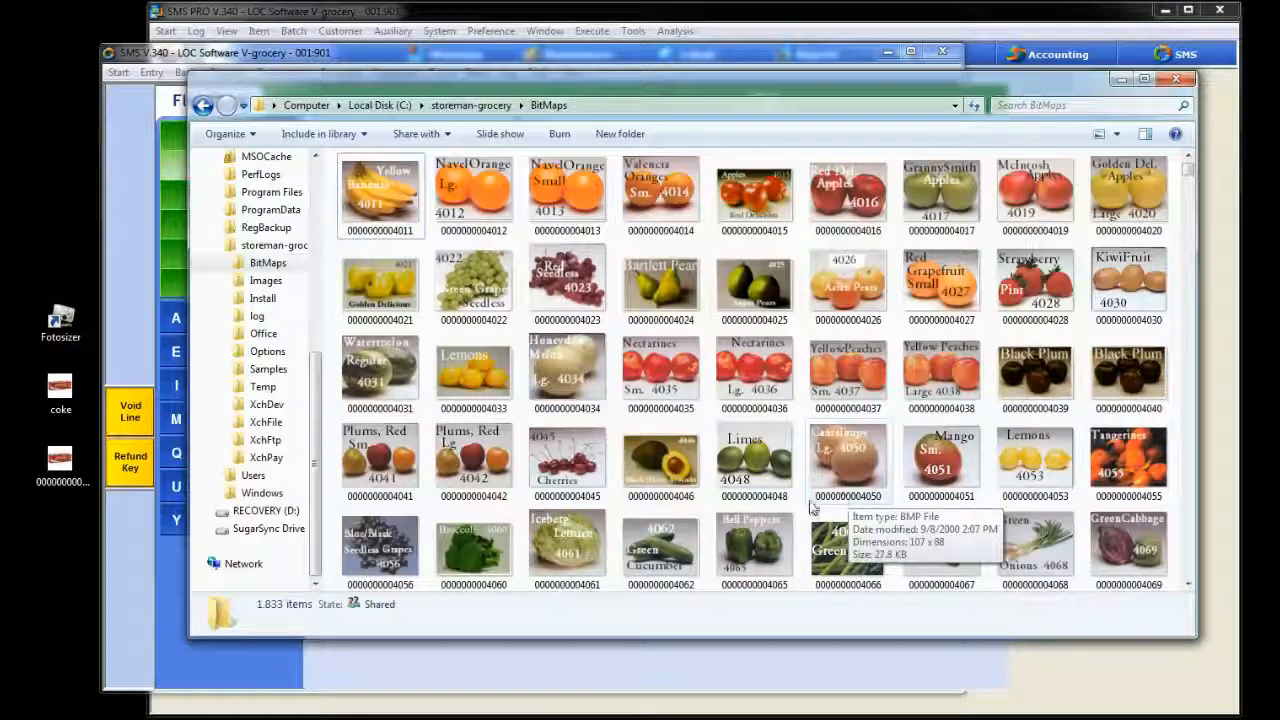
{"action": "right_click", "coordinate": [810, 510]}
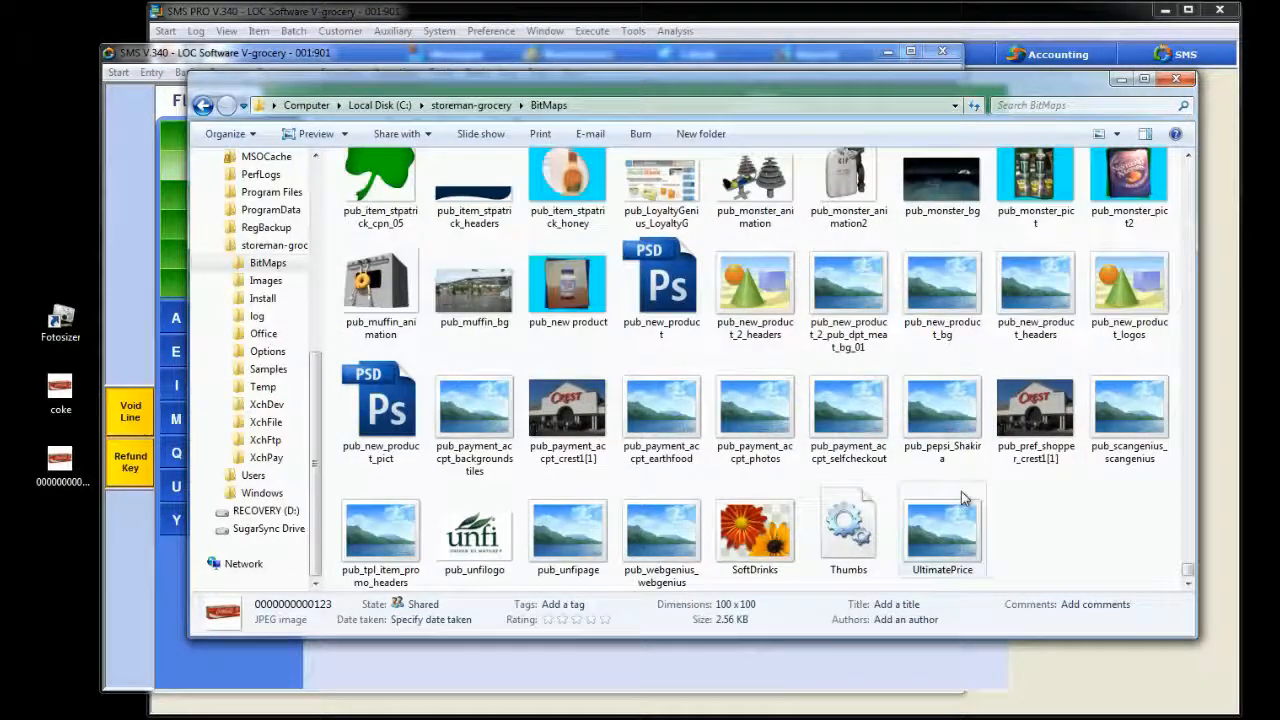
{"action": "scroll", "scroll_direction": "up", "scroll_amount": 3}
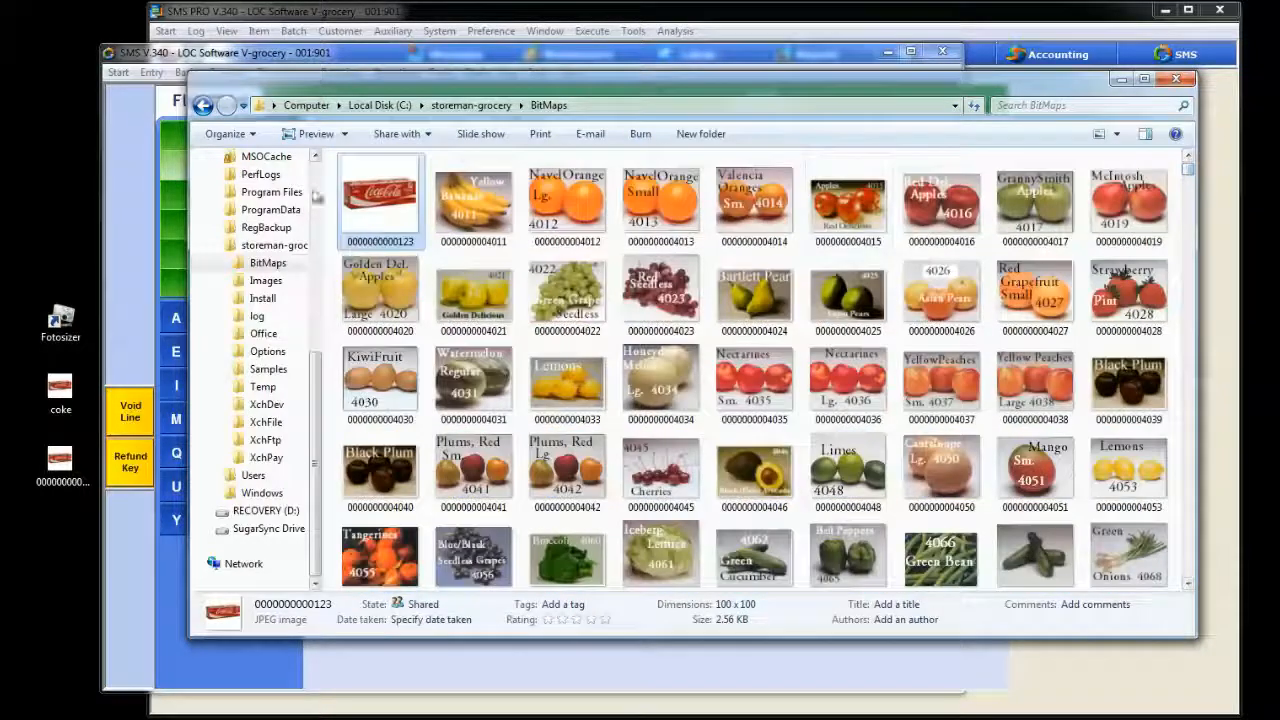
{"action": "mouse_move", "coordinate": [400, 205]}
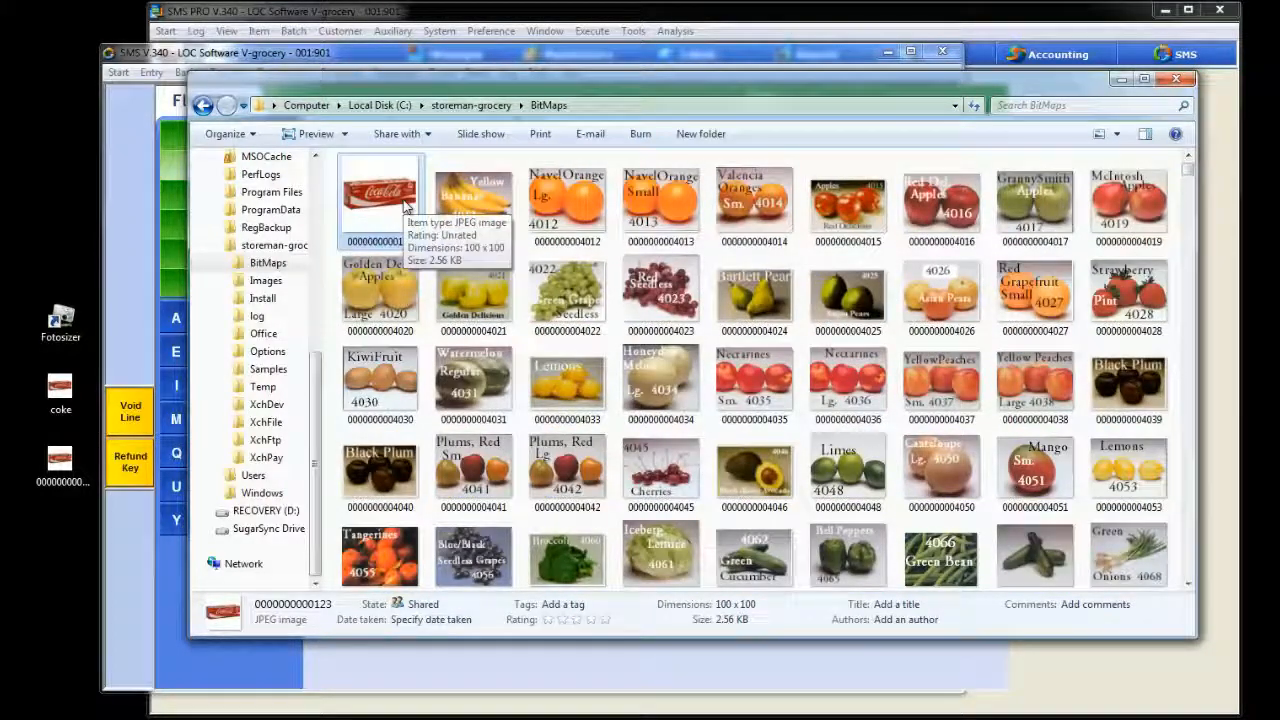
{"action": "mouse_move", "coordinate": [425, 285]}
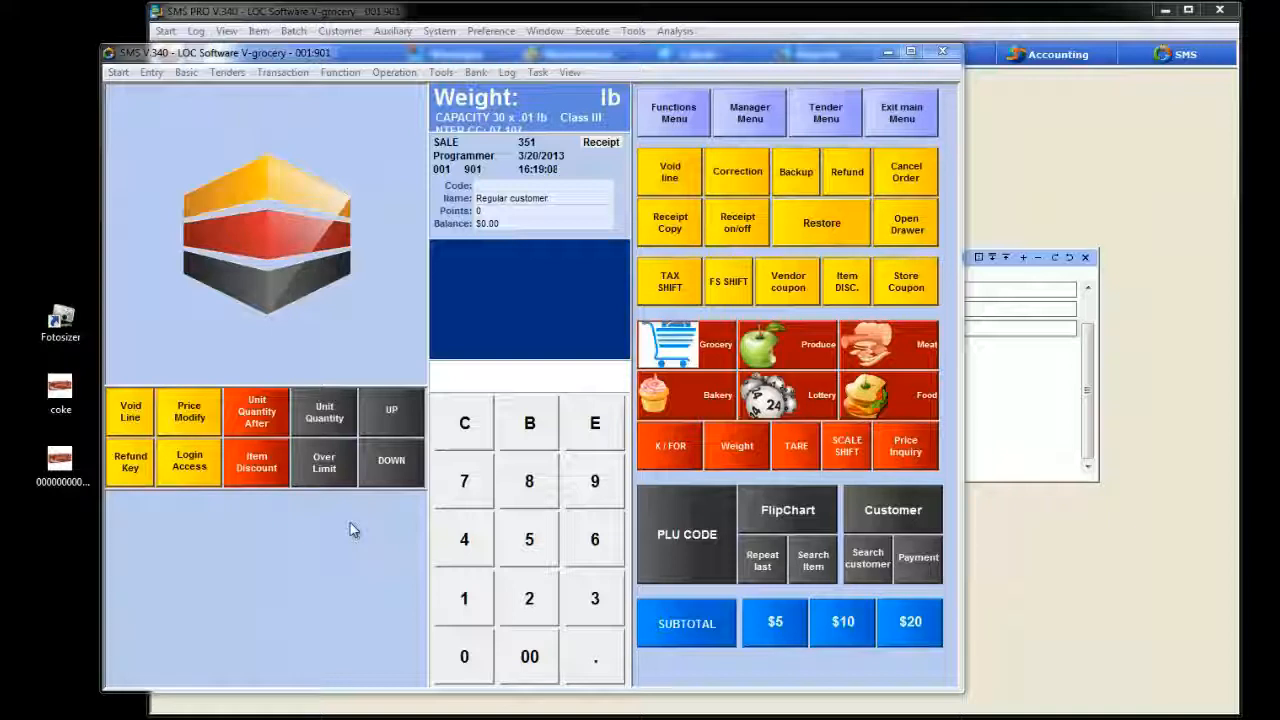
{"action": "mouse_move", "coordinate": [345, 497]}
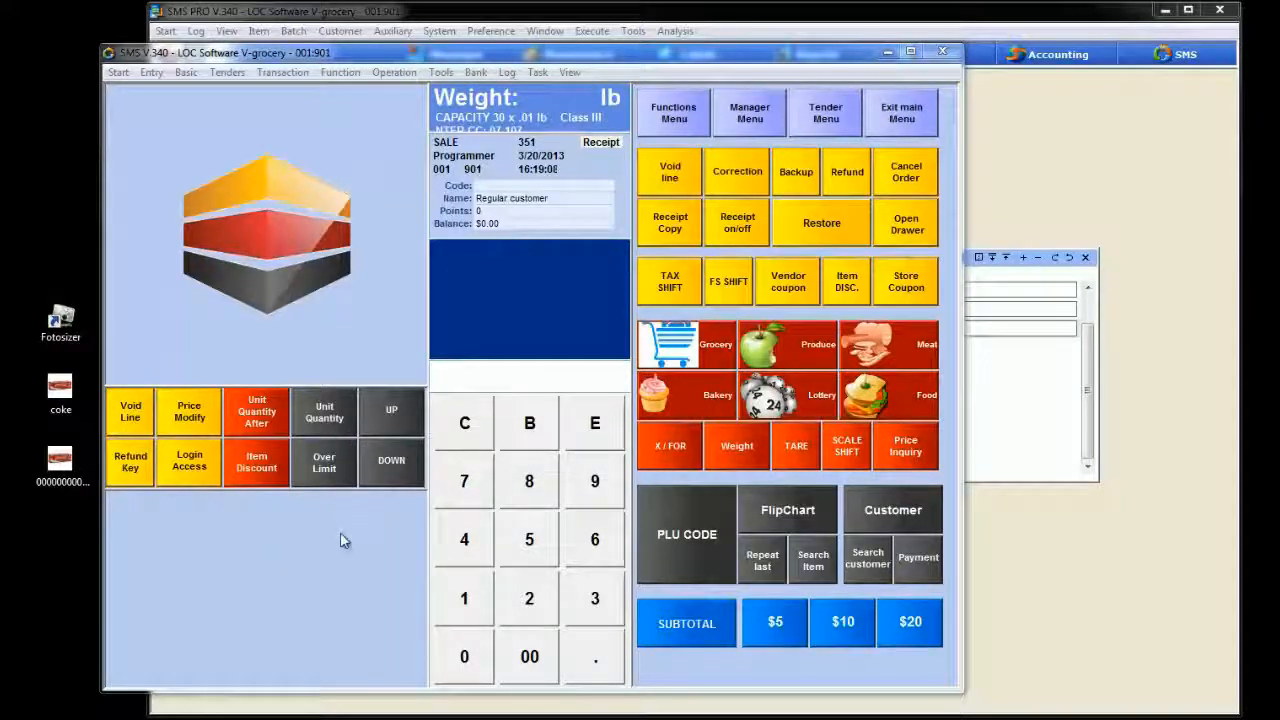
Step: From the Flip Chart's Heavy Stuff family, ring up ENERGY DRINK 24X325ML for $22.40
{"action": "left_click", "coordinate": [787, 510]}
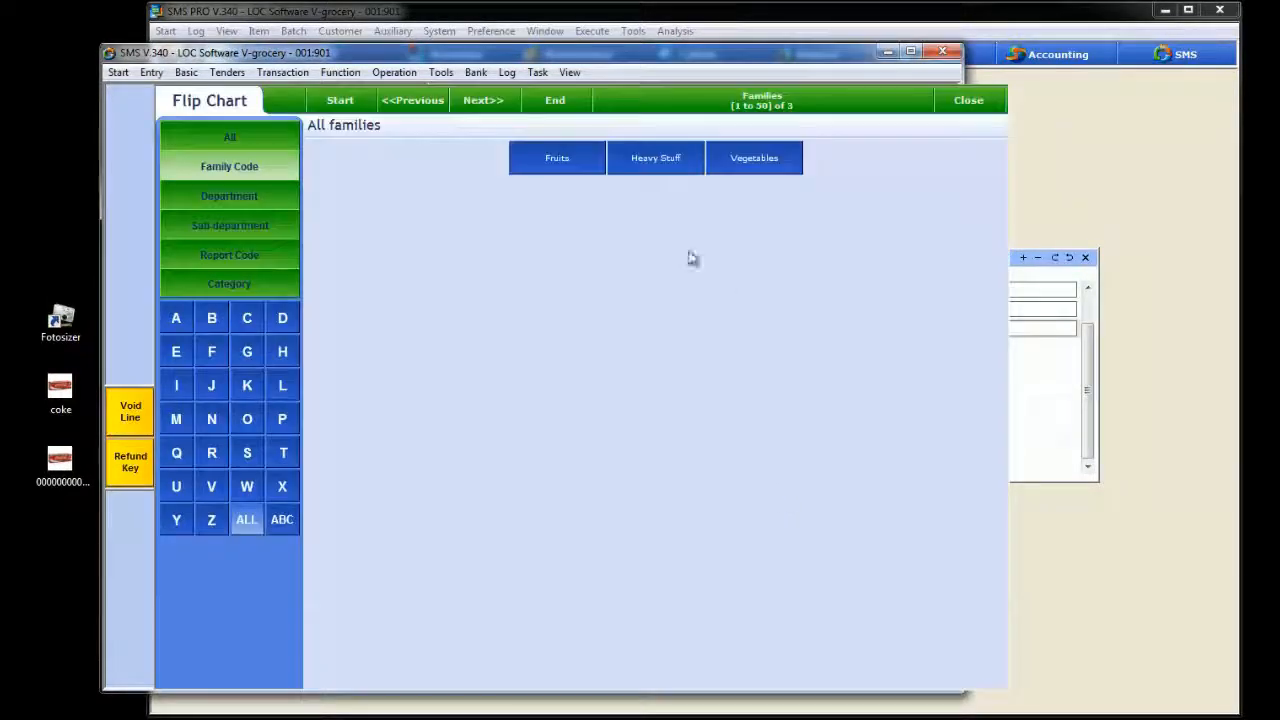
{"action": "mouse_move", "coordinate": [670, 182]}
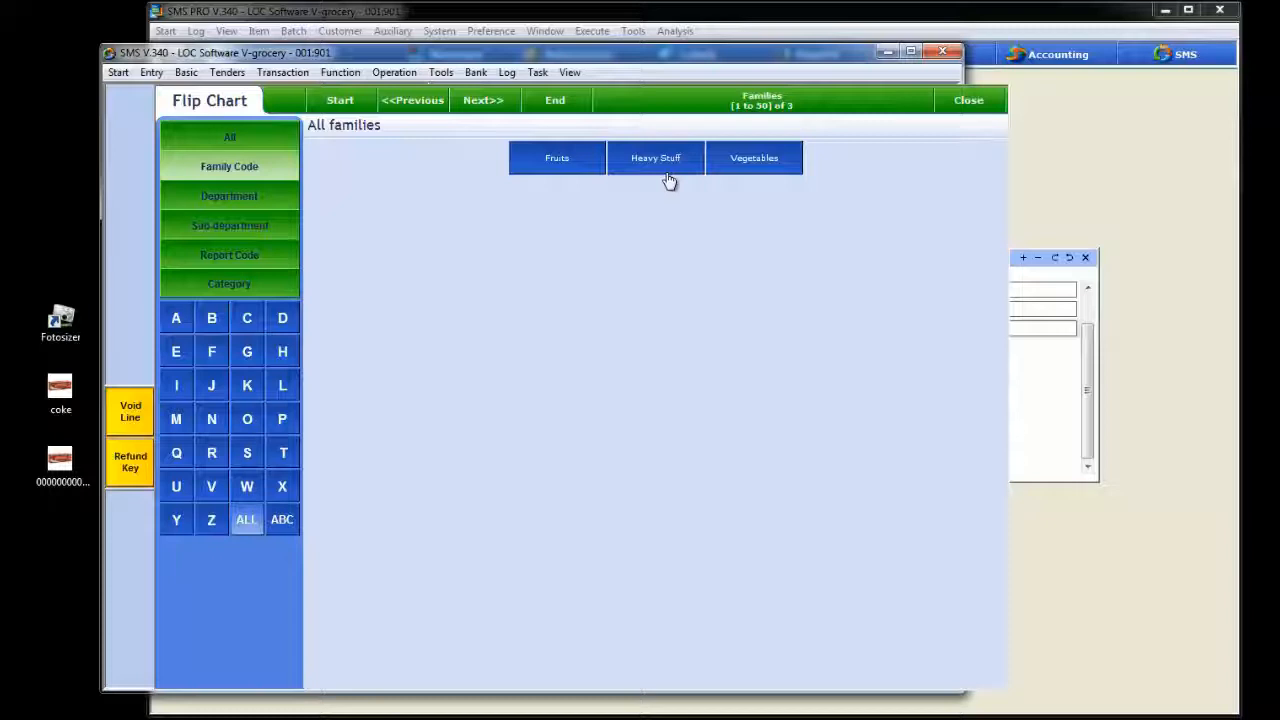
{"action": "left_click", "coordinate": [655, 157]}
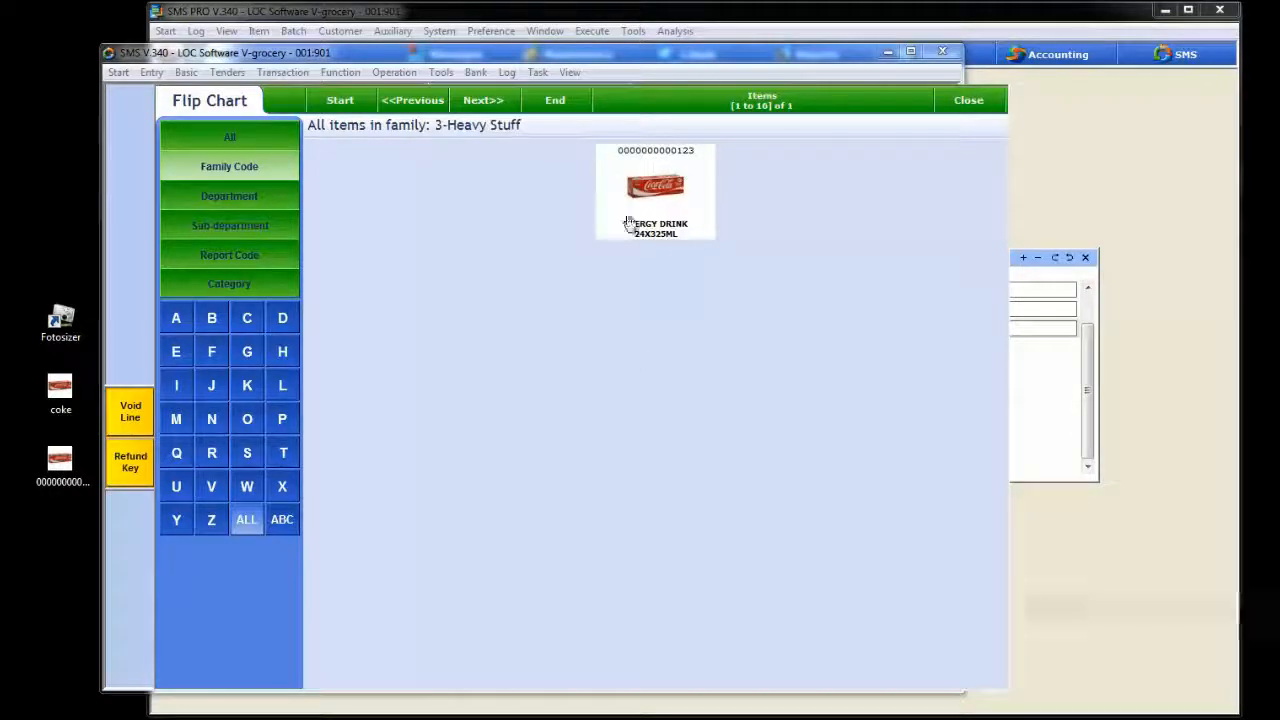
{"action": "mouse_move", "coordinate": [668, 163]}
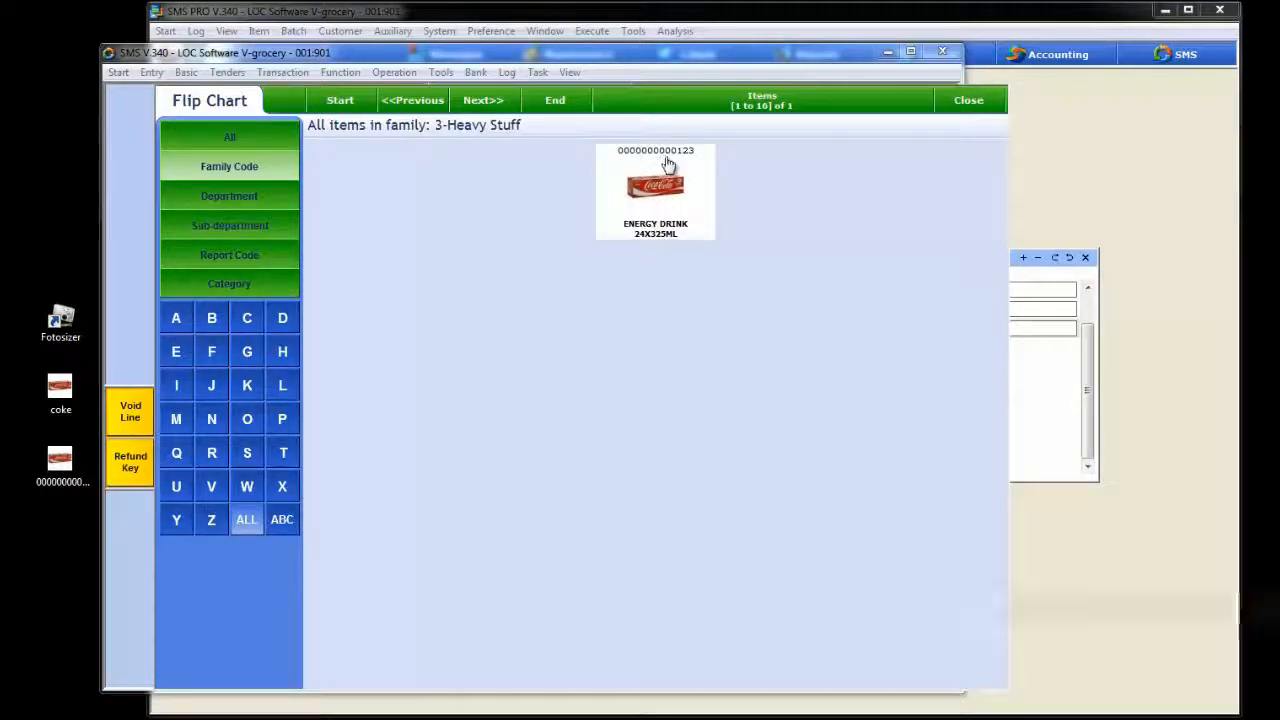
{"action": "mouse_move", "coordinate": [638, 208]}
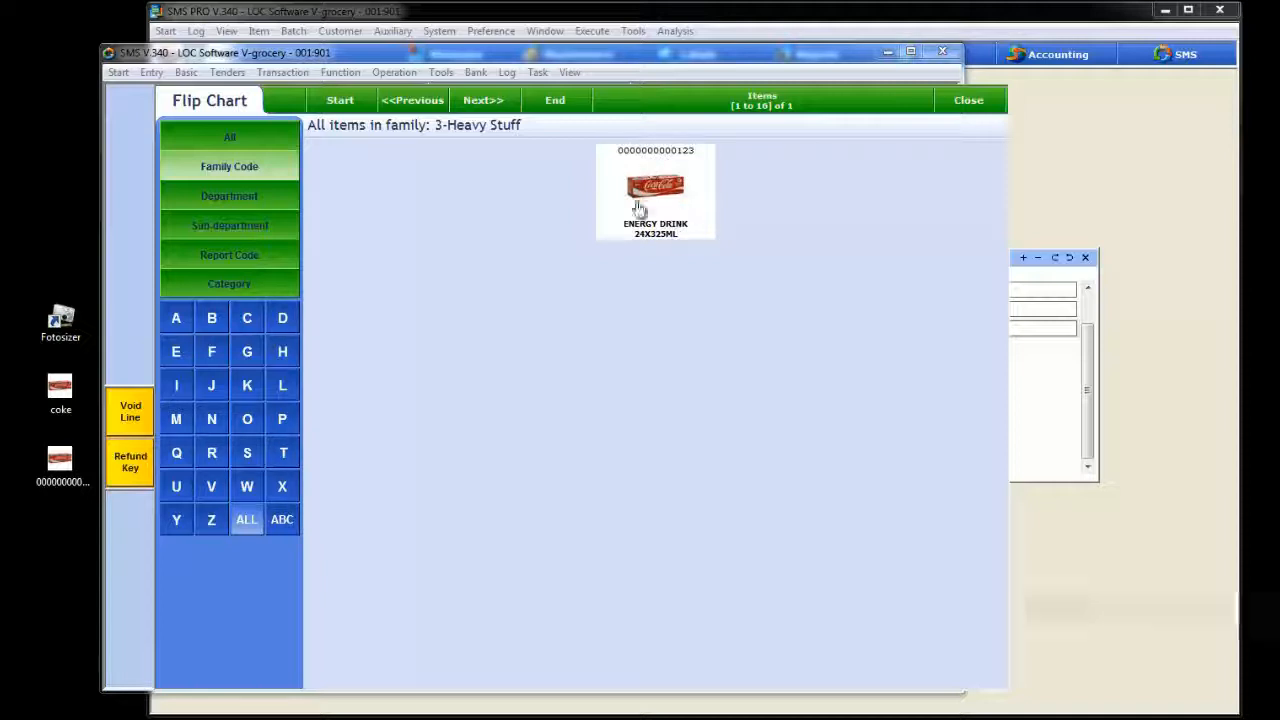
{"action": "mouse_move", "coordinate": [663, 212]}
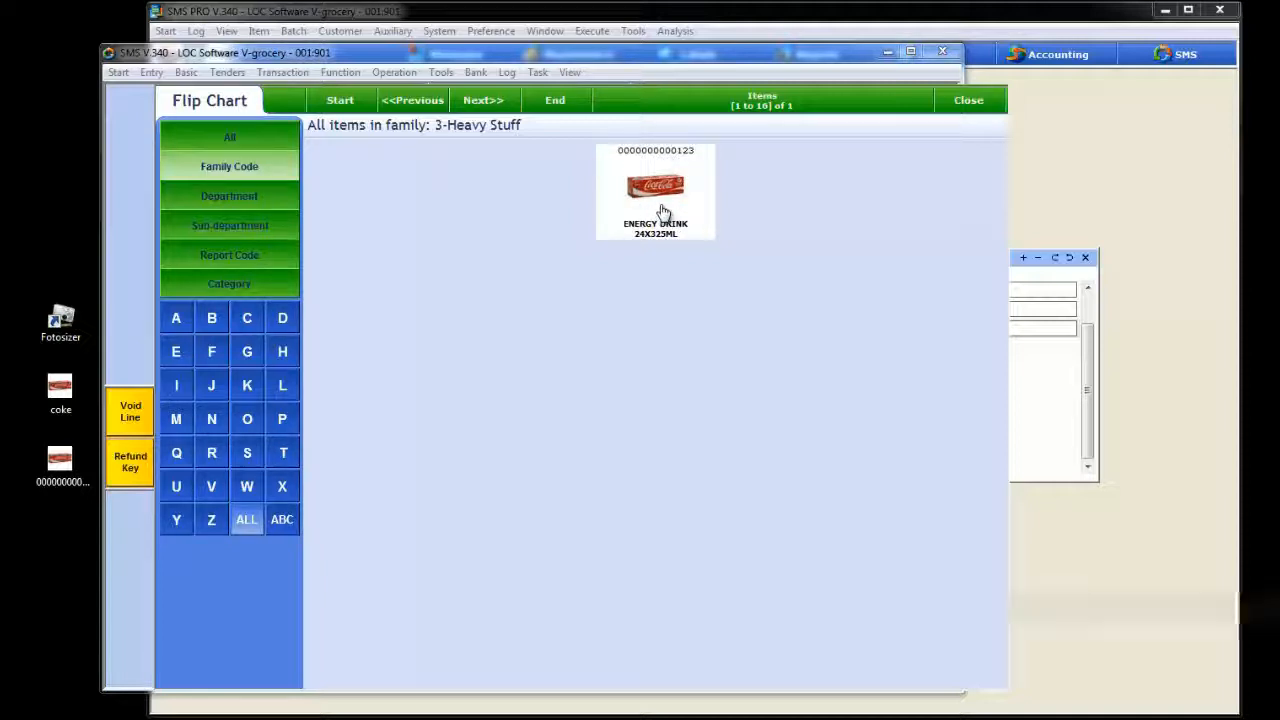
{"action": "left_click", "coordinate": [967, 100]}
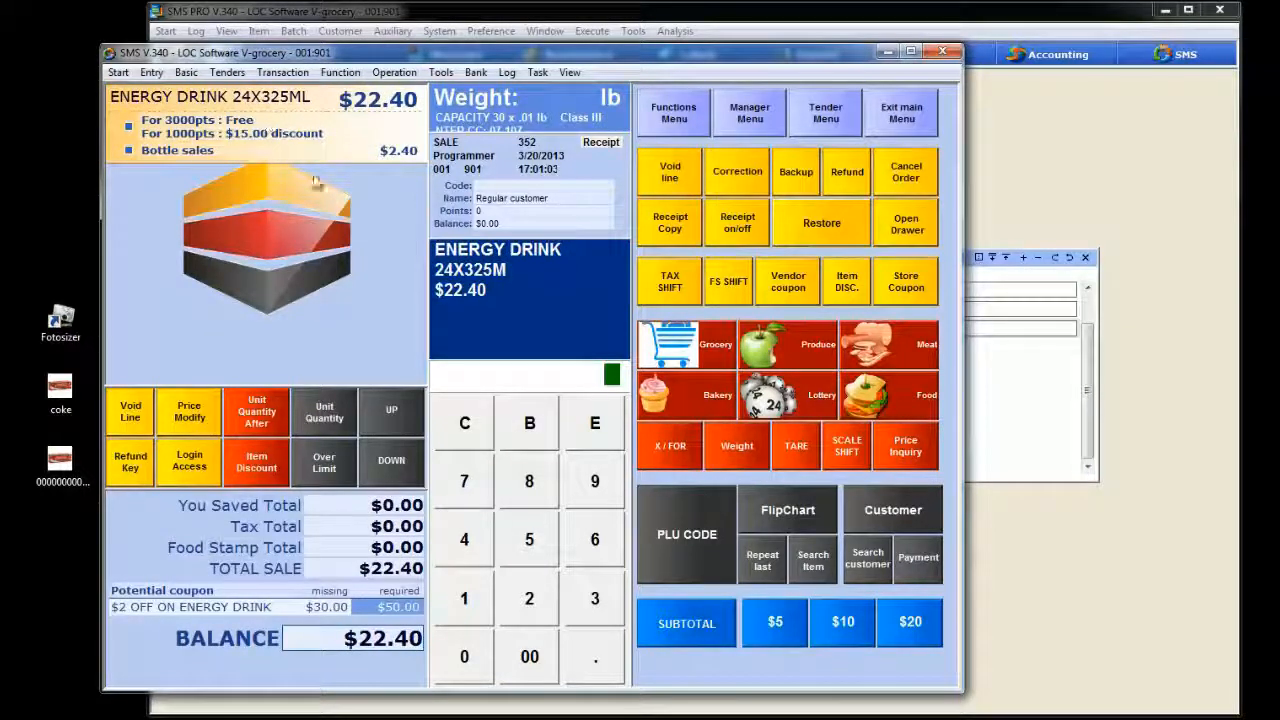
{"action": "mouse_move", "coordinate": [280, 165]}
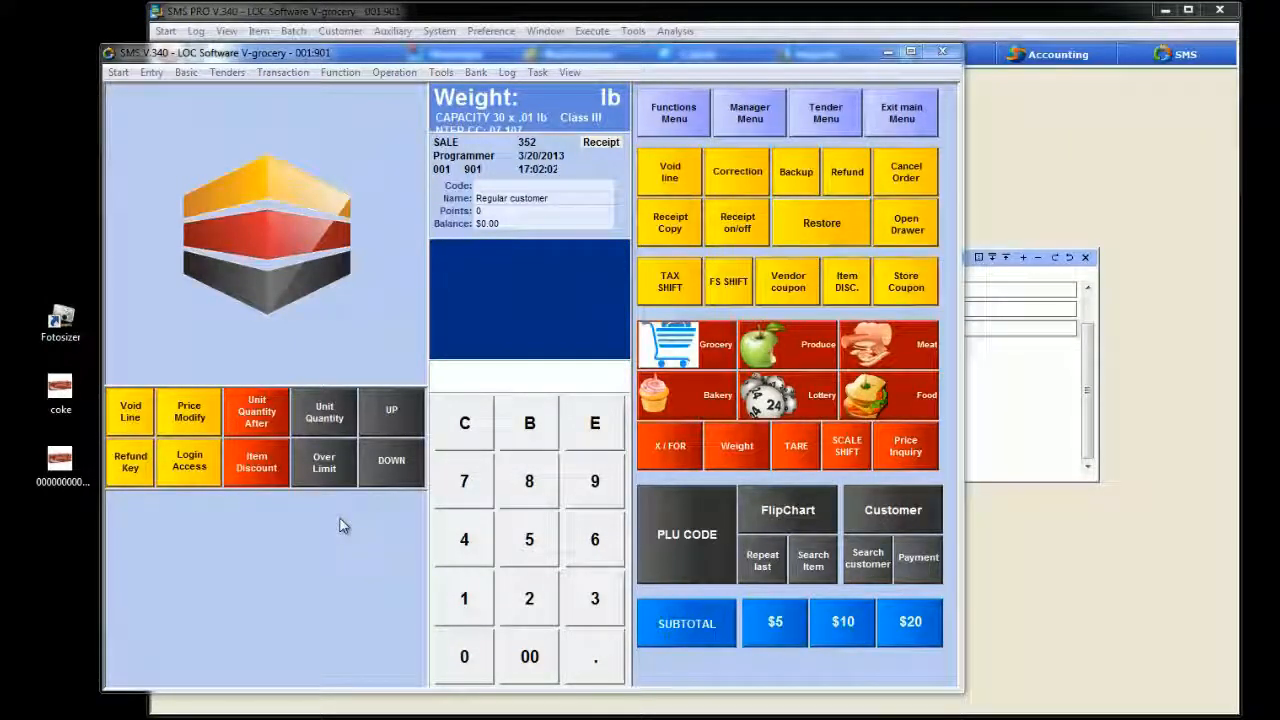
Step: Reopen the Flip Chart and browse the Department and Sub-department groupings, ending on all 48 sub-departments
{"action": "left_click", "coordinate": [787, 510]}
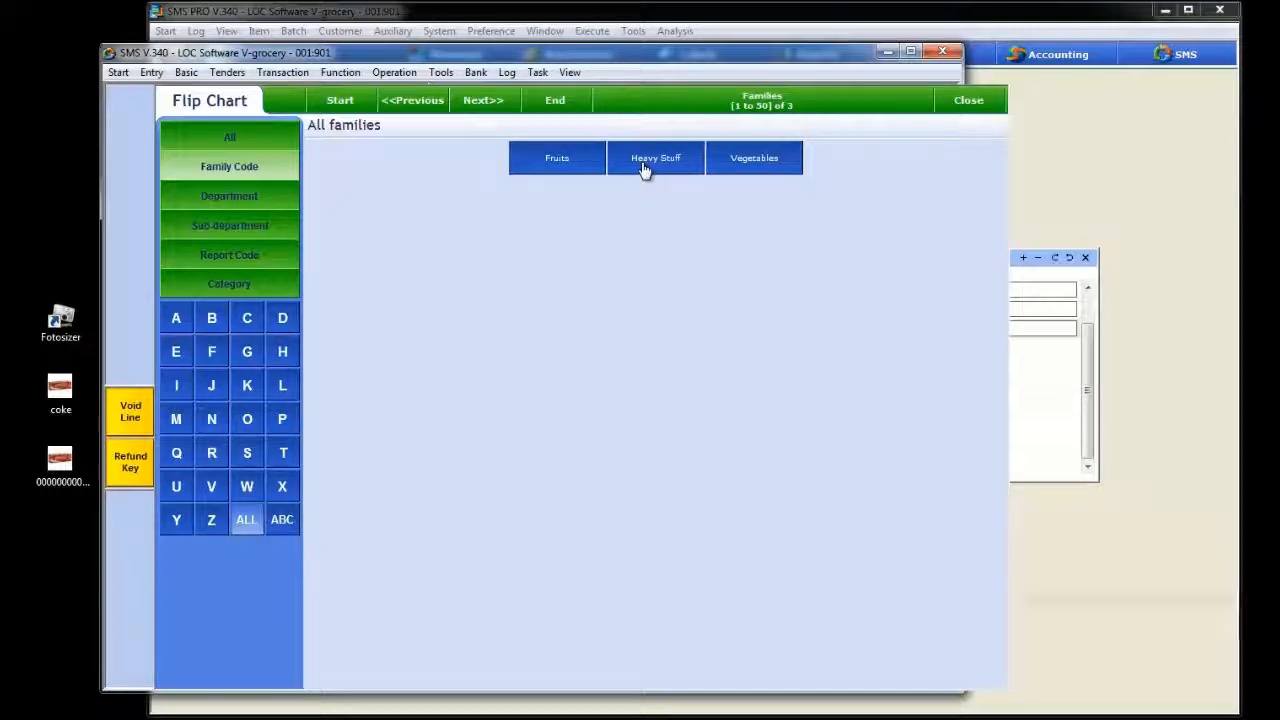
{"action": "mouse_move", "coordinate": [440, 239]}
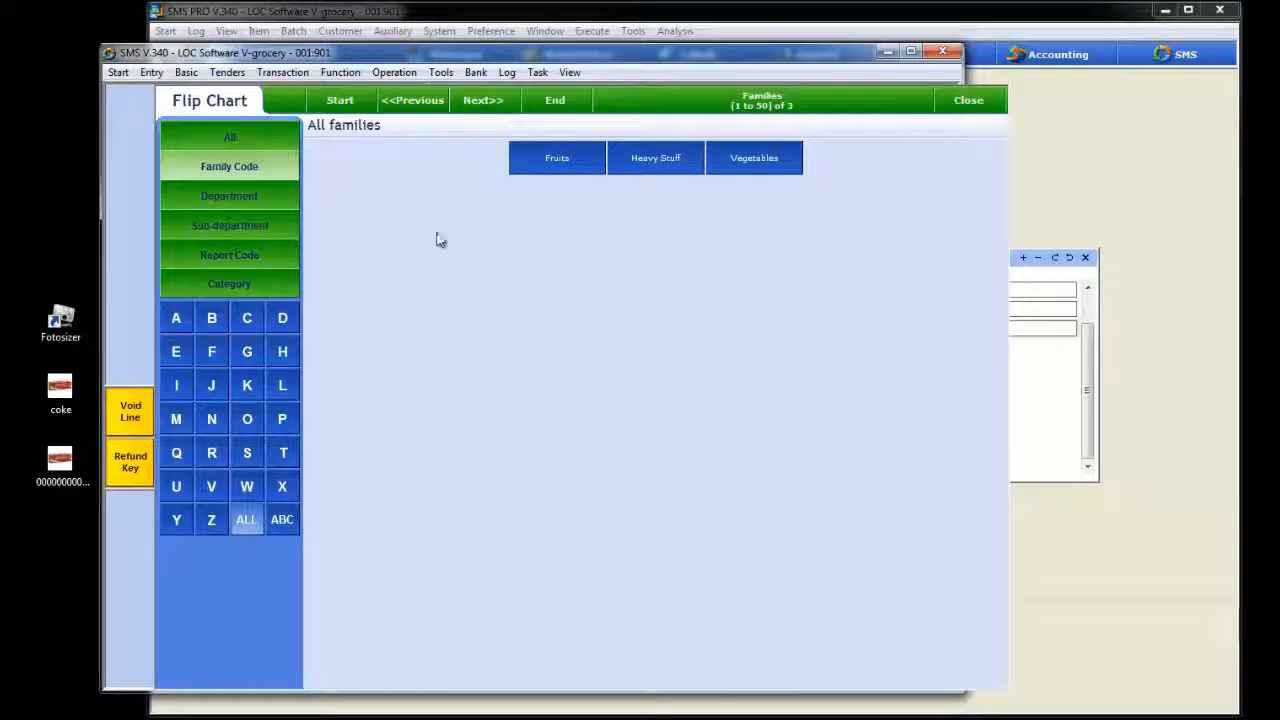
{"action": "left_click", "coordinate": [229, 196]}
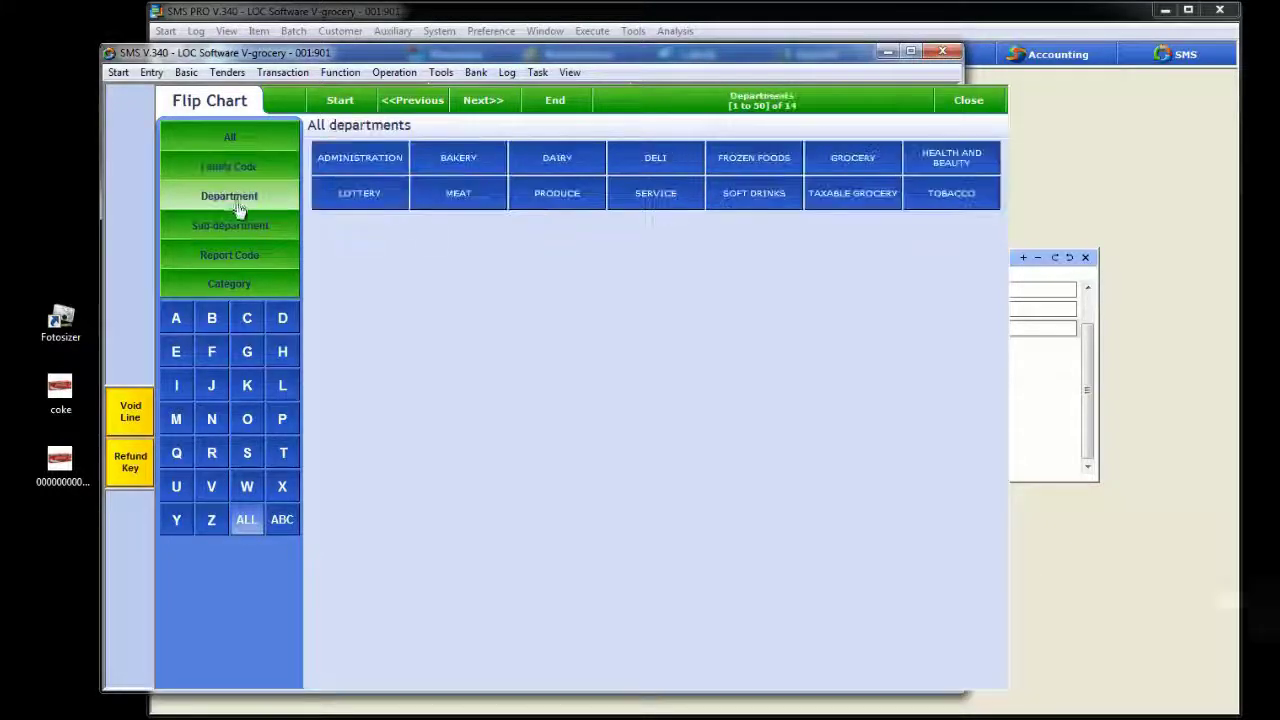
{"action": "left_click", "coordinate": [229, 225]}
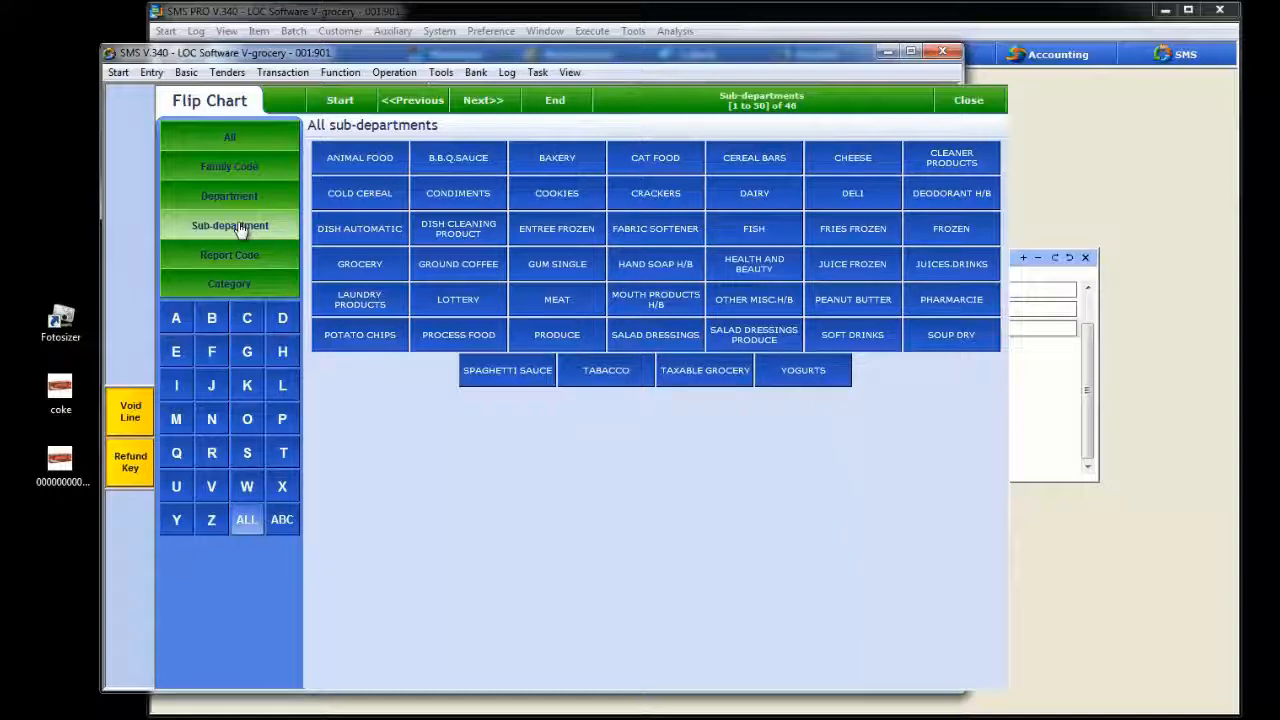
{"action": "left_click", "coordinate": [229, 195]}
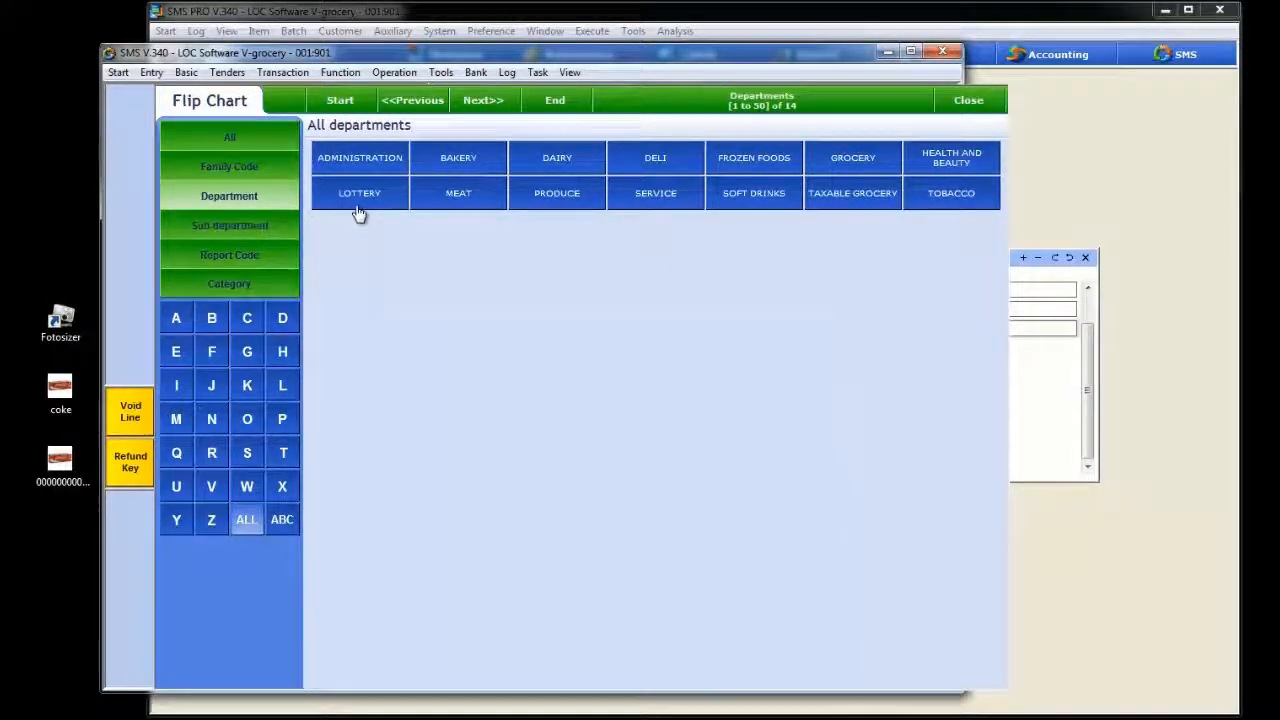
{"action": "mouse_move", "coordinate": [402, 217]}
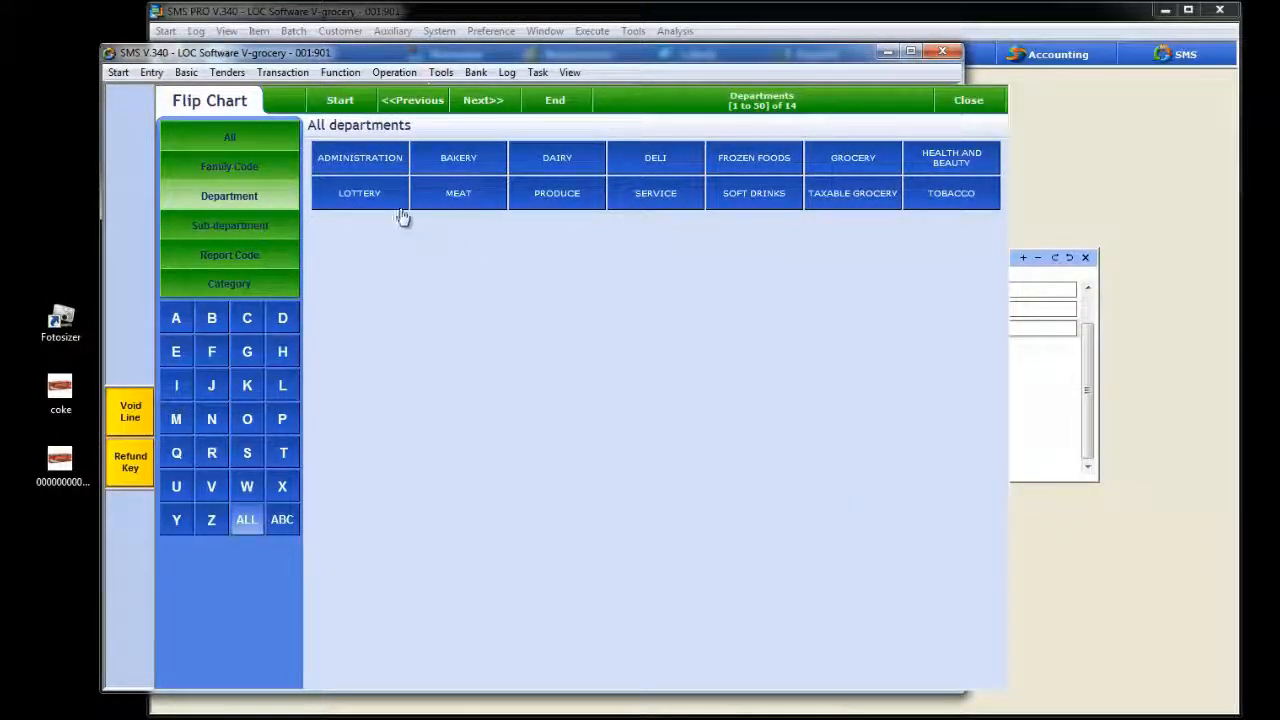
{"action": "mouse_move", "coordinate": [669, 259]}
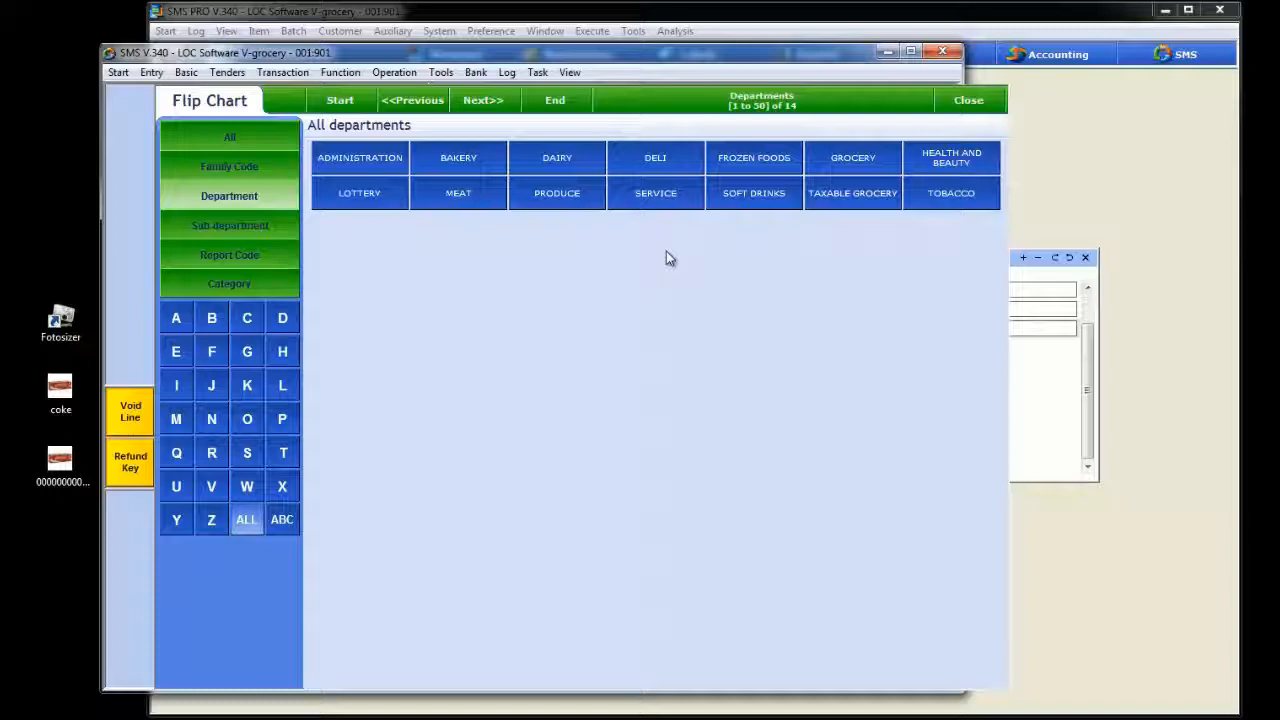
{"action": "left_click", "coordinate": [967, 100]}
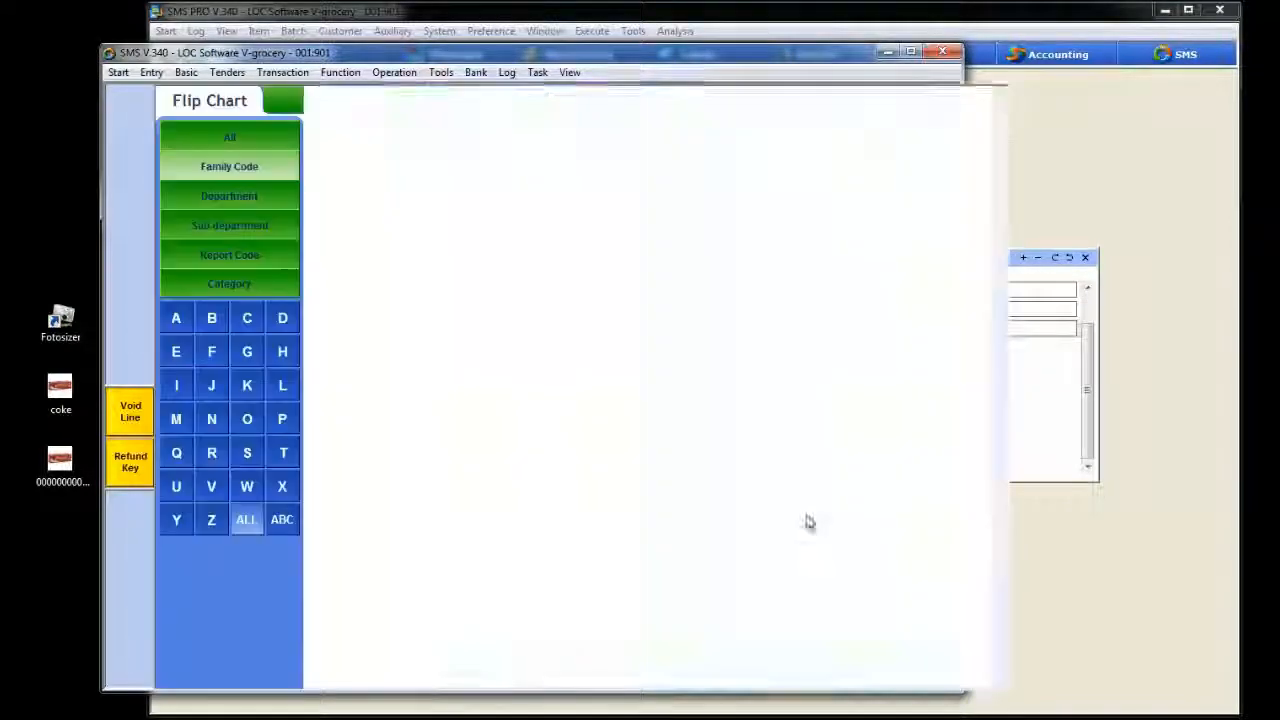
{"action": "left_click", "coordinate": [229, 225]}
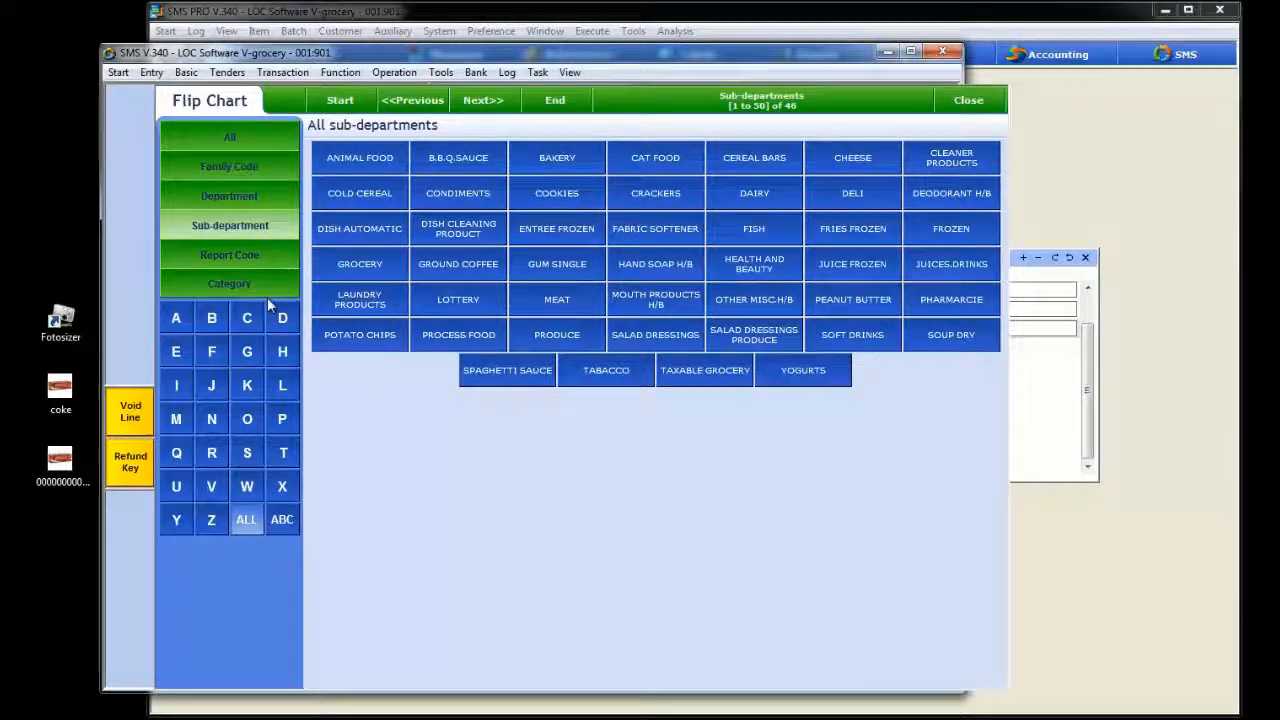
{"action": "mouse_move", "coordinate": [458, 462]}
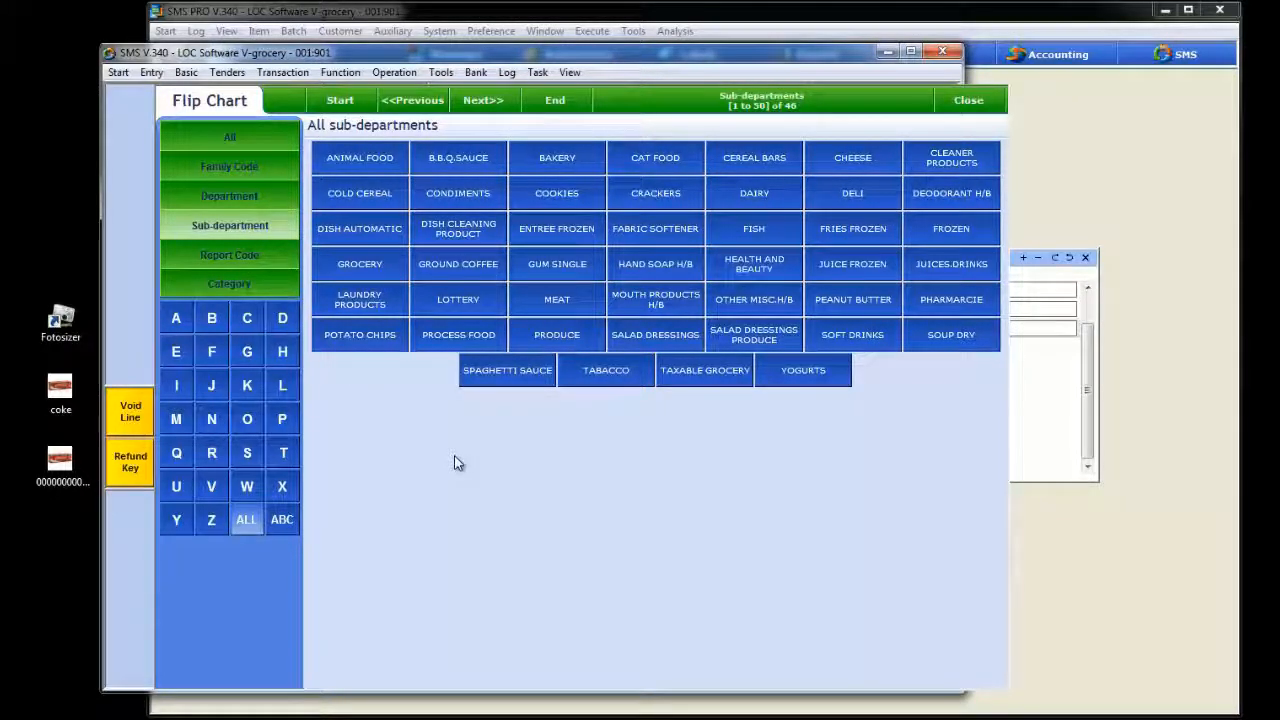